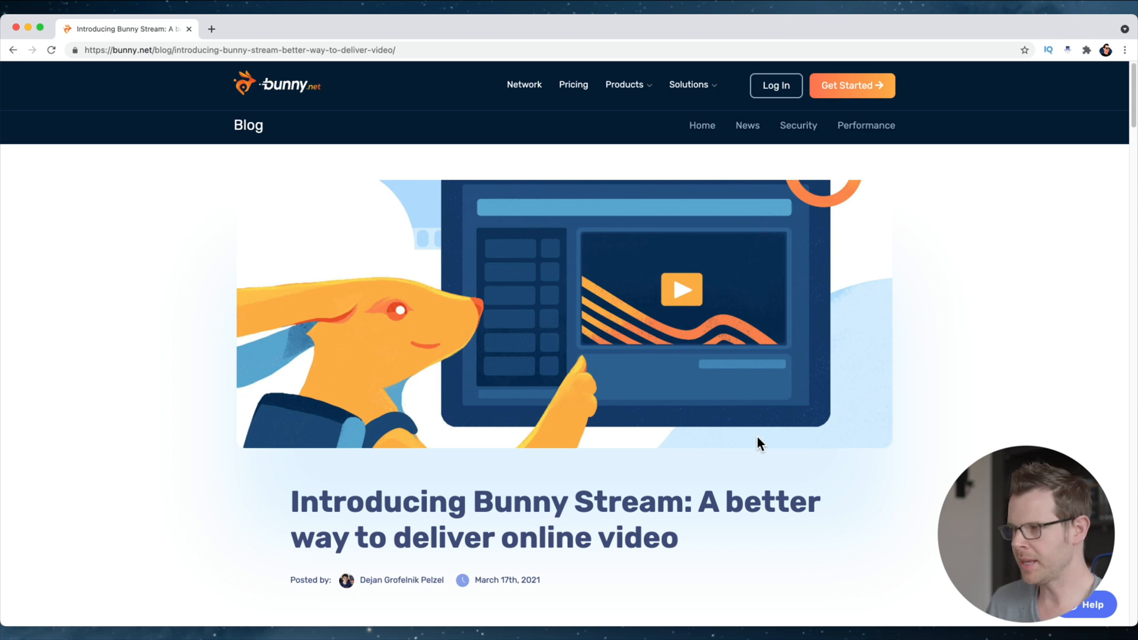
mouse_move(473, 587)
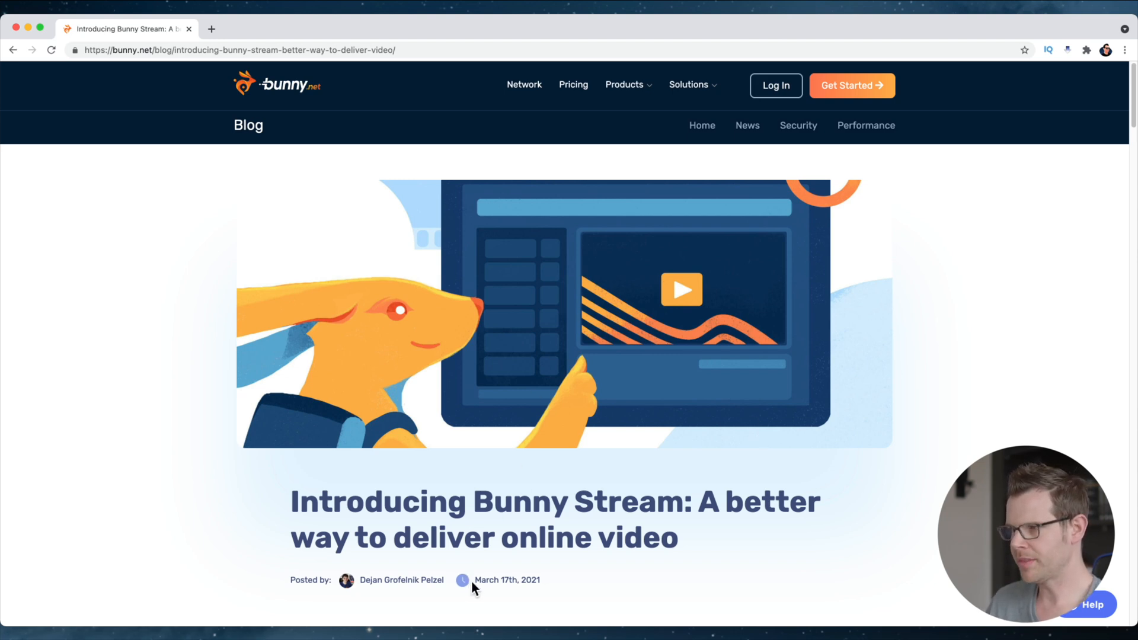
Scroll through the 'Introducing Bunny Stream' post to its MediaCage DRM security section
scroll("down", 3)
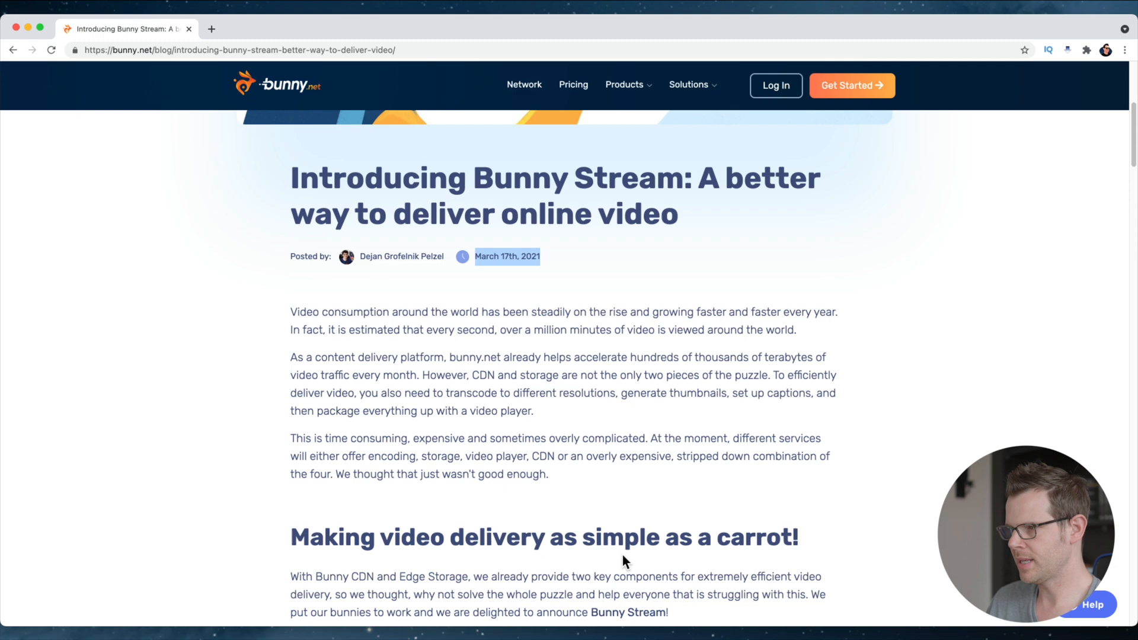
scroll("down", 3)
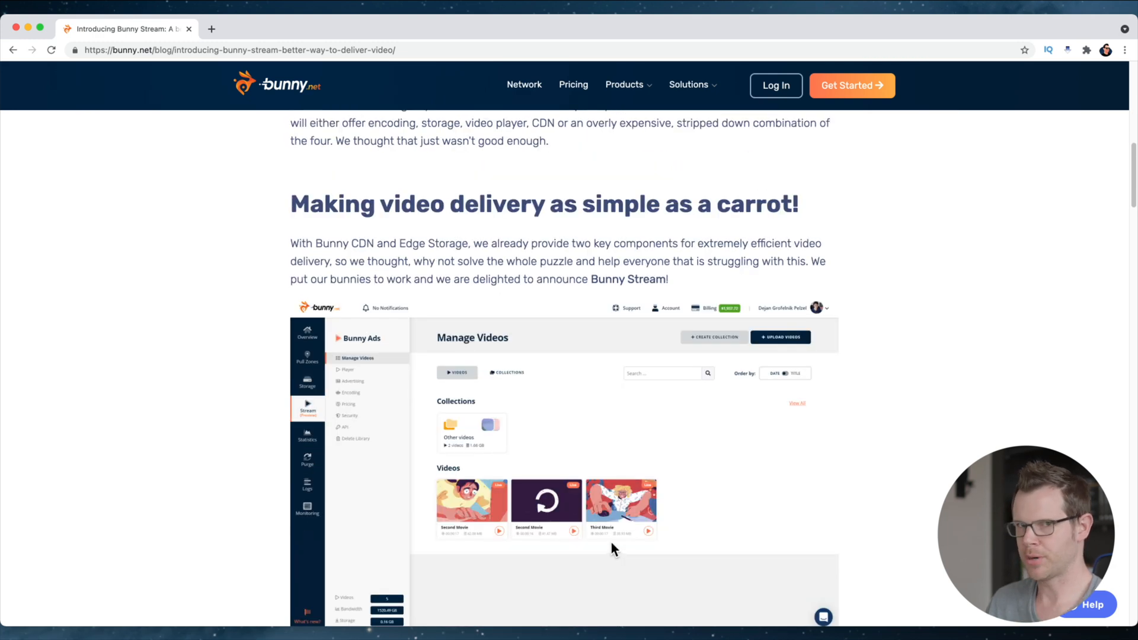
scroll("down", 3)
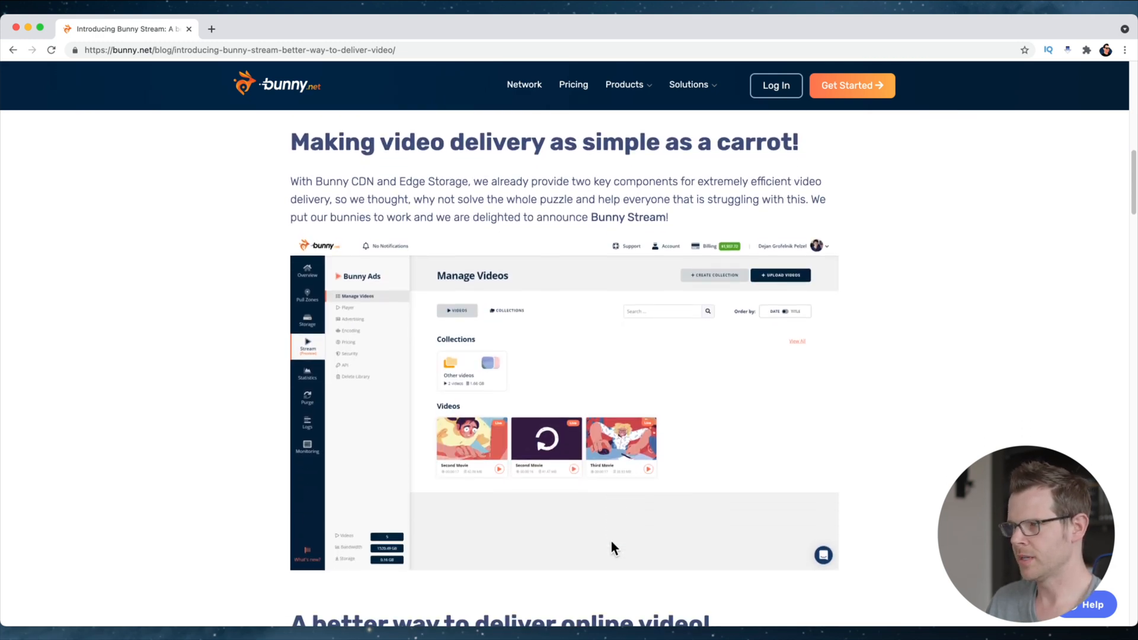
scroll("down", 3)
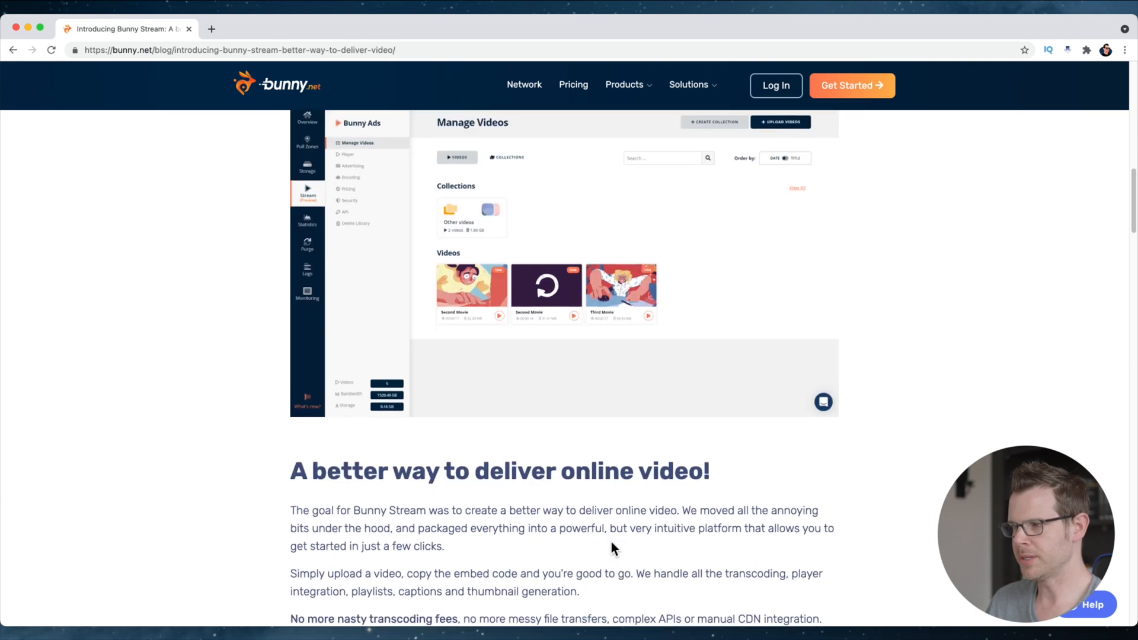
scroll("down", 3)
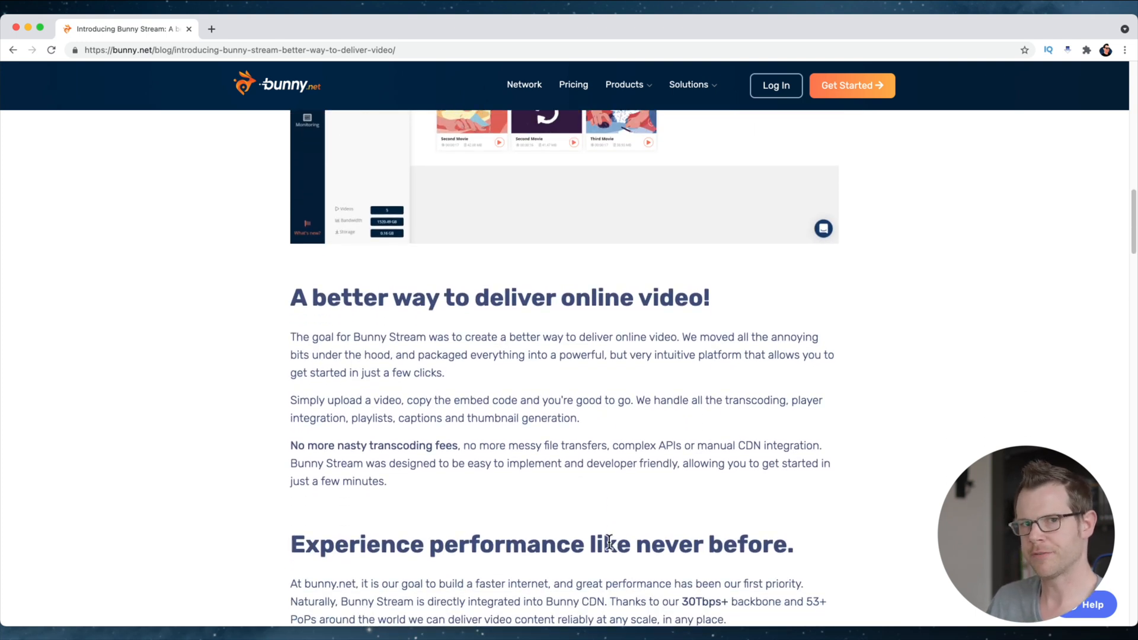
scroll("down", 3)
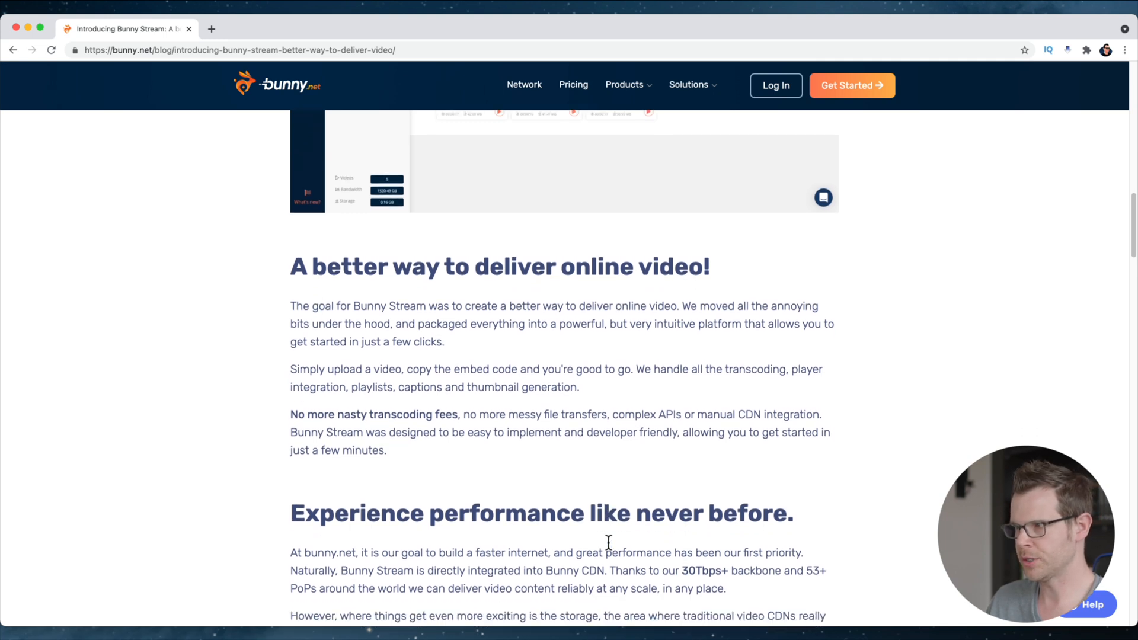
scroll("down", 3)
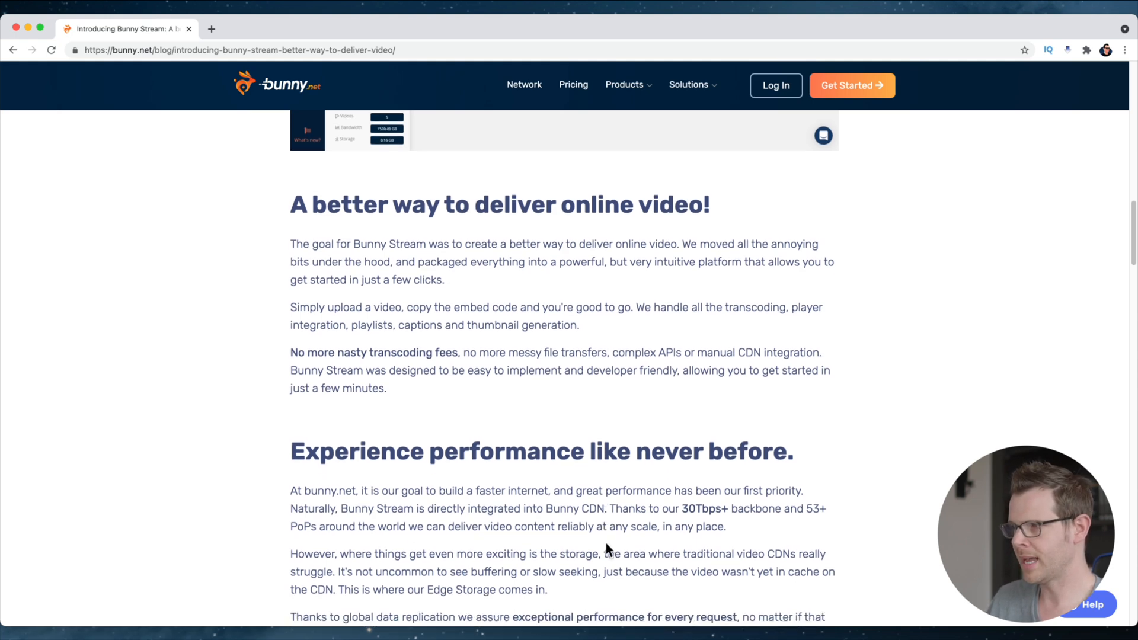
scroll("down", 3)
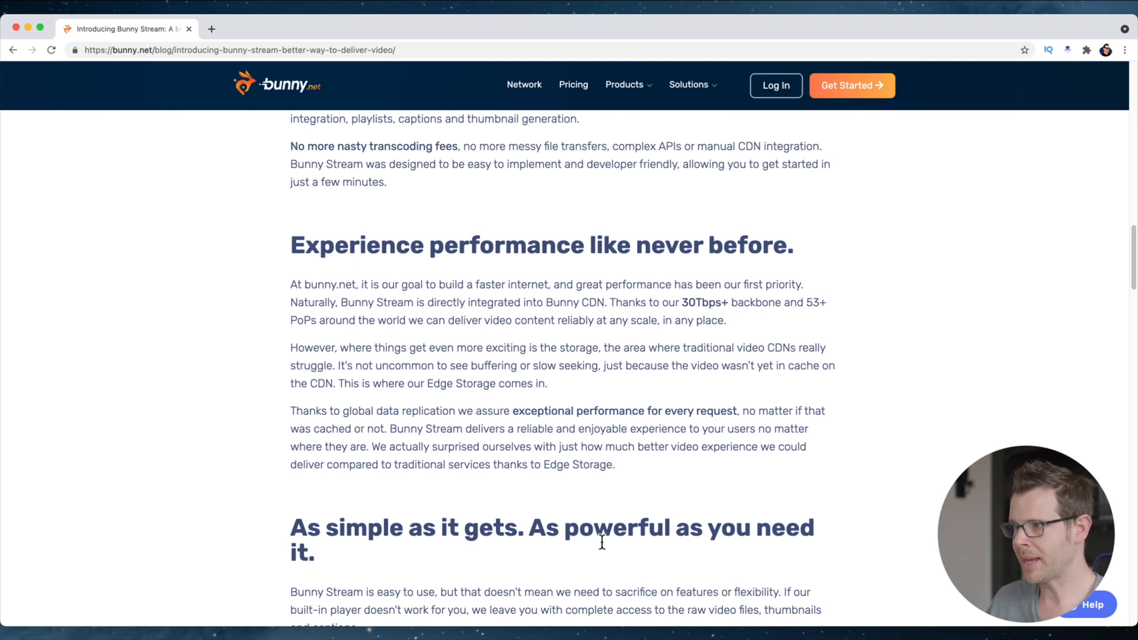
scroll("down", 3)
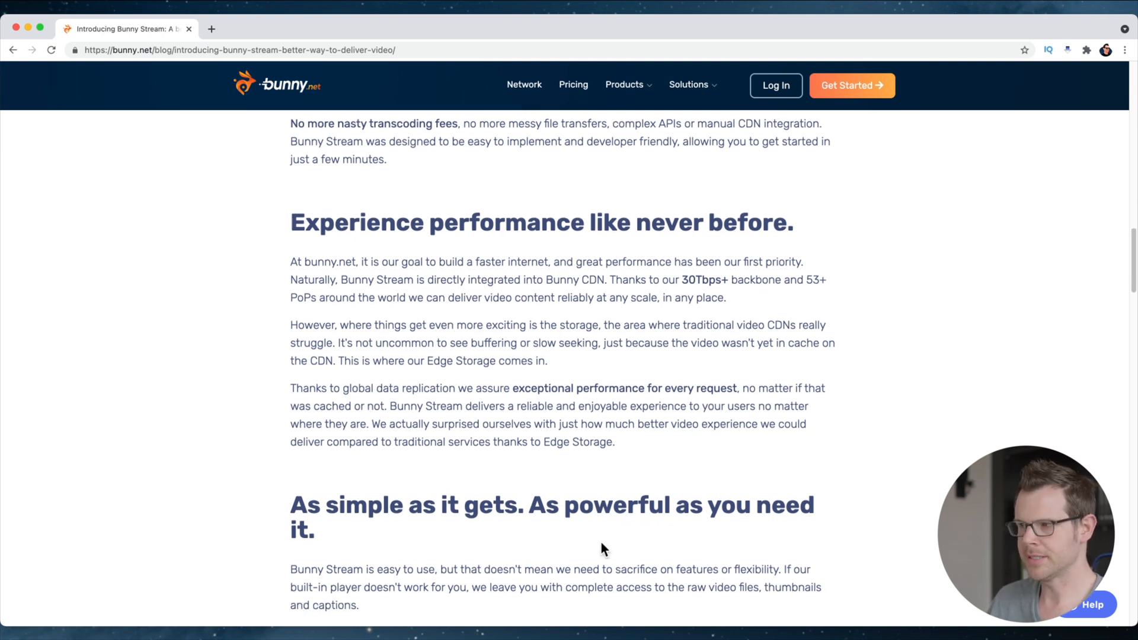
scroll("down", 3)
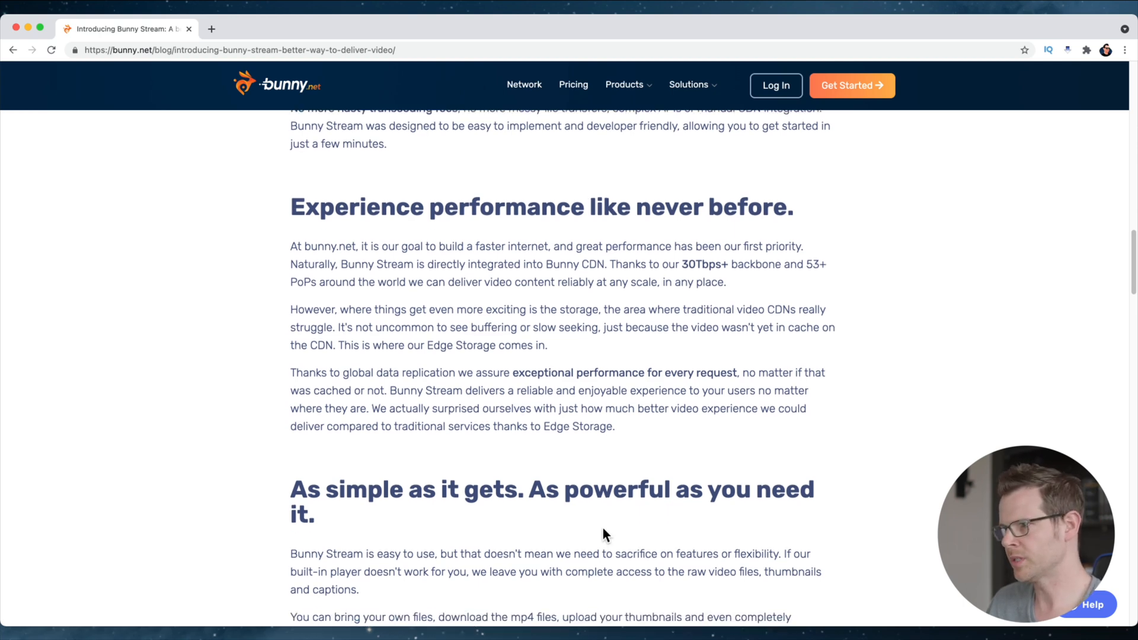
scroll("down", 3)
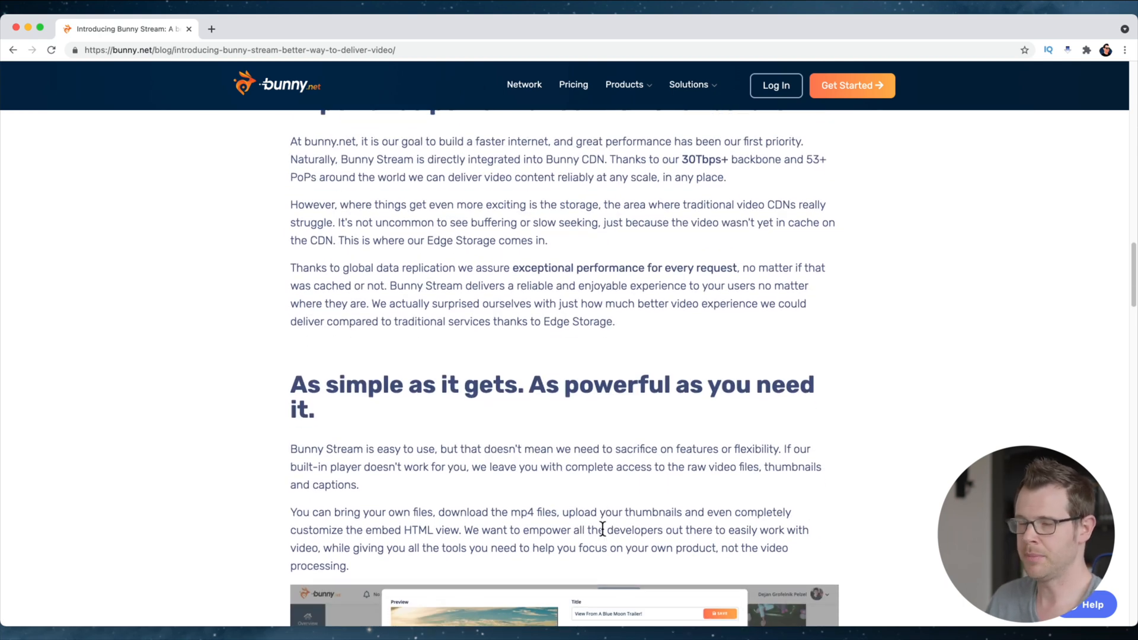
scroll("down", 3)
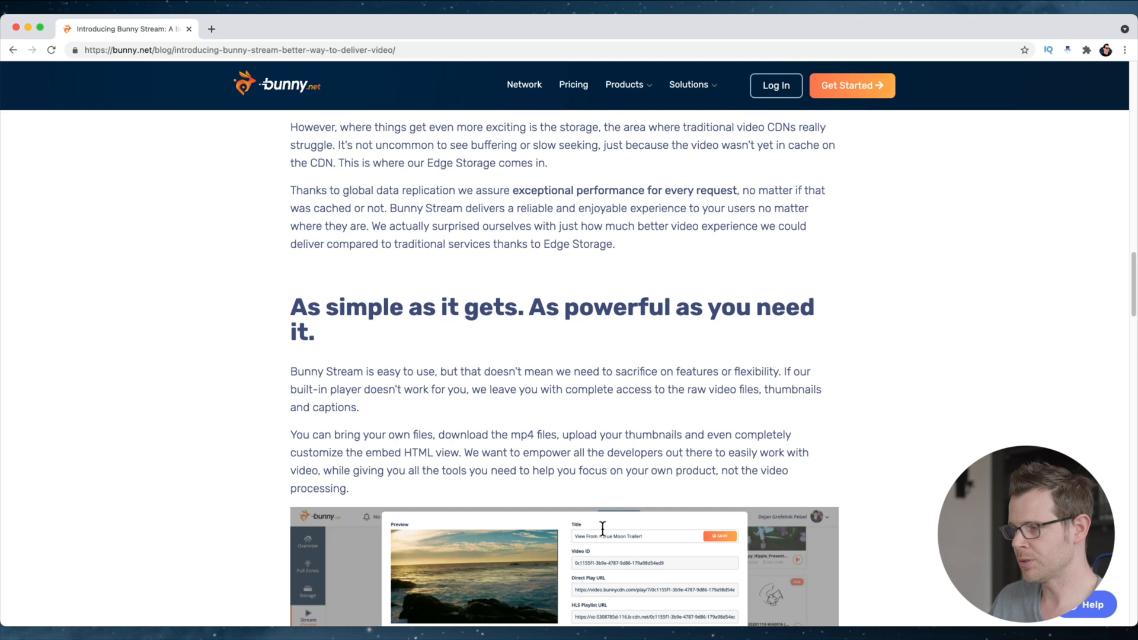
scroll("down", 3)
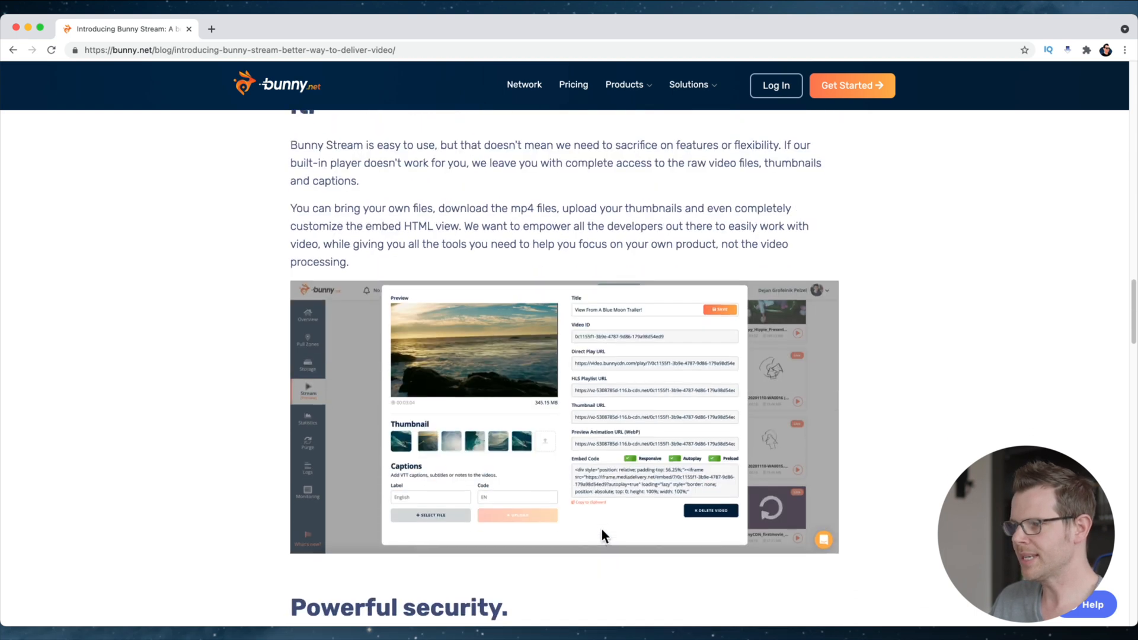
scroll("down", 3)
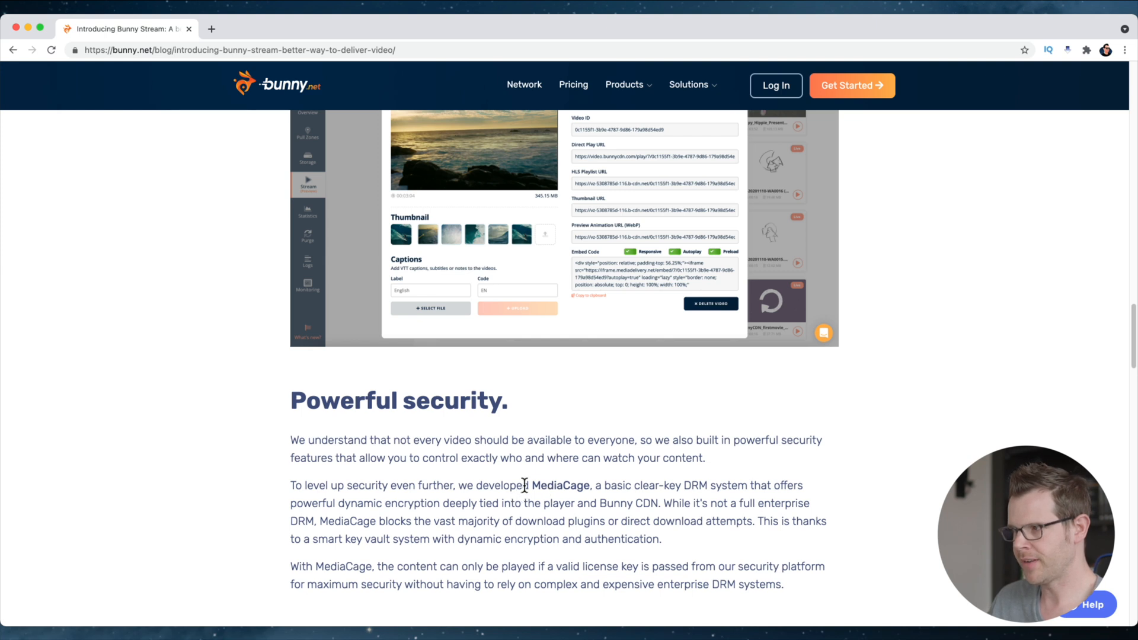
mouse_move(531, 486)
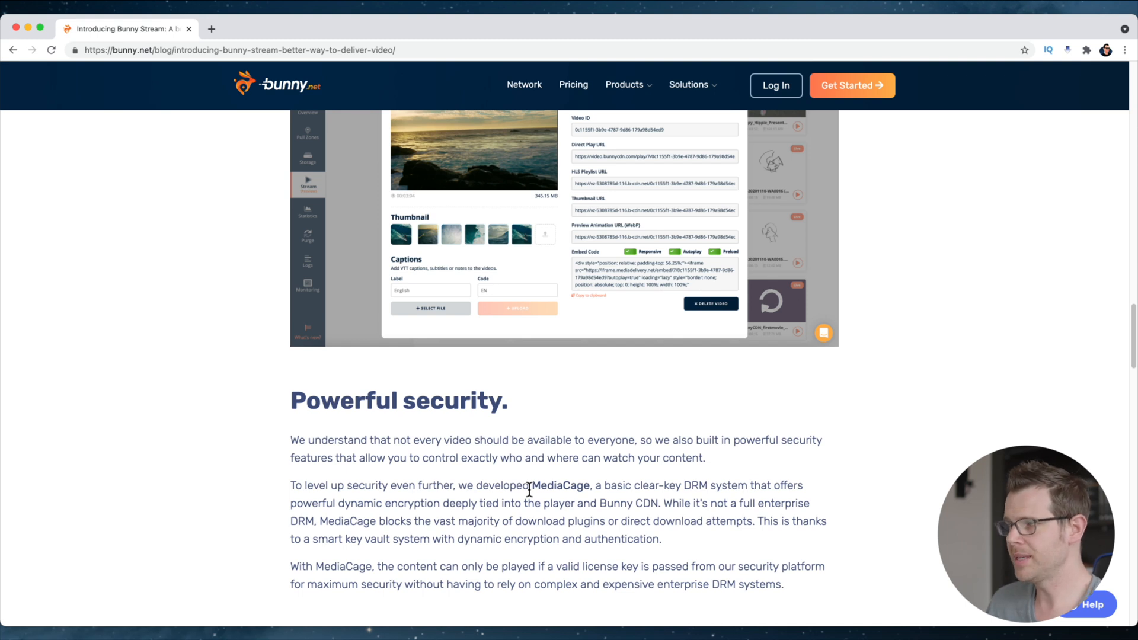
scroll("down", 3)
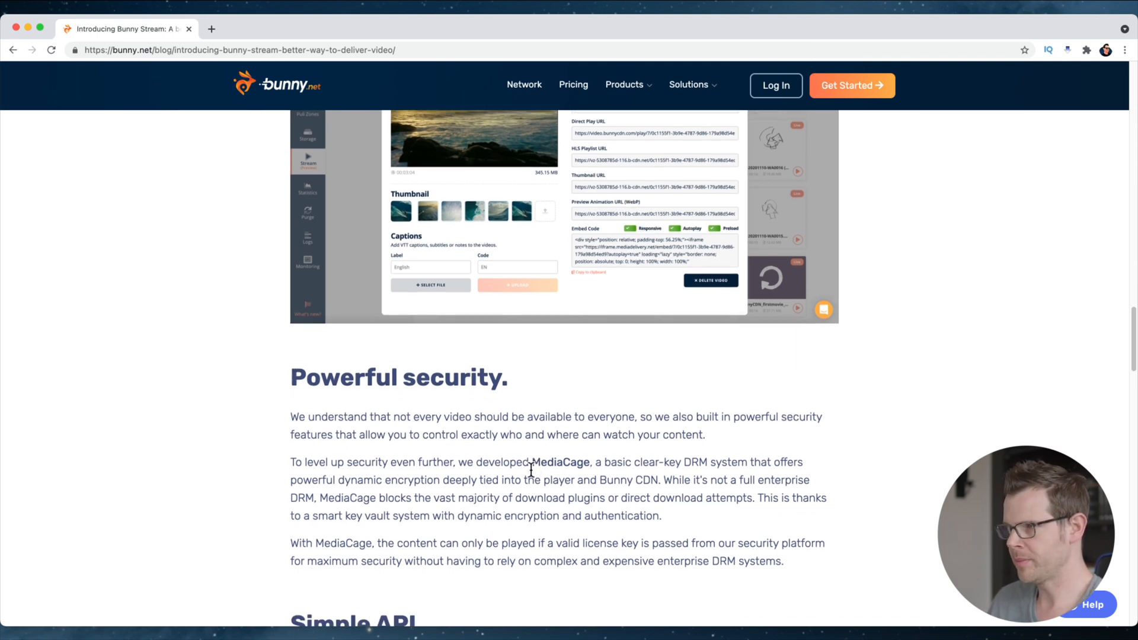
scroll("down", 3)
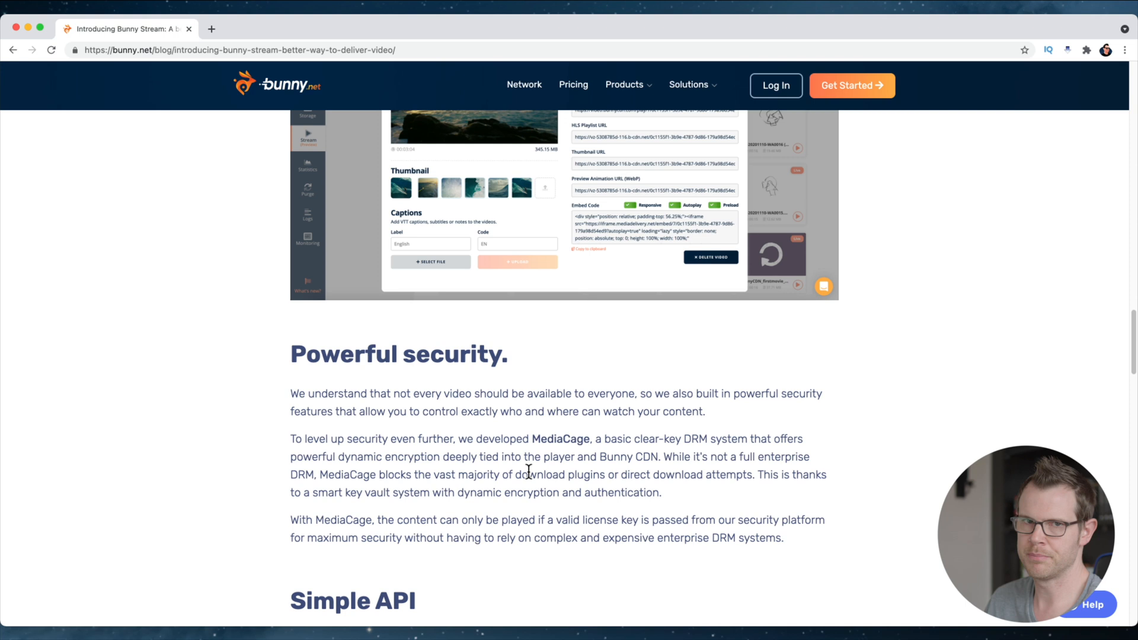
scroll("down", 3)
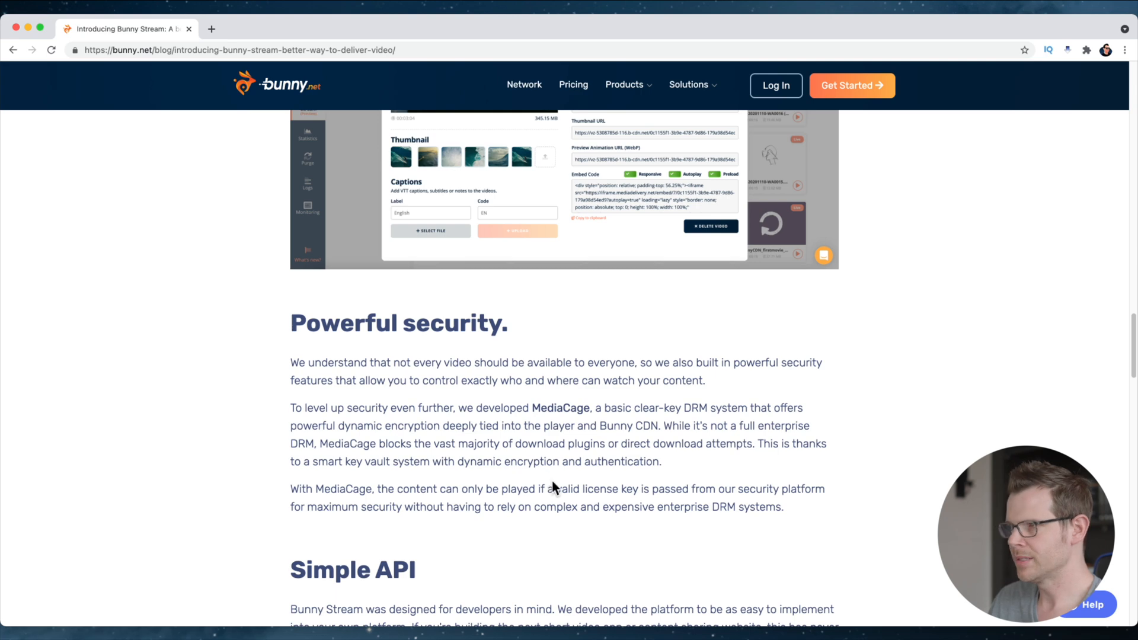
mouse_move(585, 484)
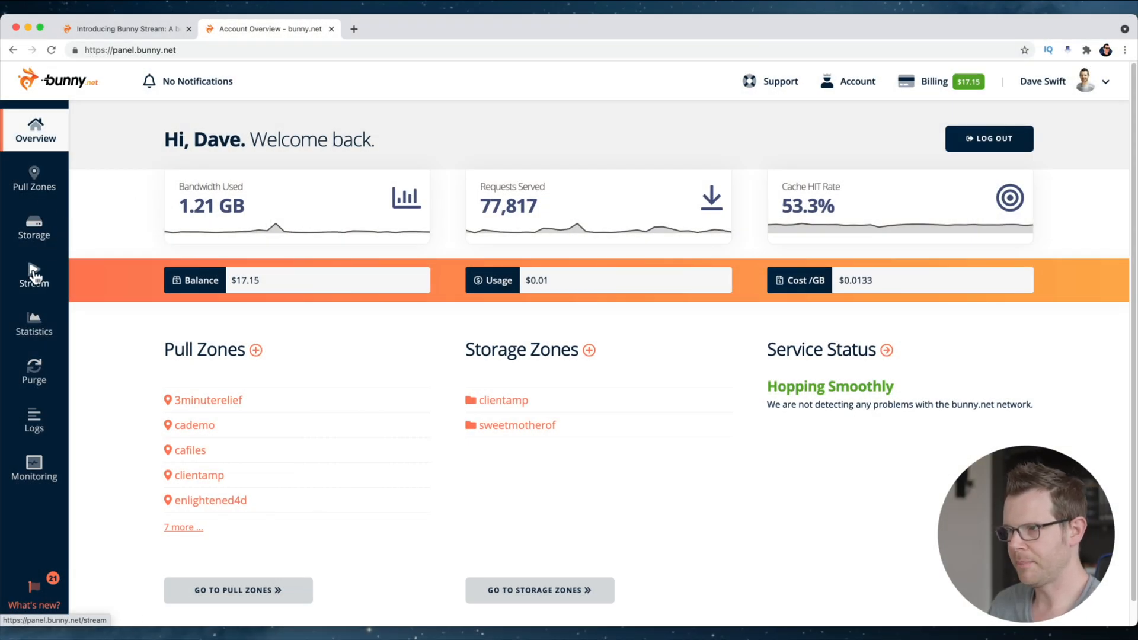
mouse_move(255, 181)
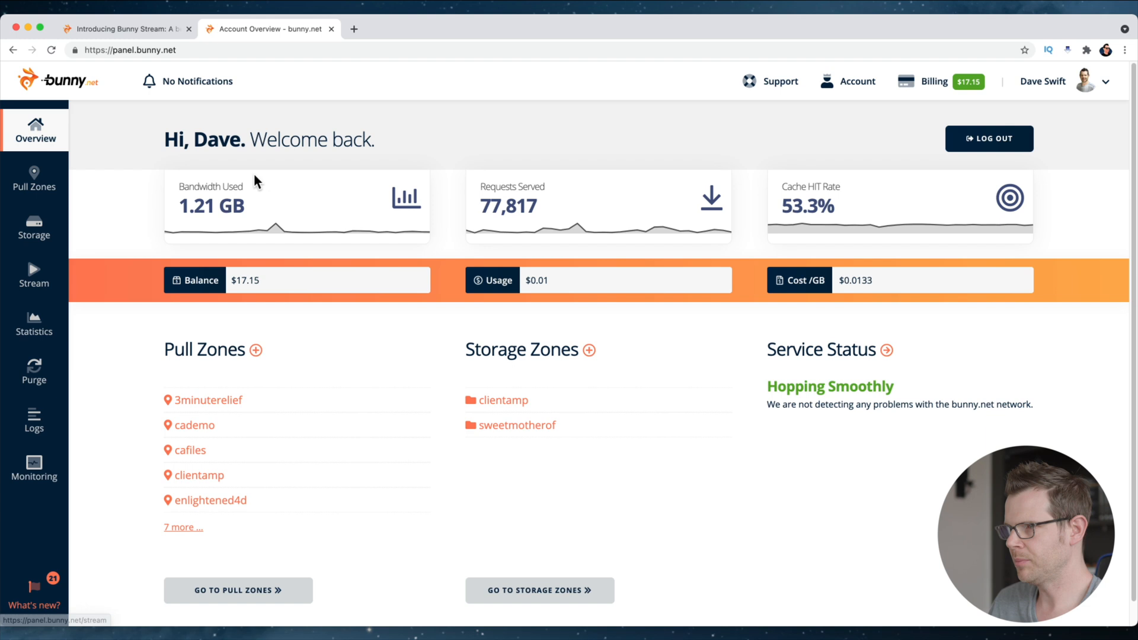
mouse_move(33, 320)
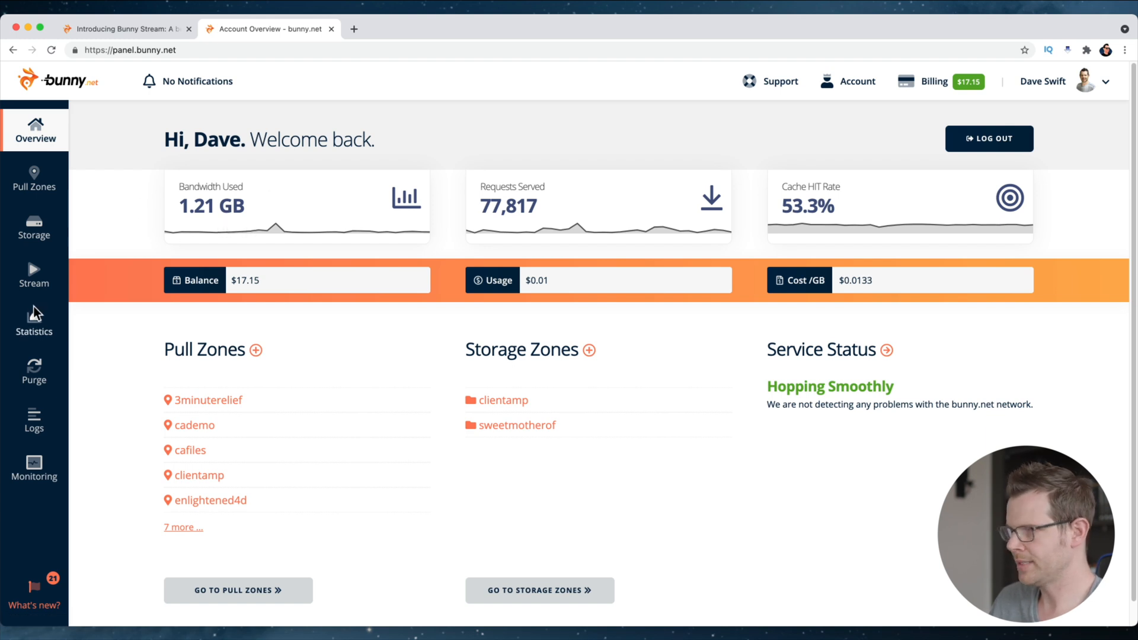
Open Stream from the sidebar to view the empty Video Libraries list
left_click(33, 275)
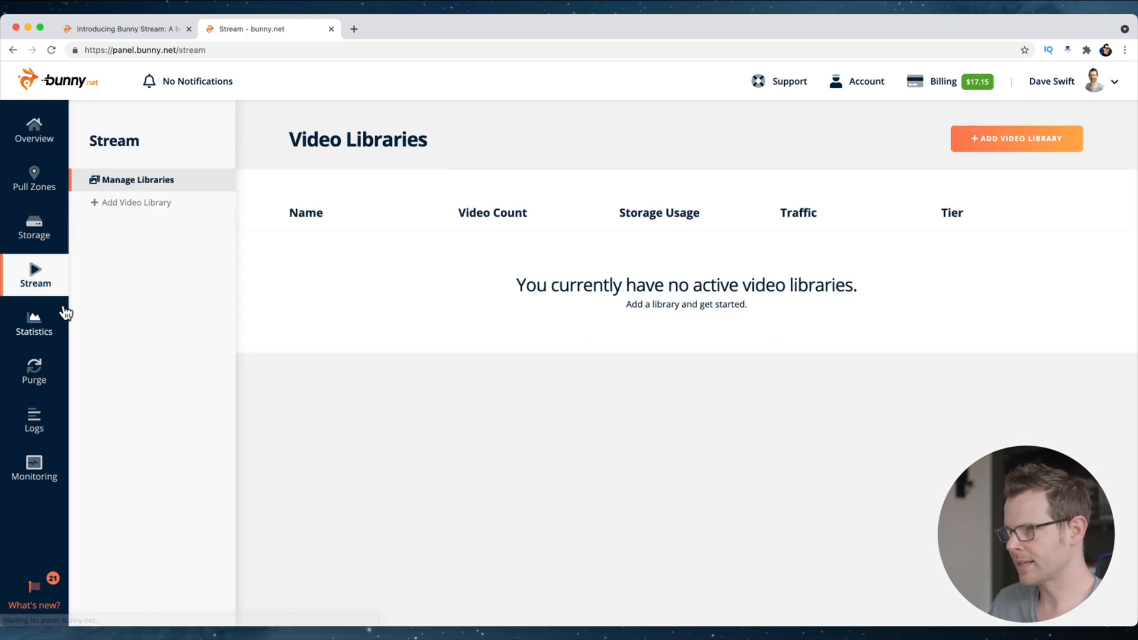
mouse_move(274, 259)
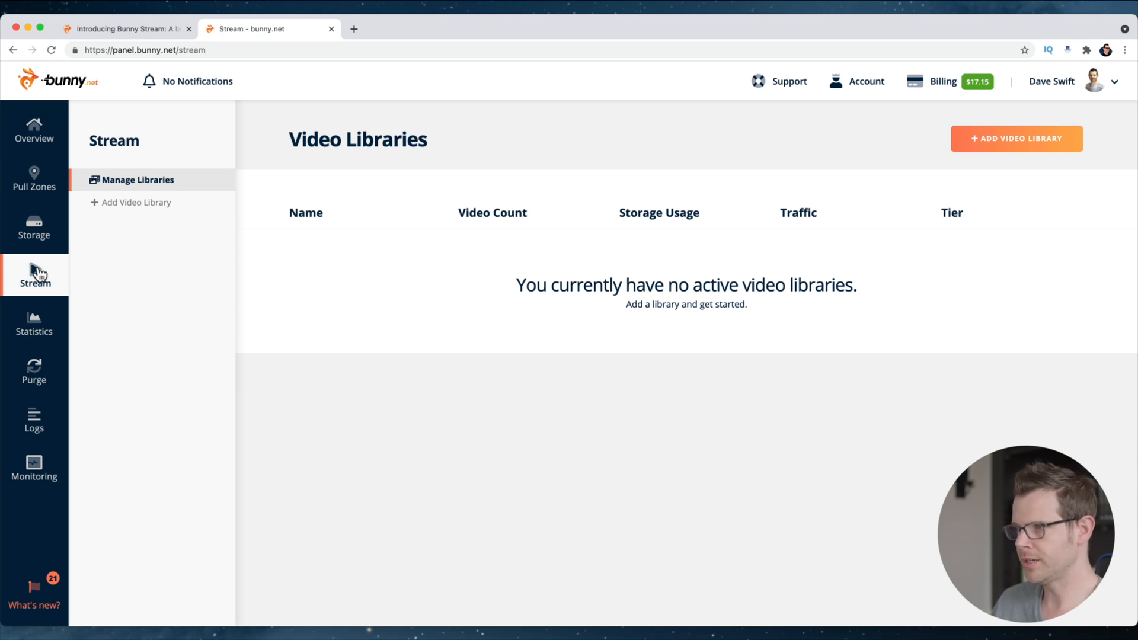
mouse_move(112, 262)
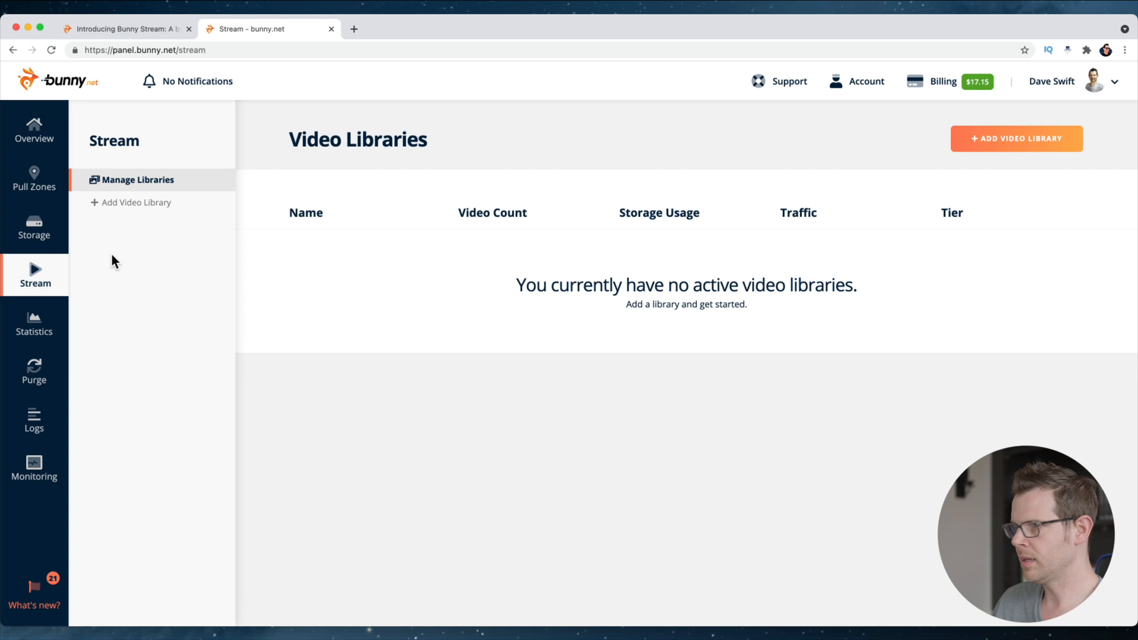
mouse_move(1016, 120)
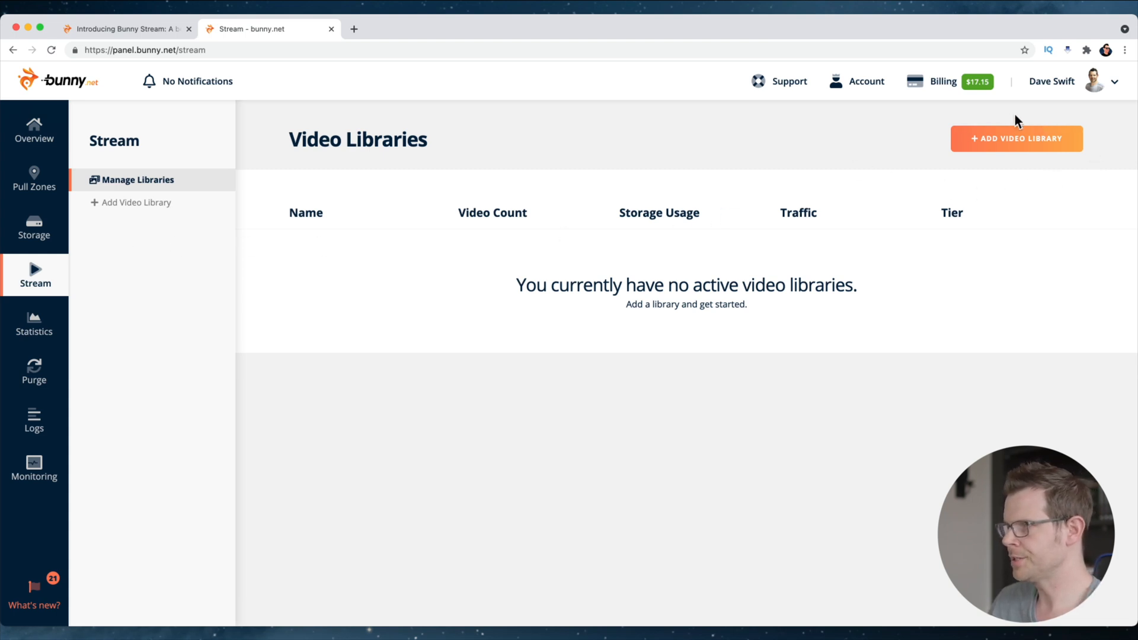
Start a new video library and enter 'Profitable Tools' as its name
left_click(1016, 138)
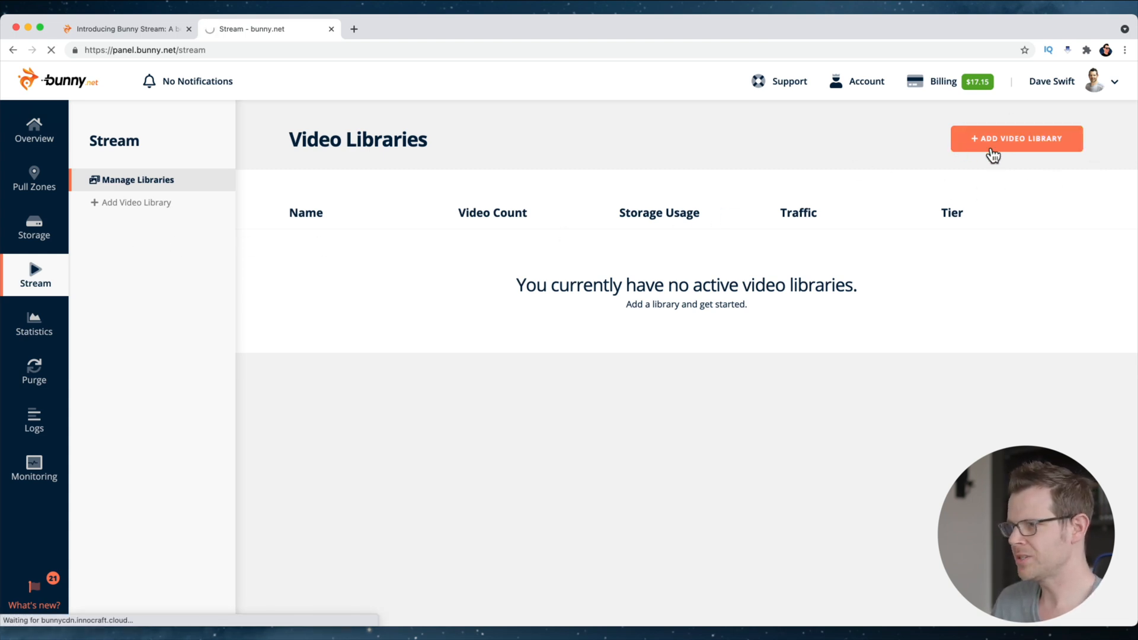
left_click(1015, 138)
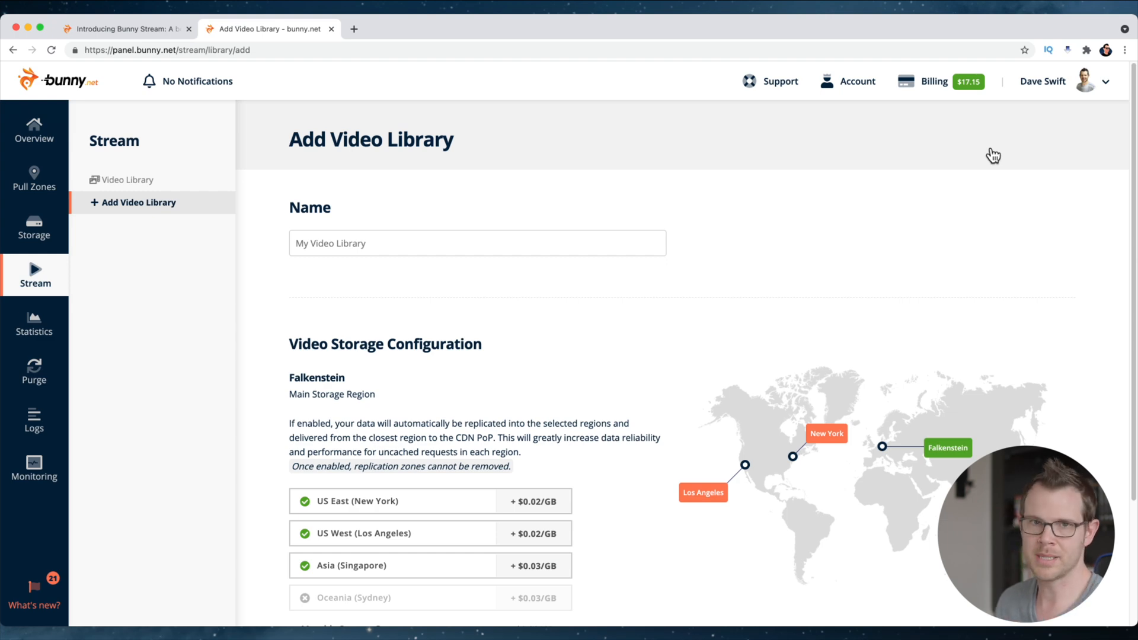
left_click(476, 243)
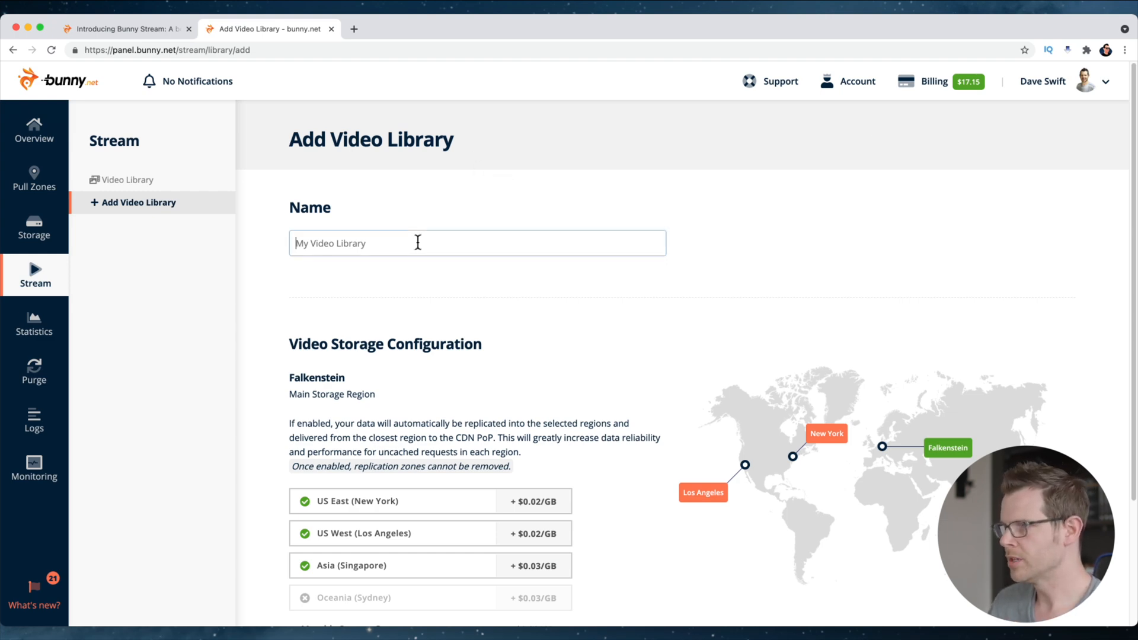
type("Profitable")
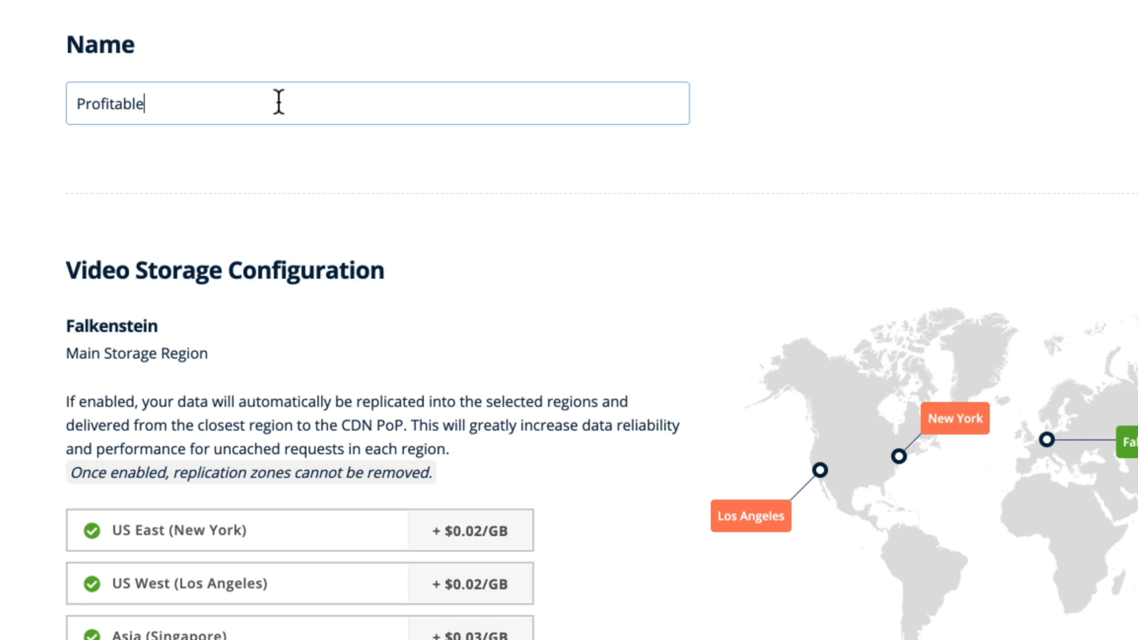
type("Tools")
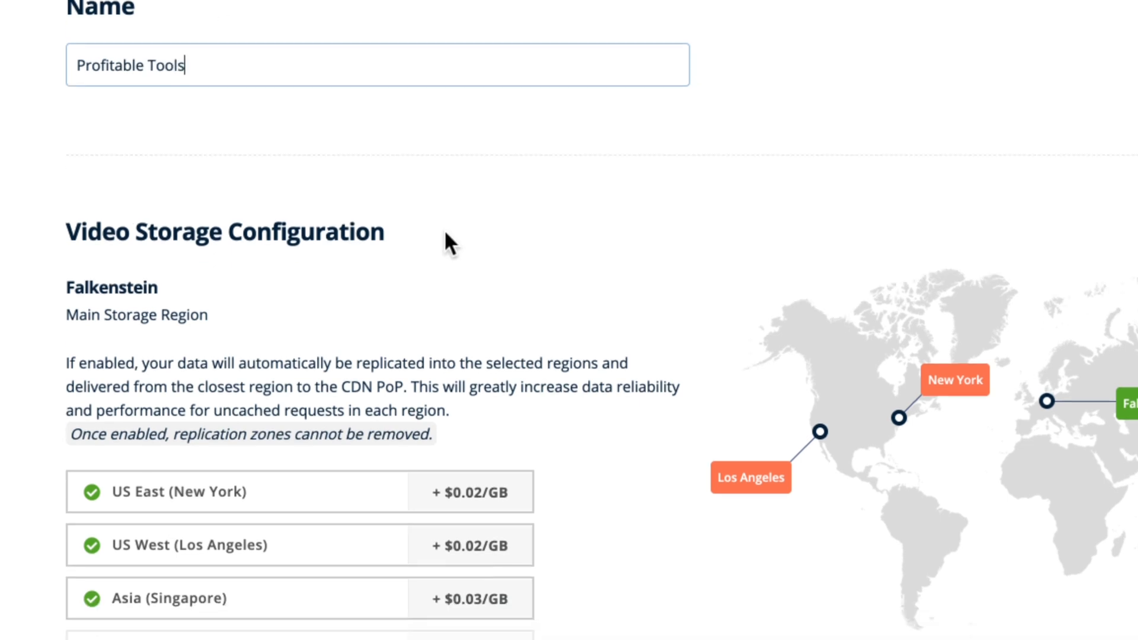
scroll("down", 3)
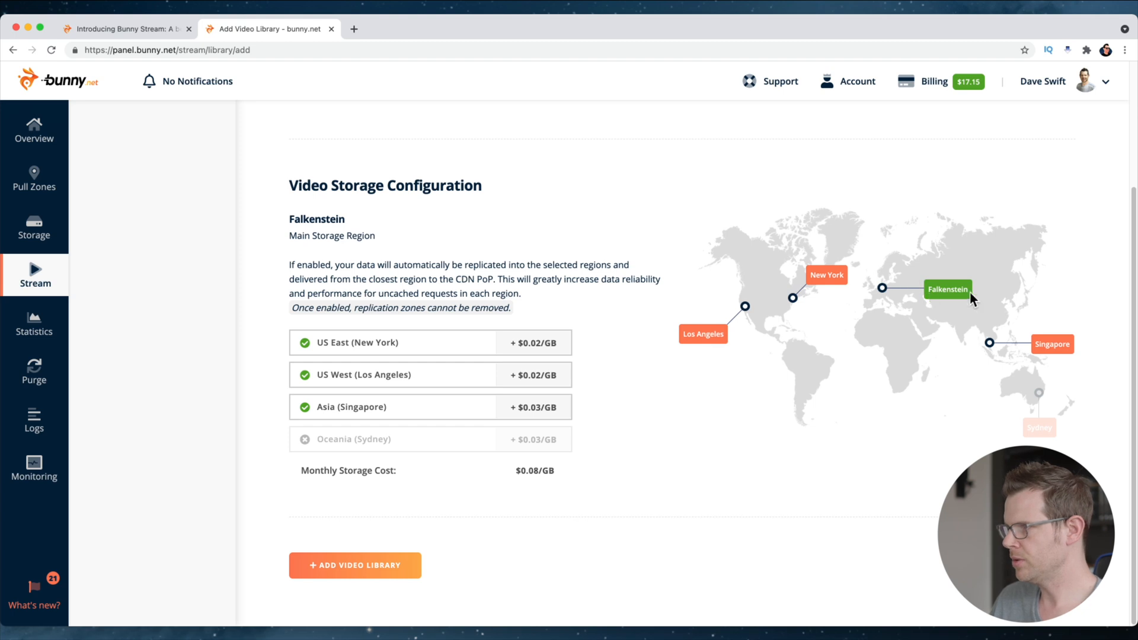
mouse_move(936, 305)
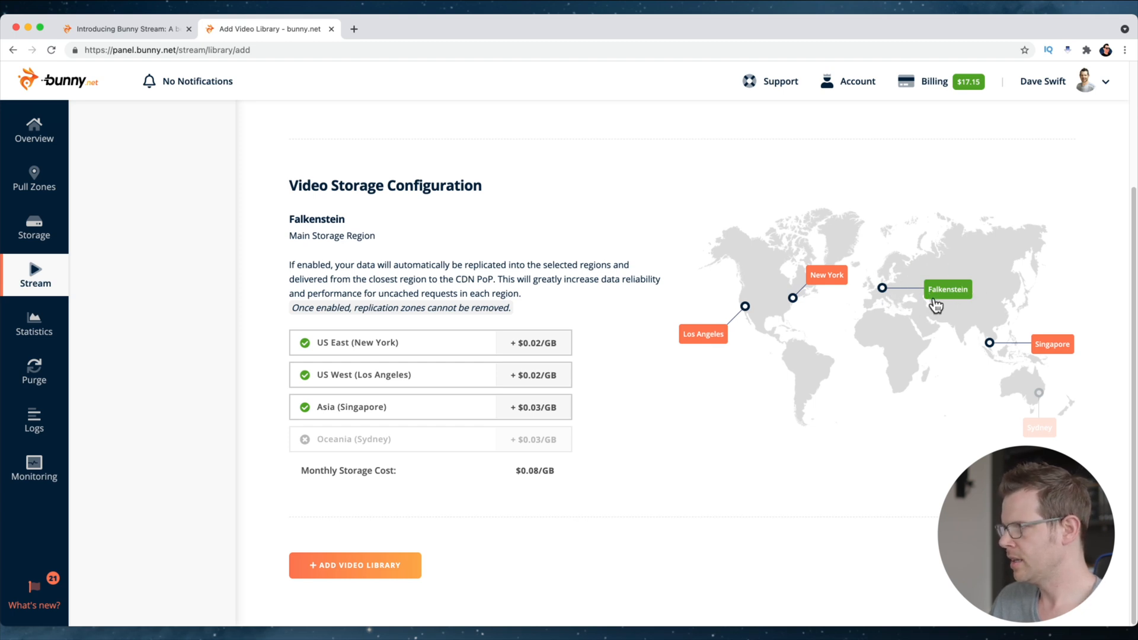
mouse_move(912, 312)
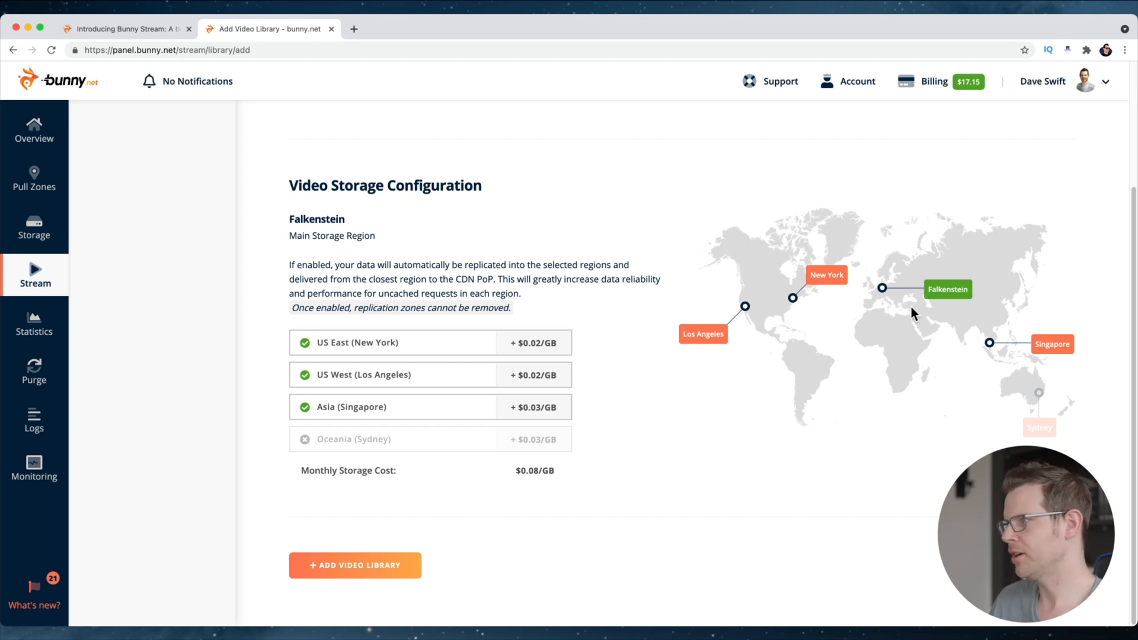
mouse_move(947, 300)
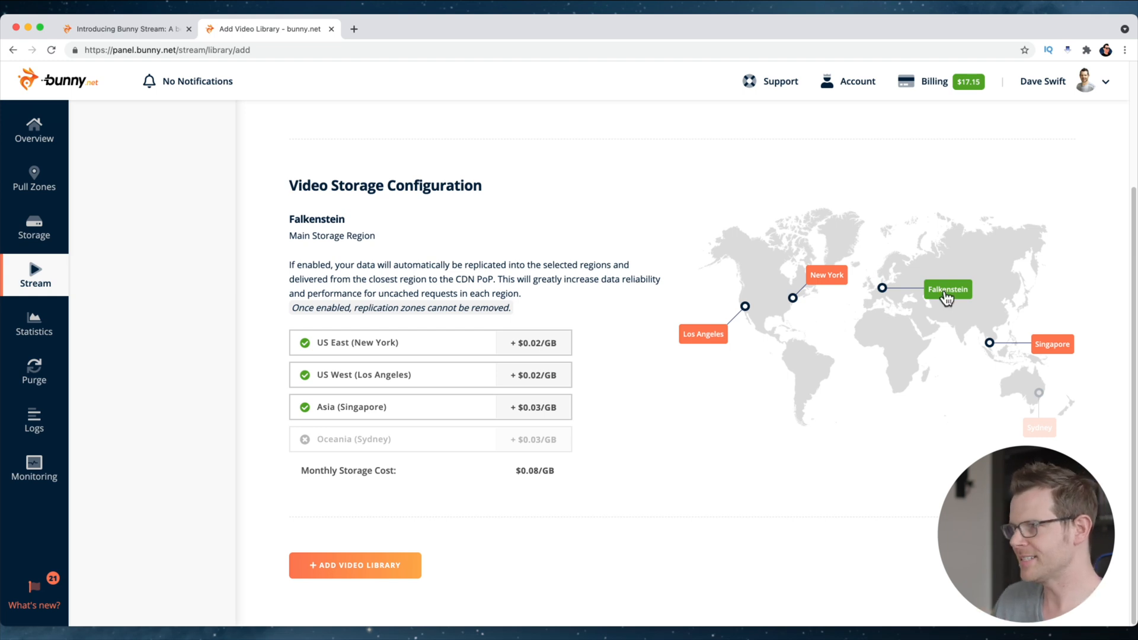
mouse_move(963, 298)
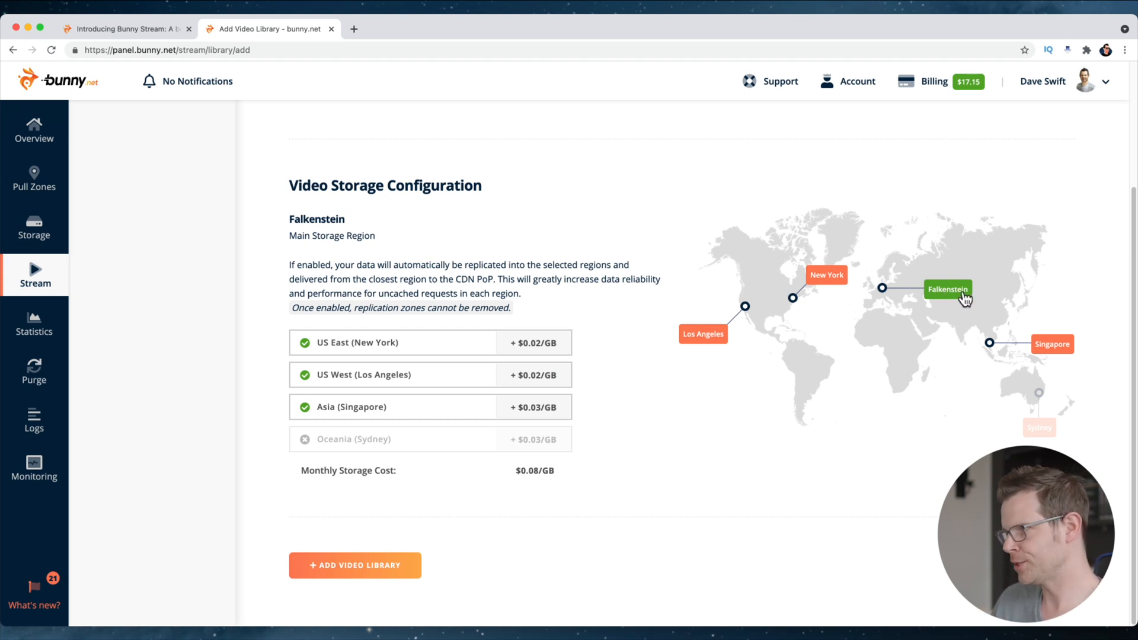
mouse_move(941, 295)
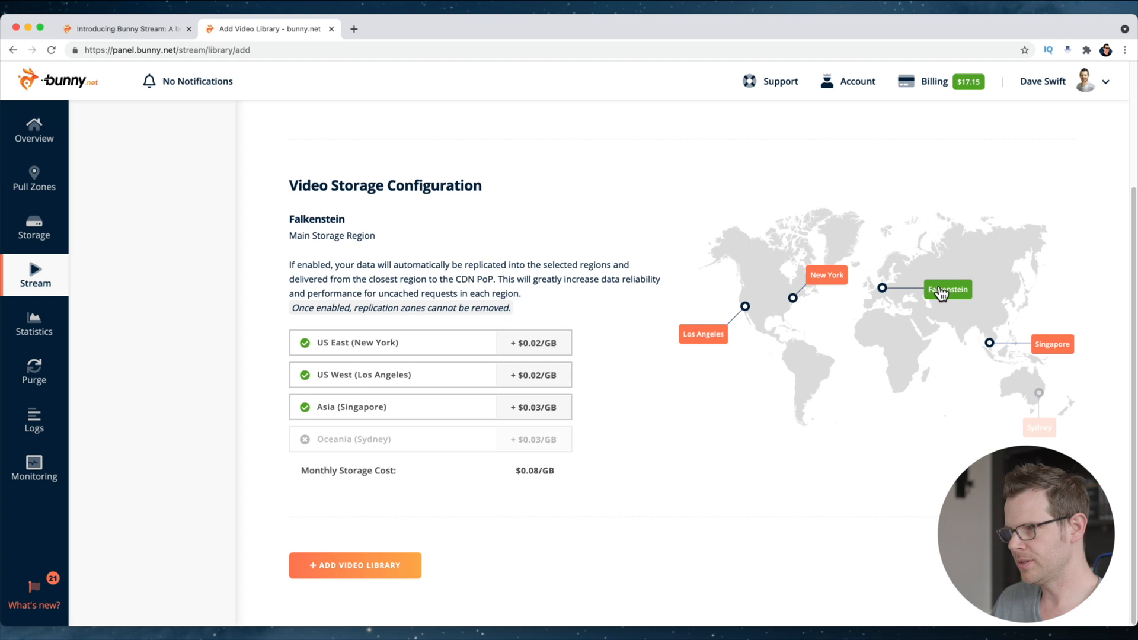
mouse_move(958, 307)
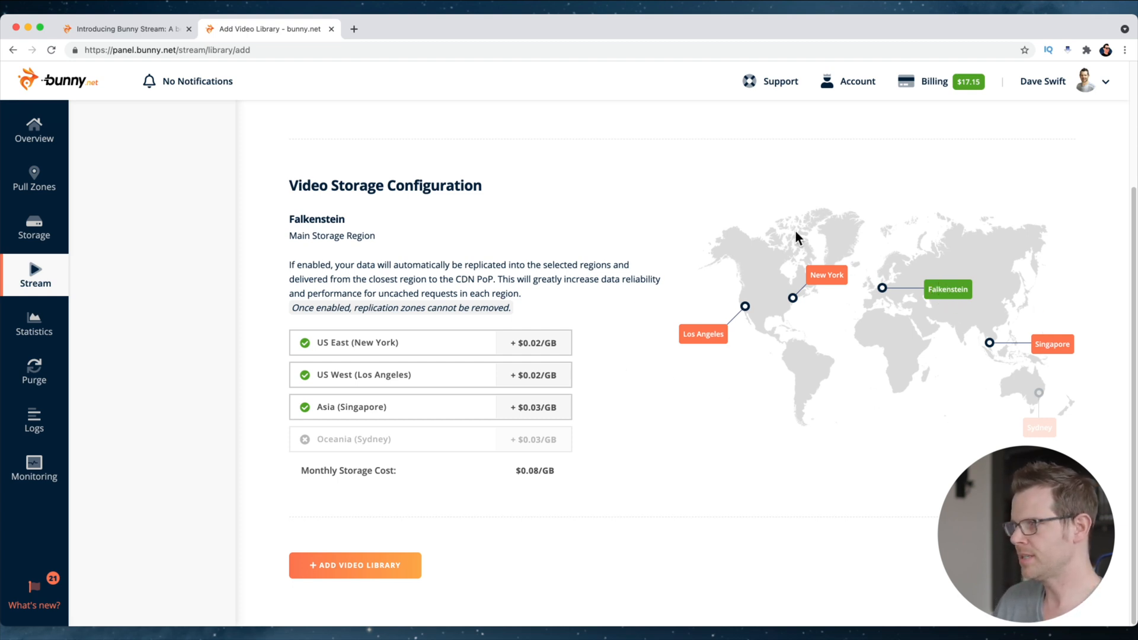
mouse_move(370, 444)
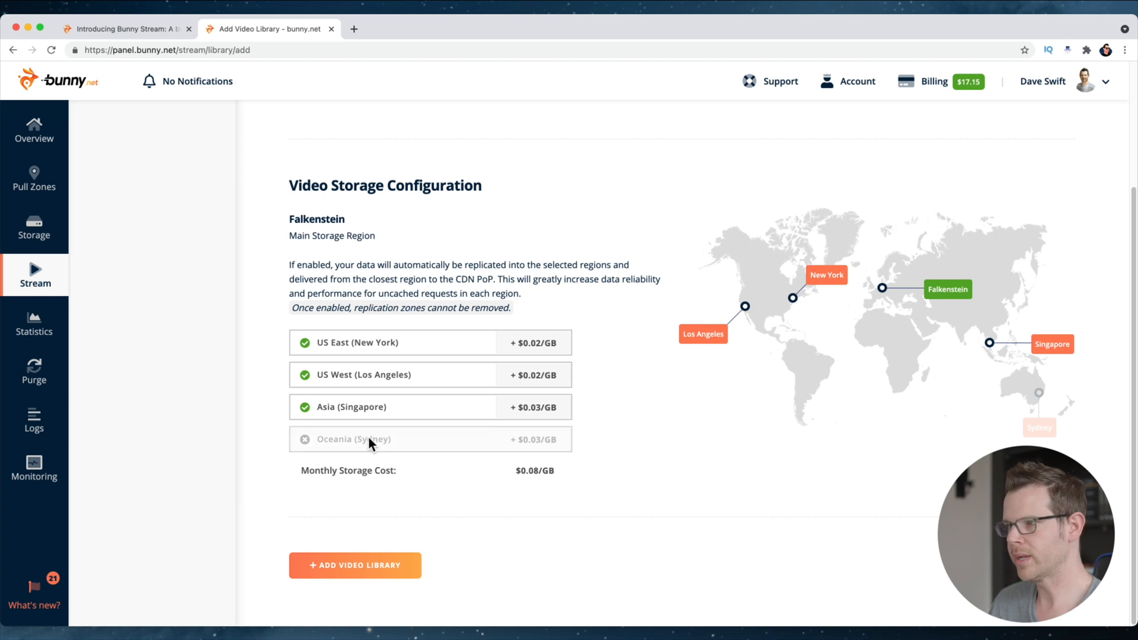
mouse_move(387, 446)
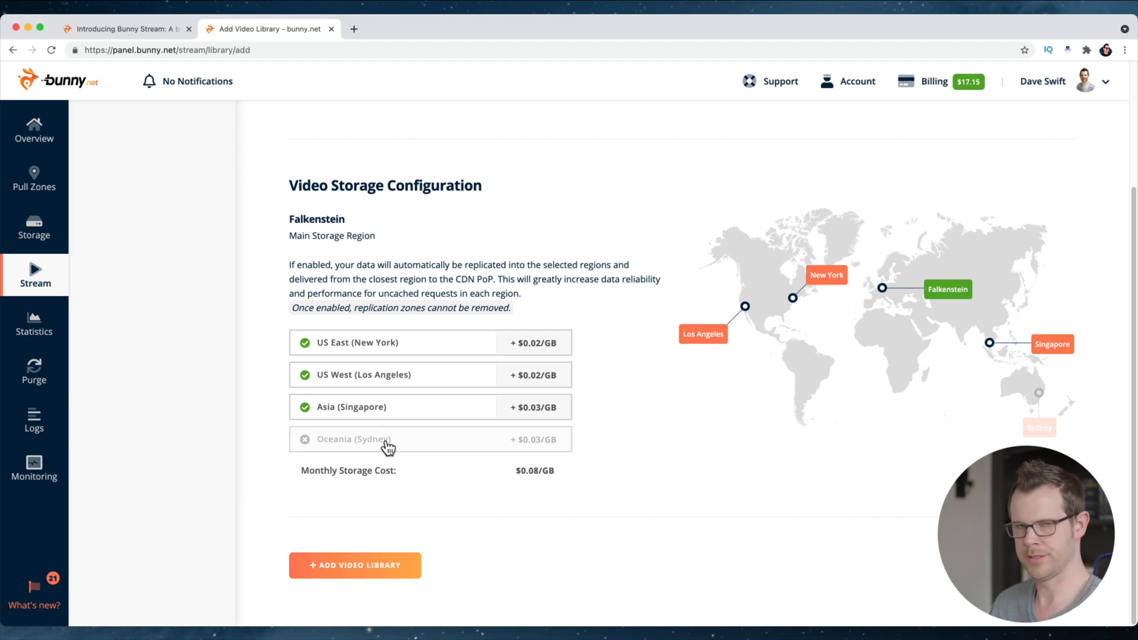
Enable Oceania (Sydney) replication, bringing monthly storage cost to $0.11/GB
left_click(388, 438)
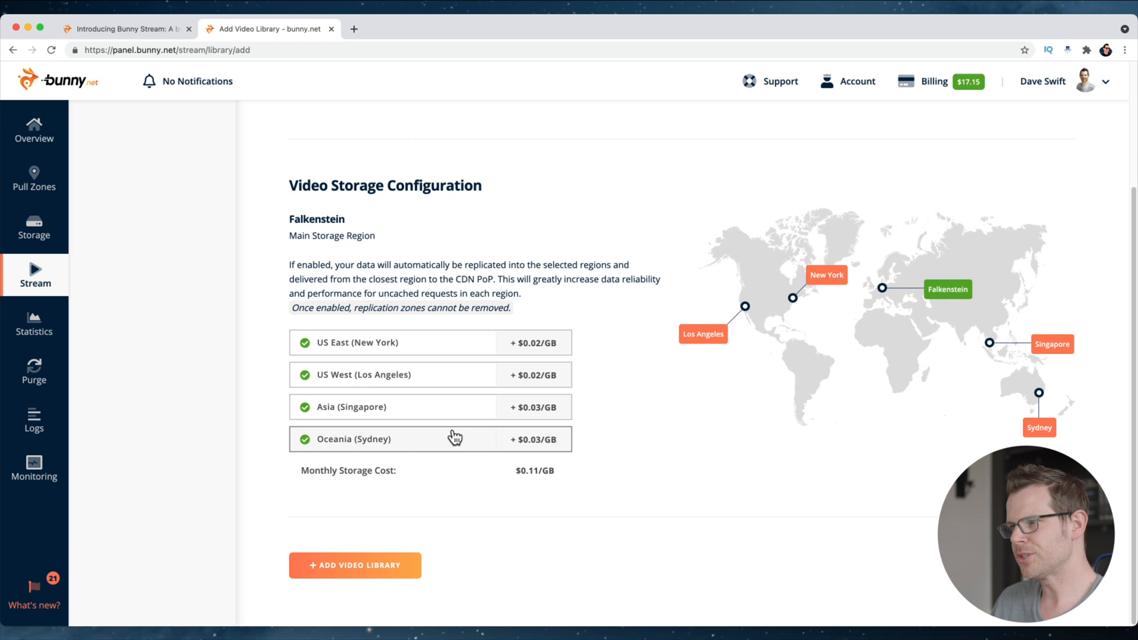
mouse_move(555, 427)
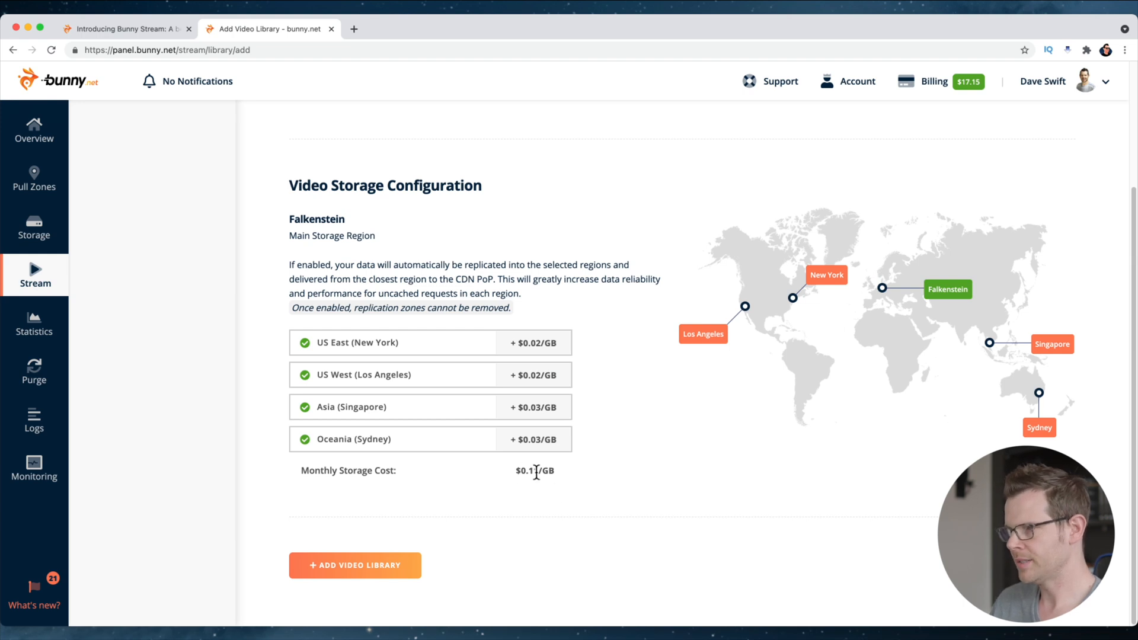
mouse_move(494, 481)
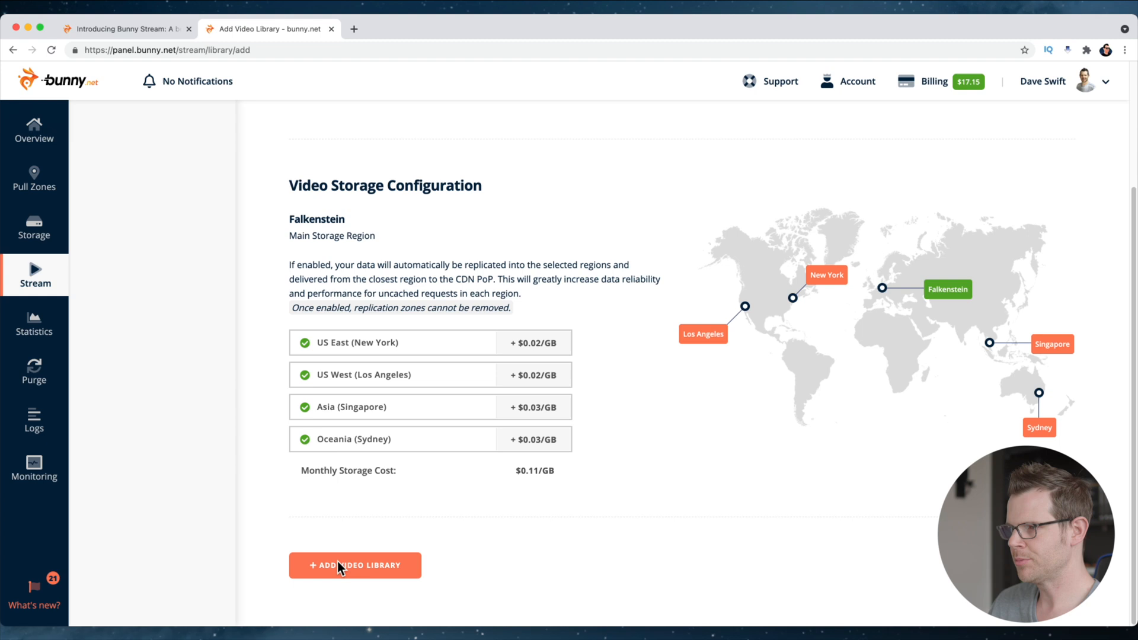
Create the library and open Profitable Tools' empty Manage Videos page
left_click(355, 565)
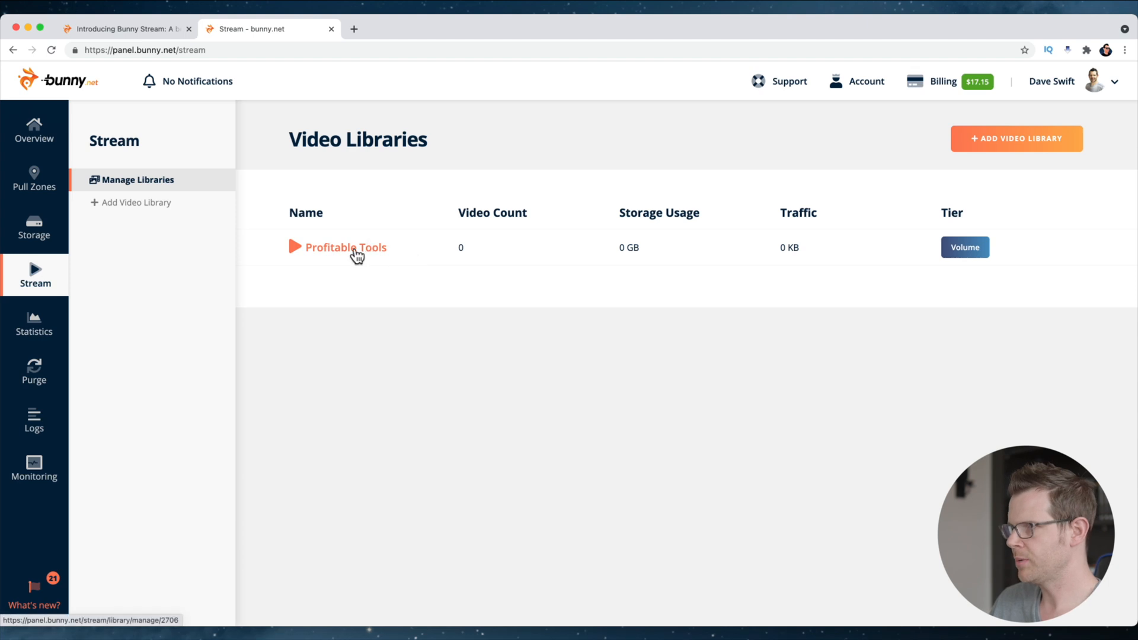
left_click(346, 248)
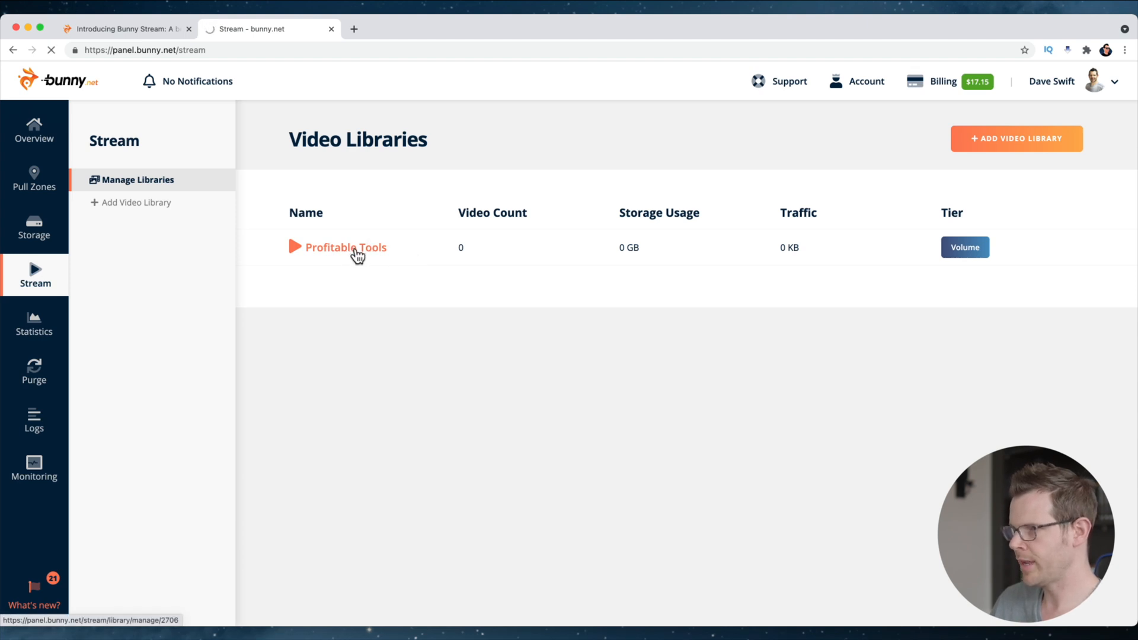
left_click(348, 248)
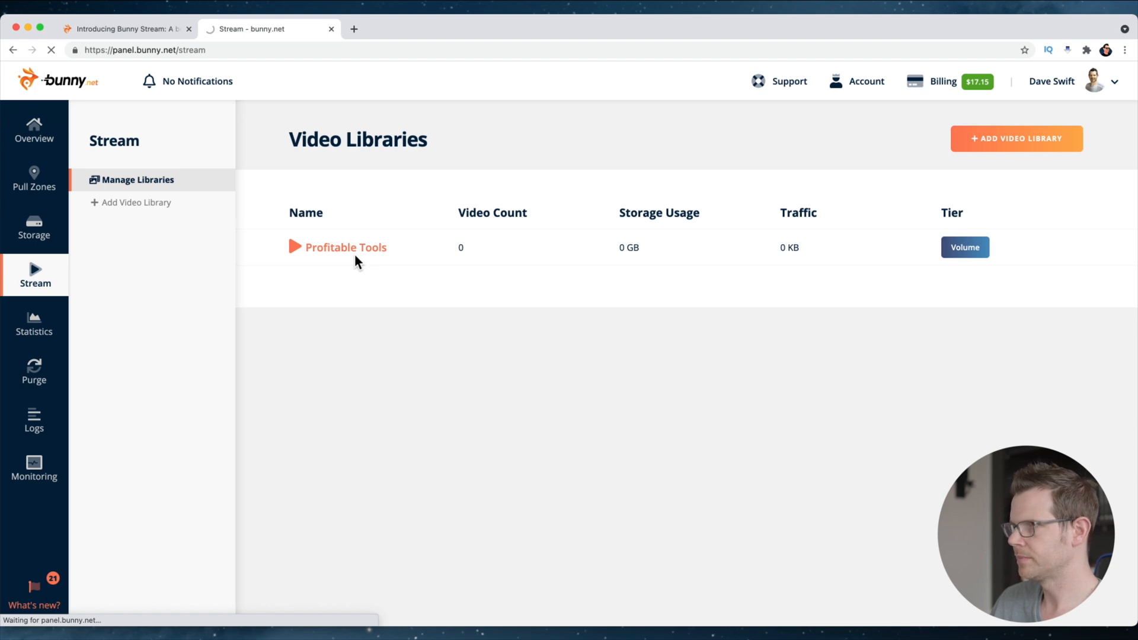
left_click(348, 247)
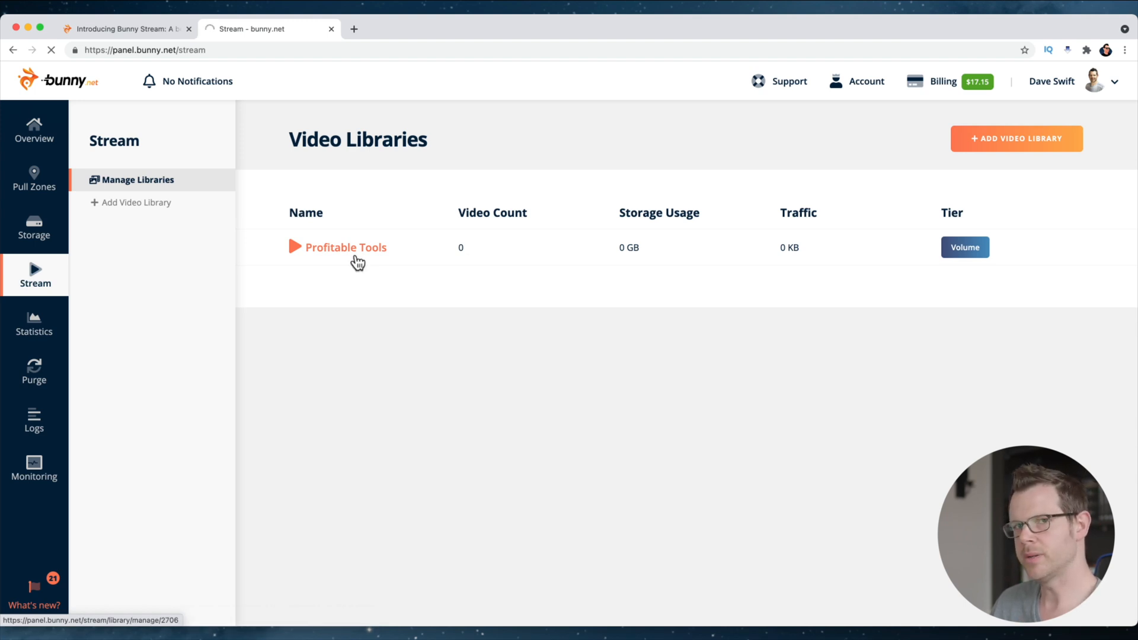
left_click(347, 247)
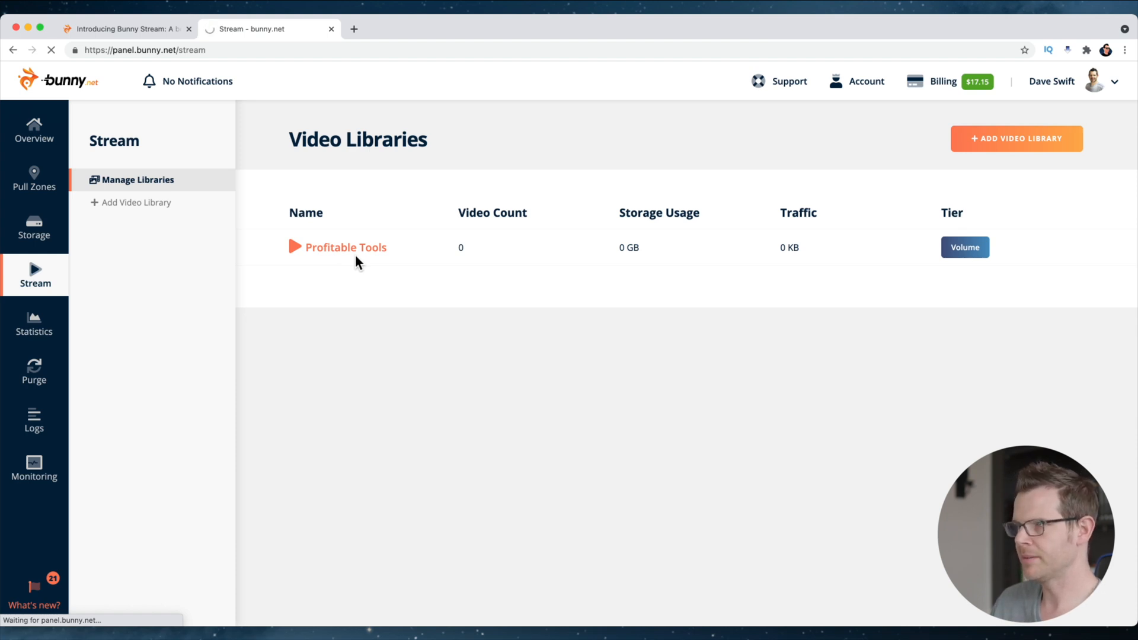
left_click(347, 247)
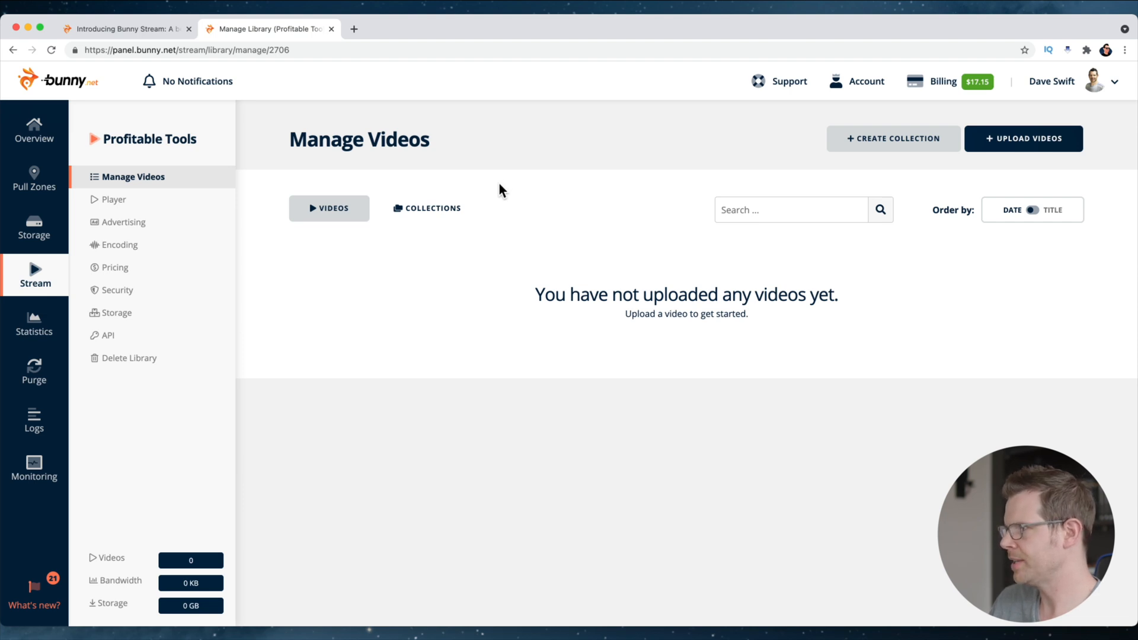
mouse_move(646, 182)
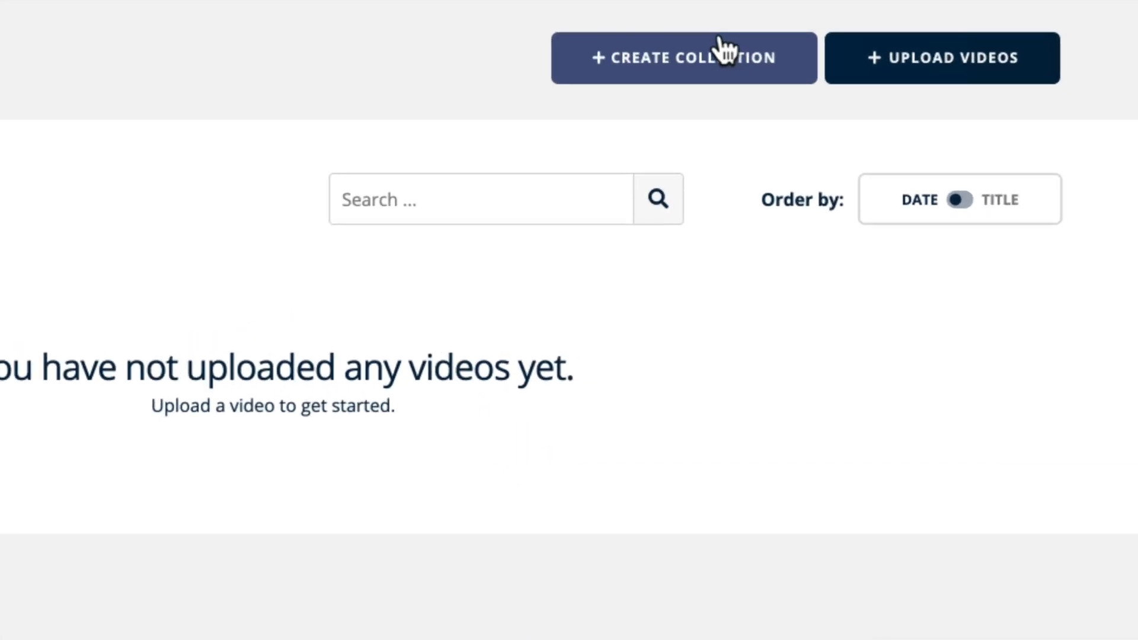
mouse_move(724, 63)
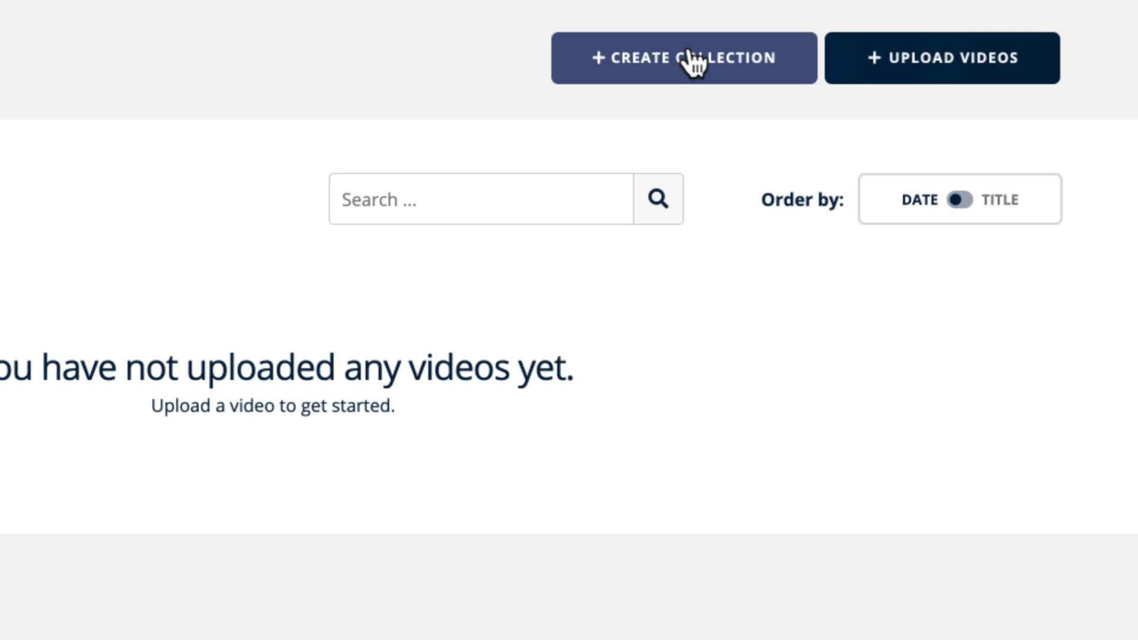
mouse_move(637, 87)
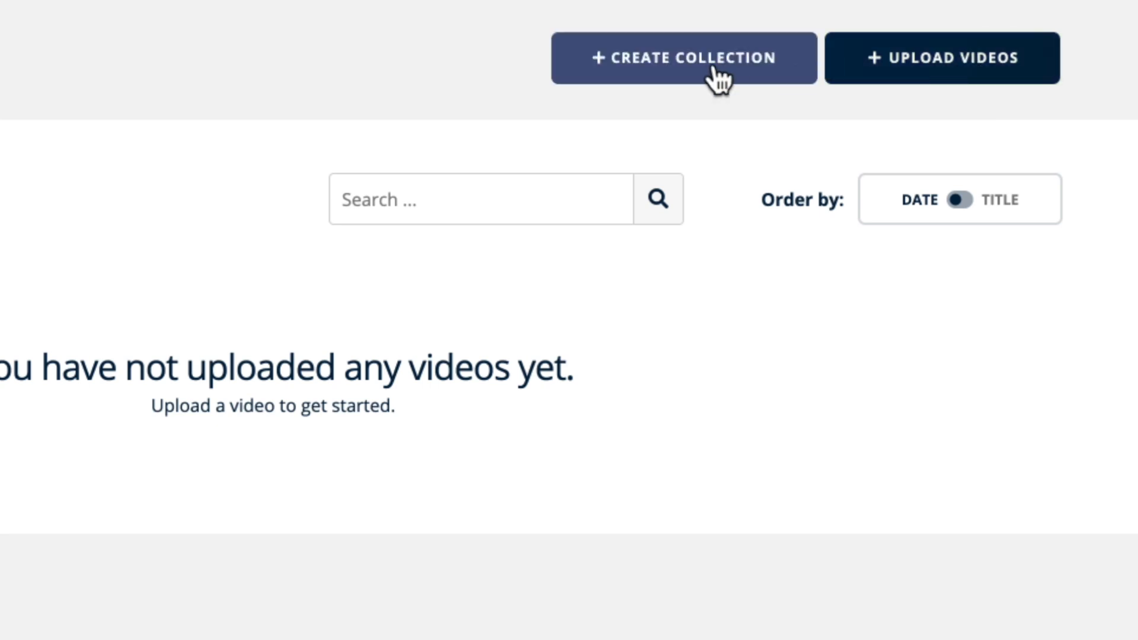
Create a collection named 'Demo Video' in the Profitable Tools library
left_click(681, 58)
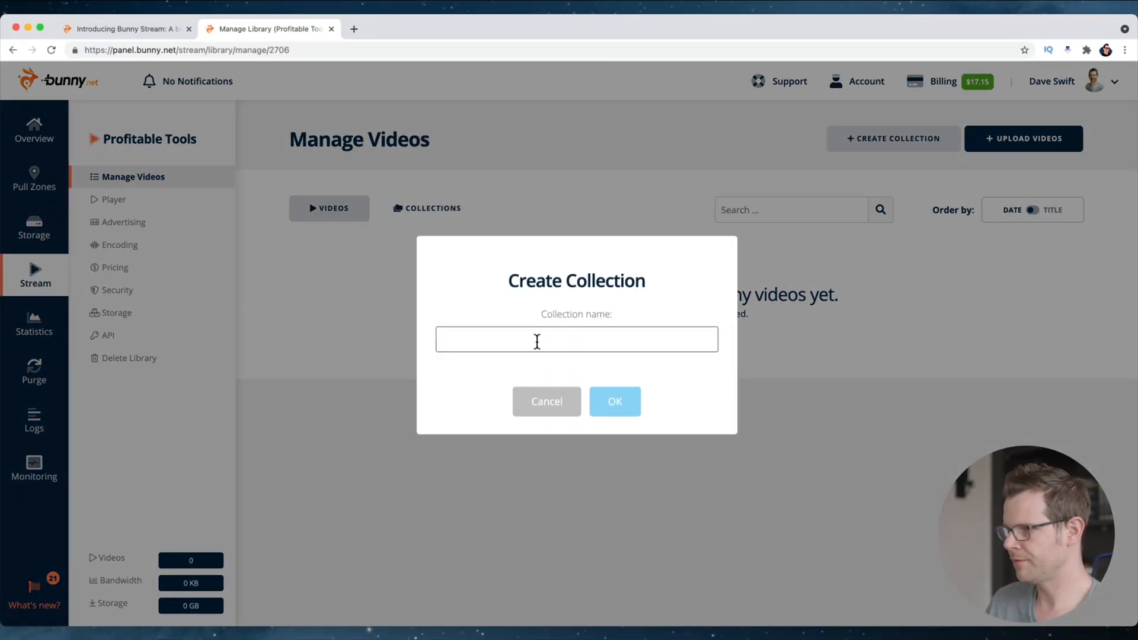
type("Demo Video")
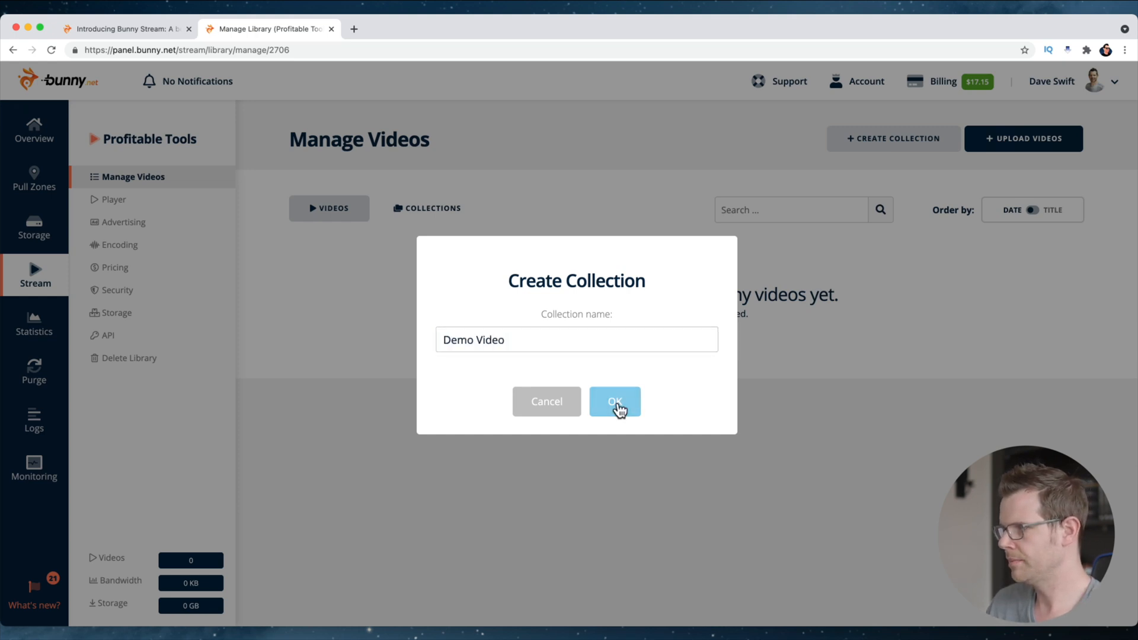
left_click(614, 402)
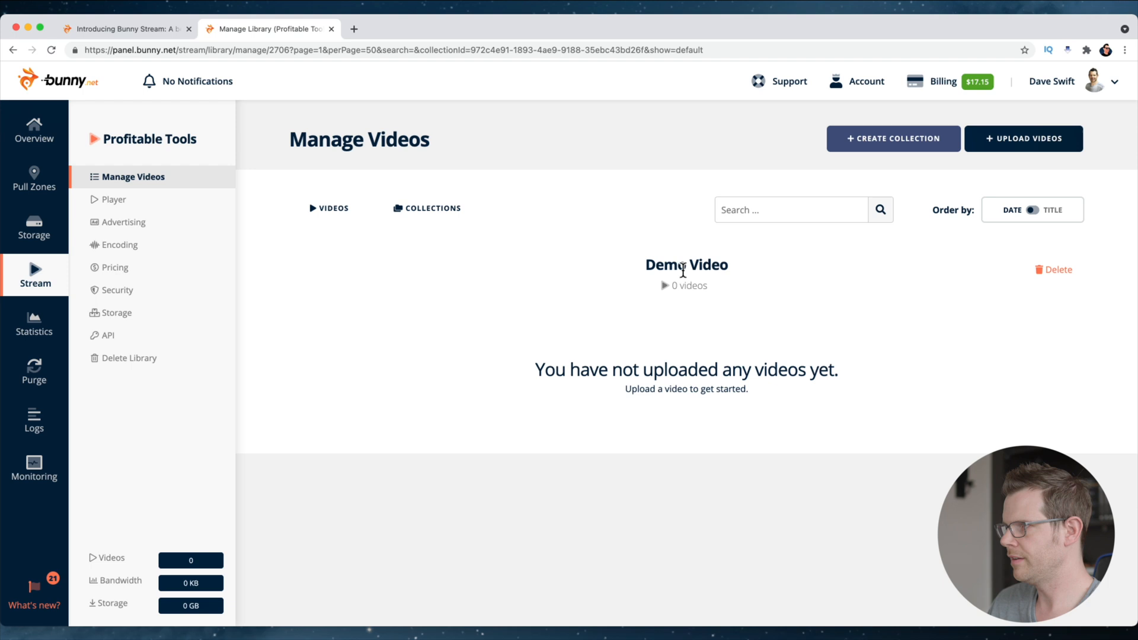
mouse_move(1015, 102)
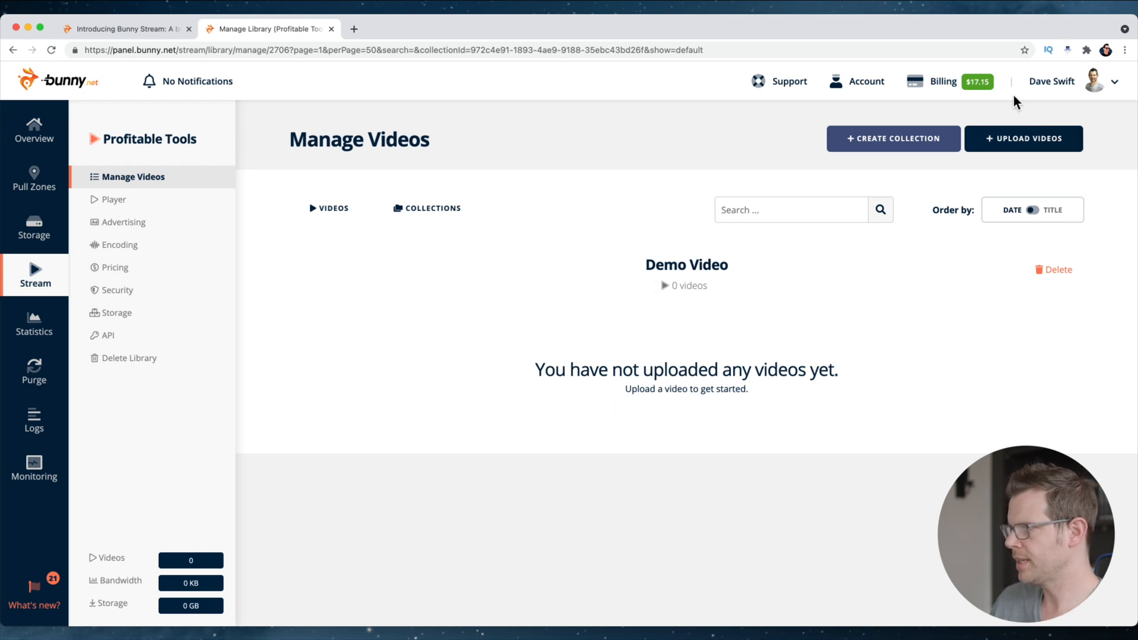
Bring up the upload window to add bunny-test.mov to Demo Video
left_click(1024, 138)
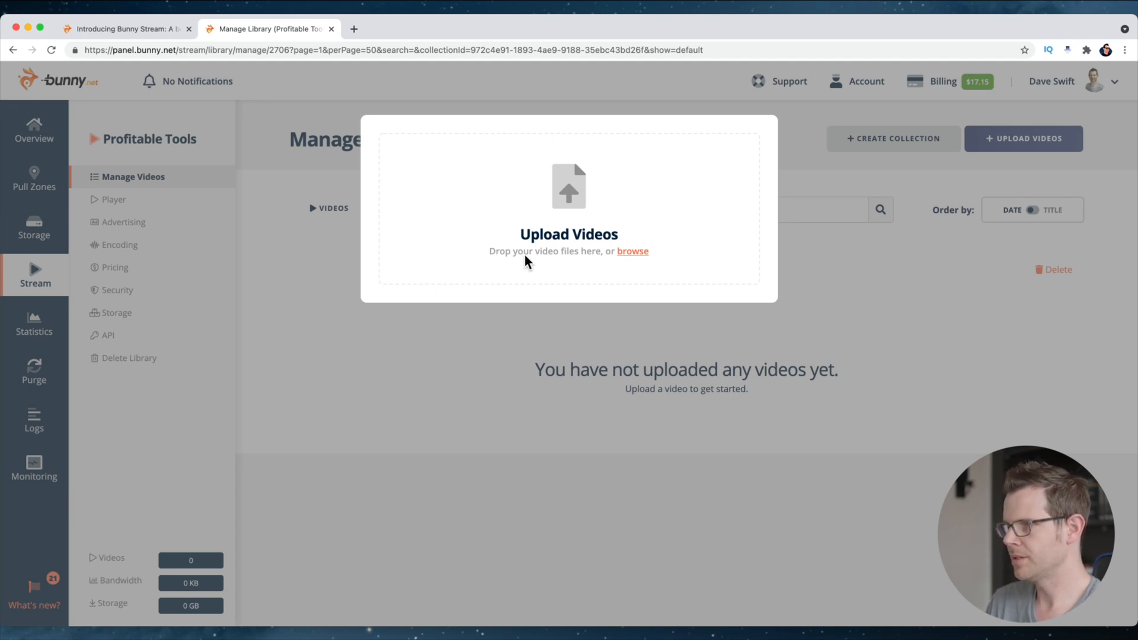
mouse_move(673, 210)
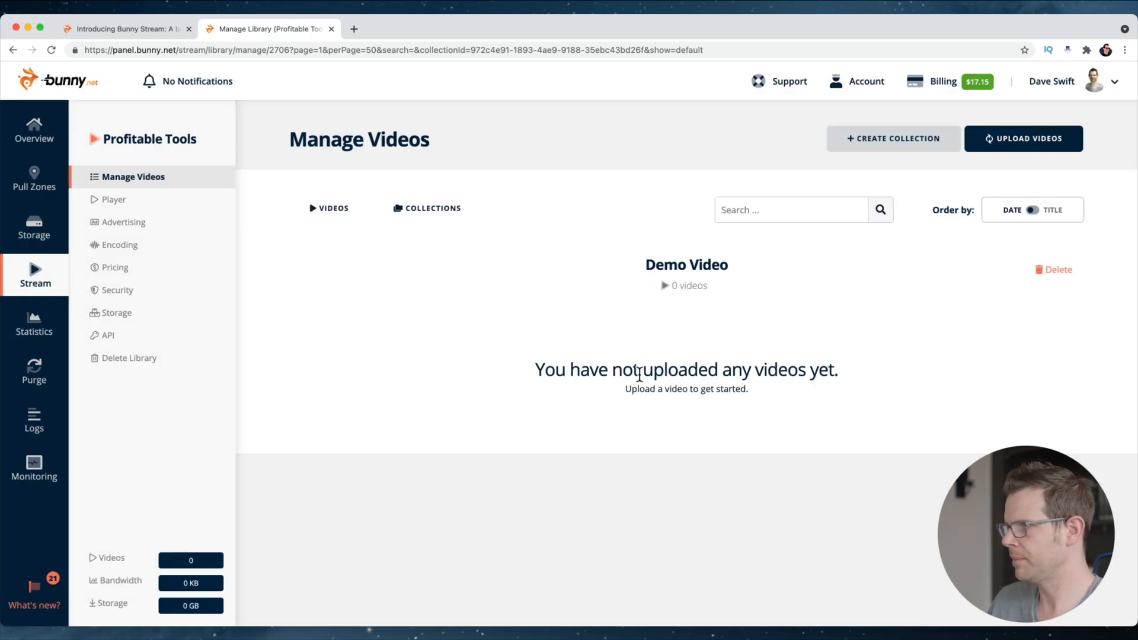
left_click(1024, 139)
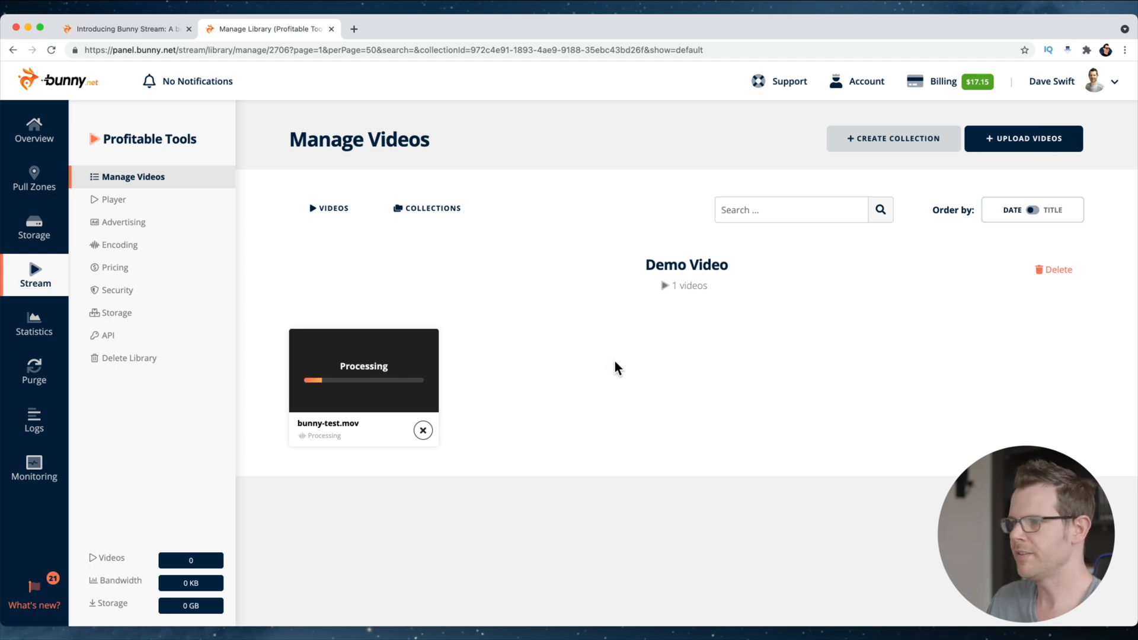
mouse_move(631, 366)
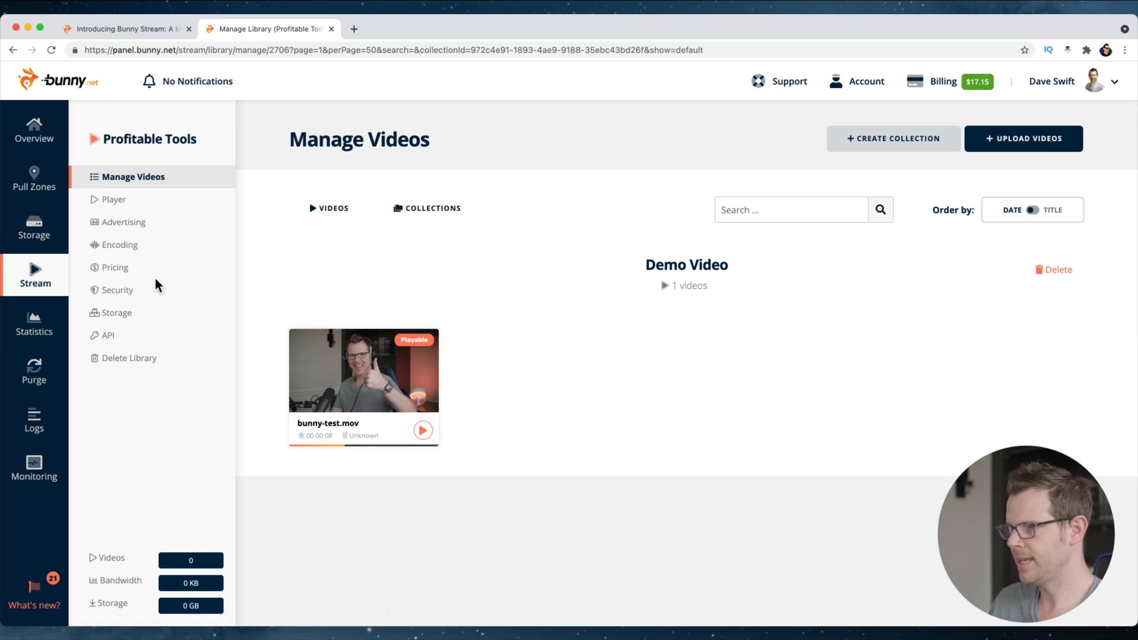
left_click(119, 245)
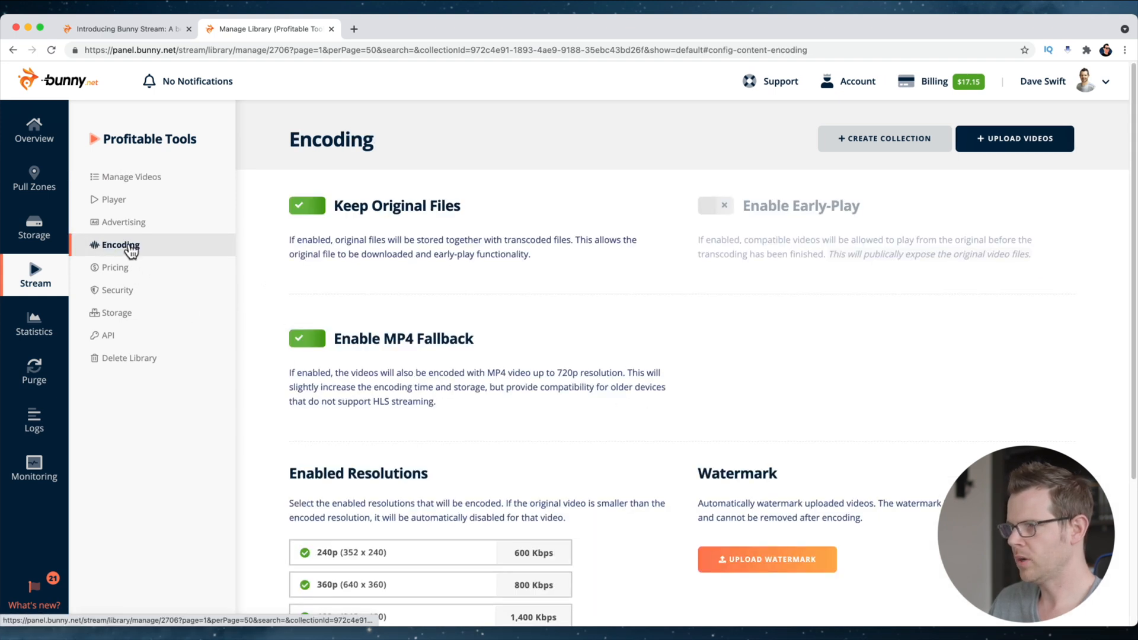
mouse_move(124, 384)
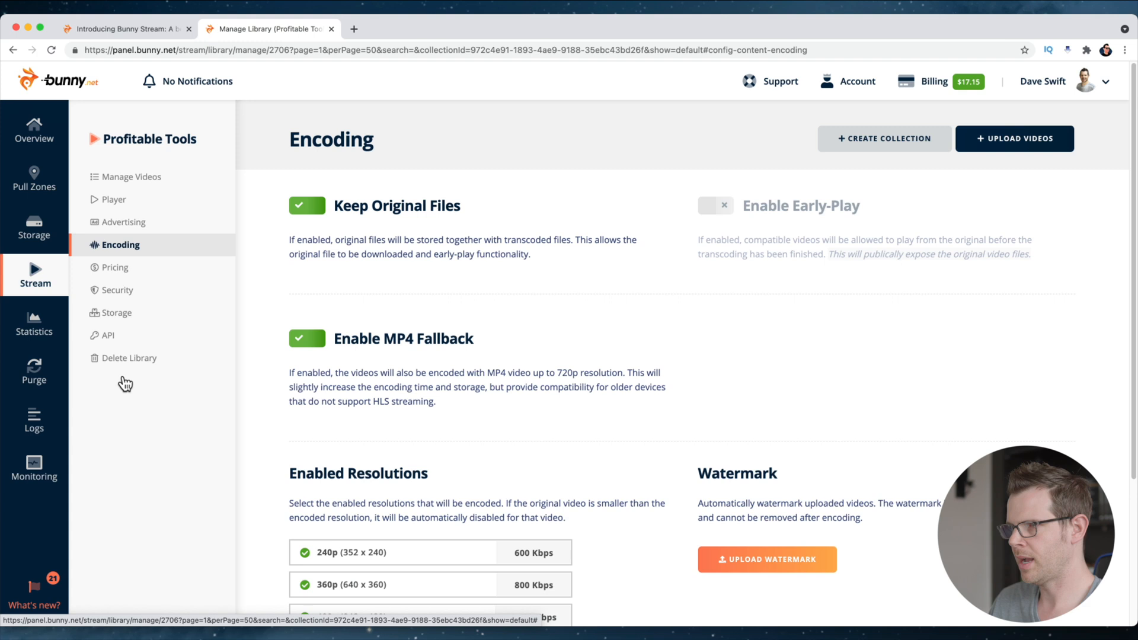
scroll("down", 3)
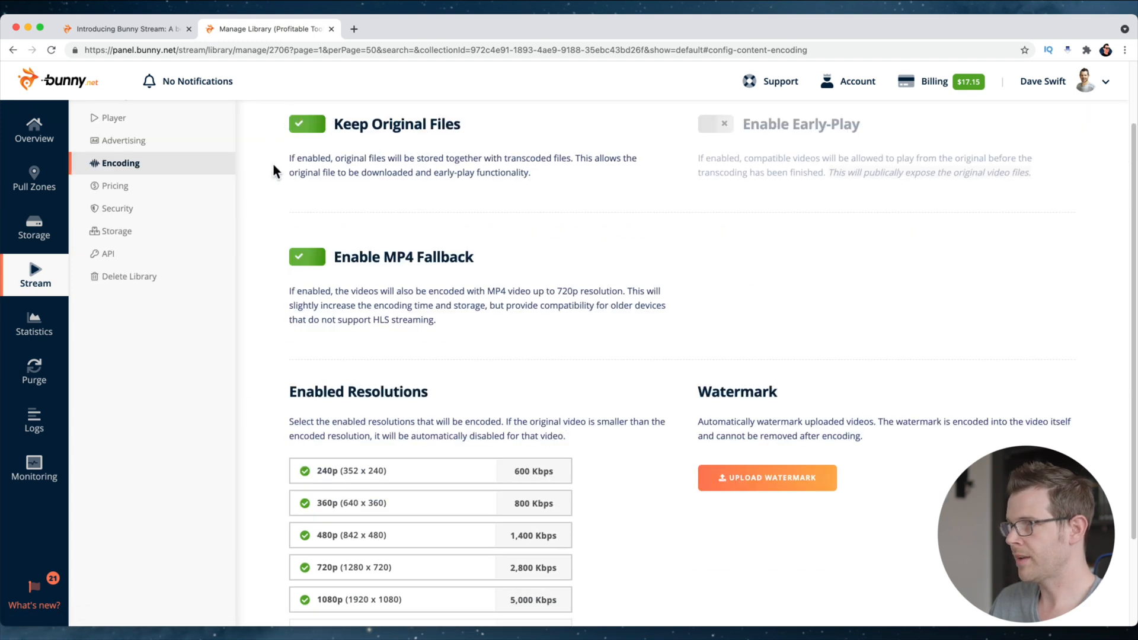
mouse_move(450, 157)
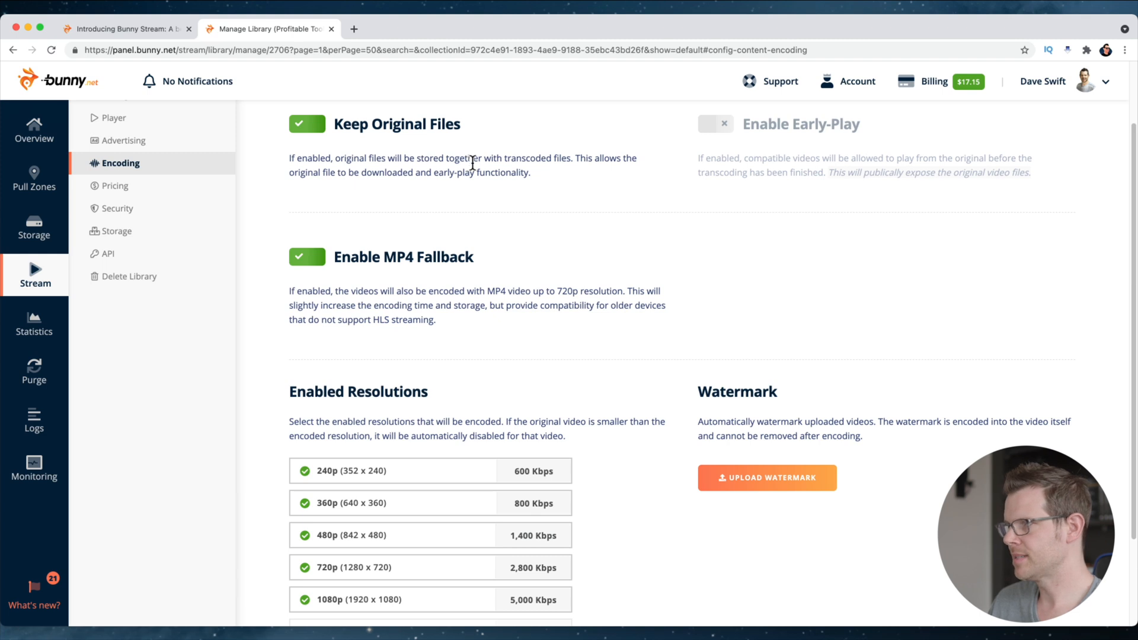
mouse_move(582, 343)
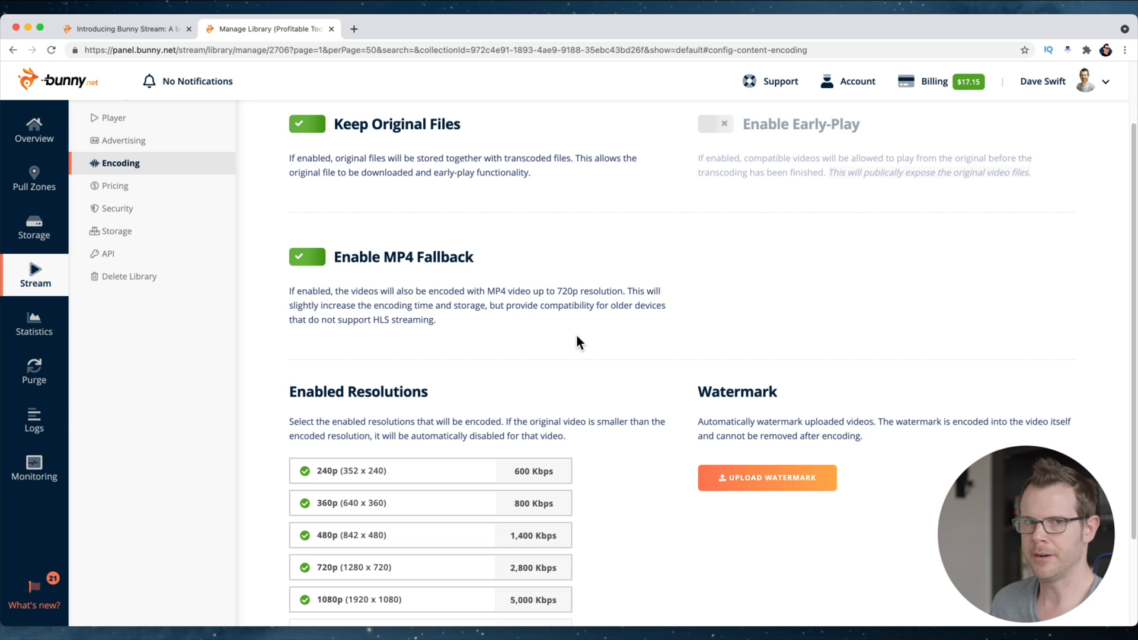
mouse_move(649, 296)
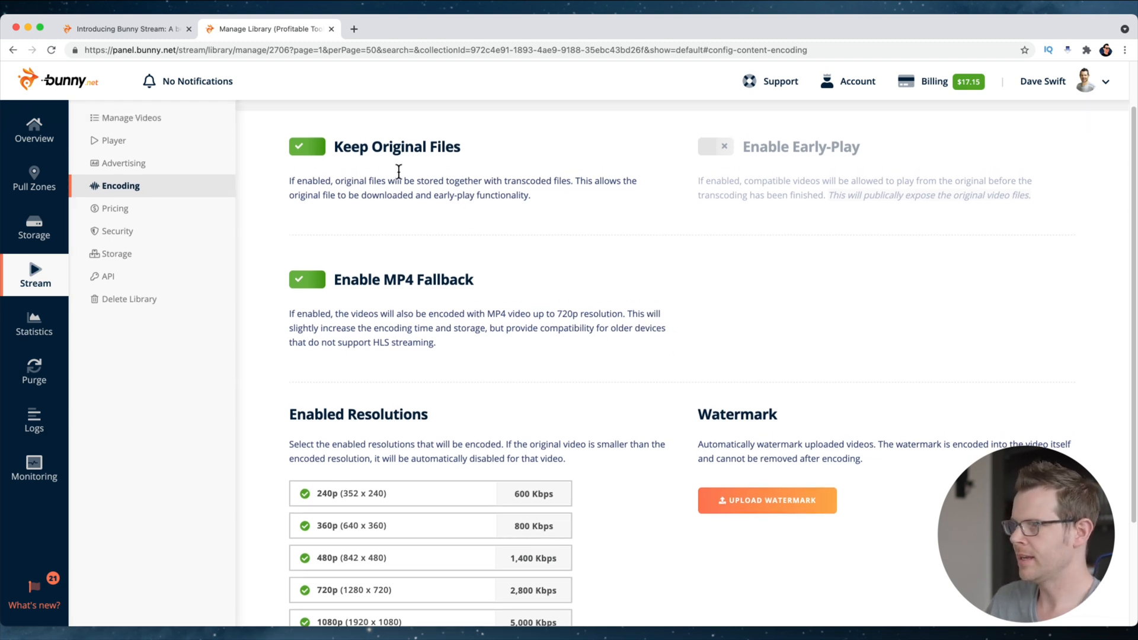
mouse_move(791, 156)
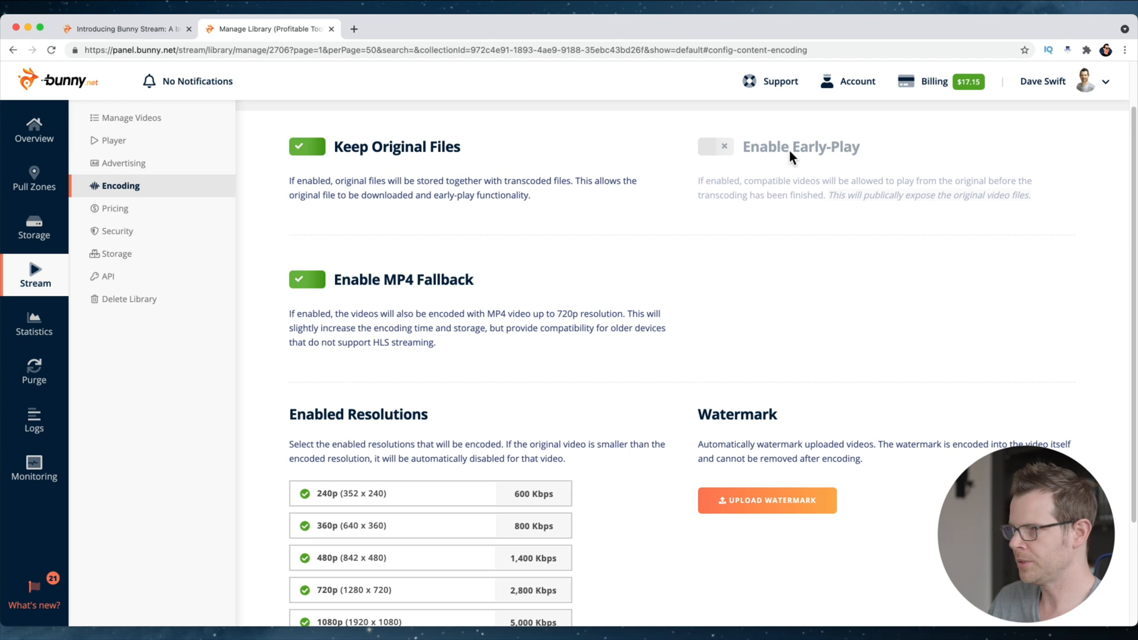
mouse_move(741, 154)
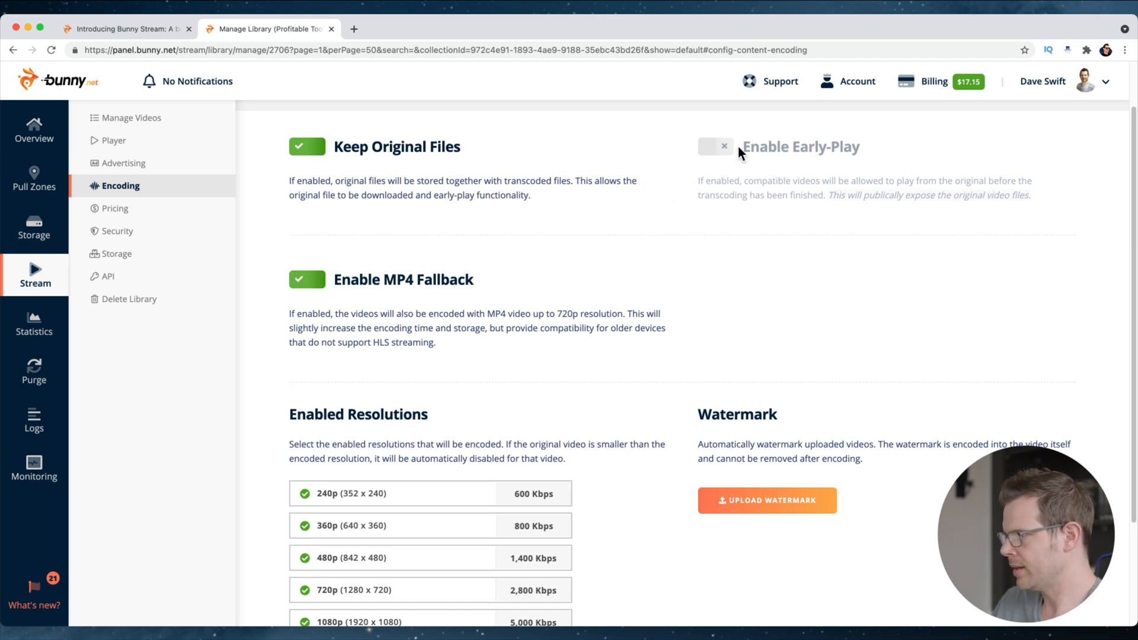
mouse_move(831, 230)
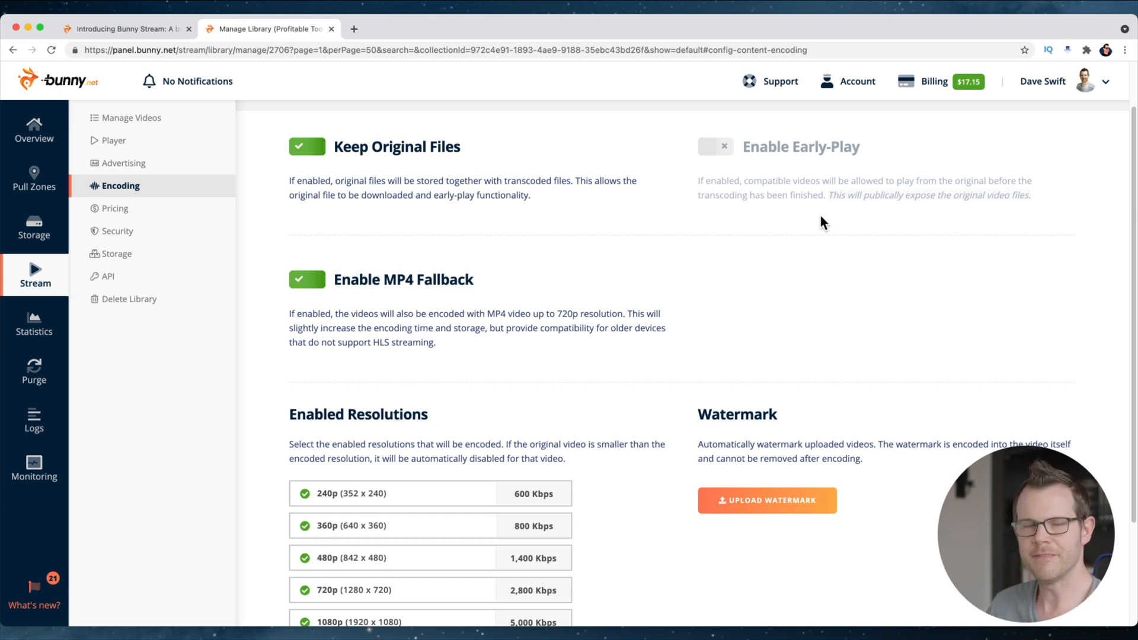
mouse_move(821, 233)
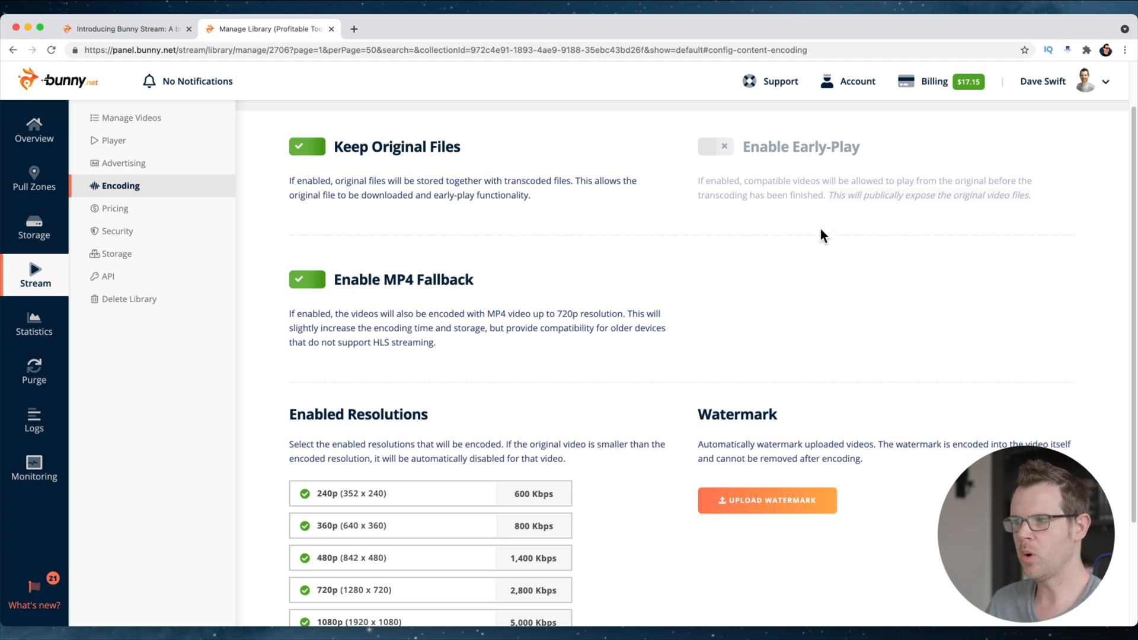
mouse_move(817, 244)
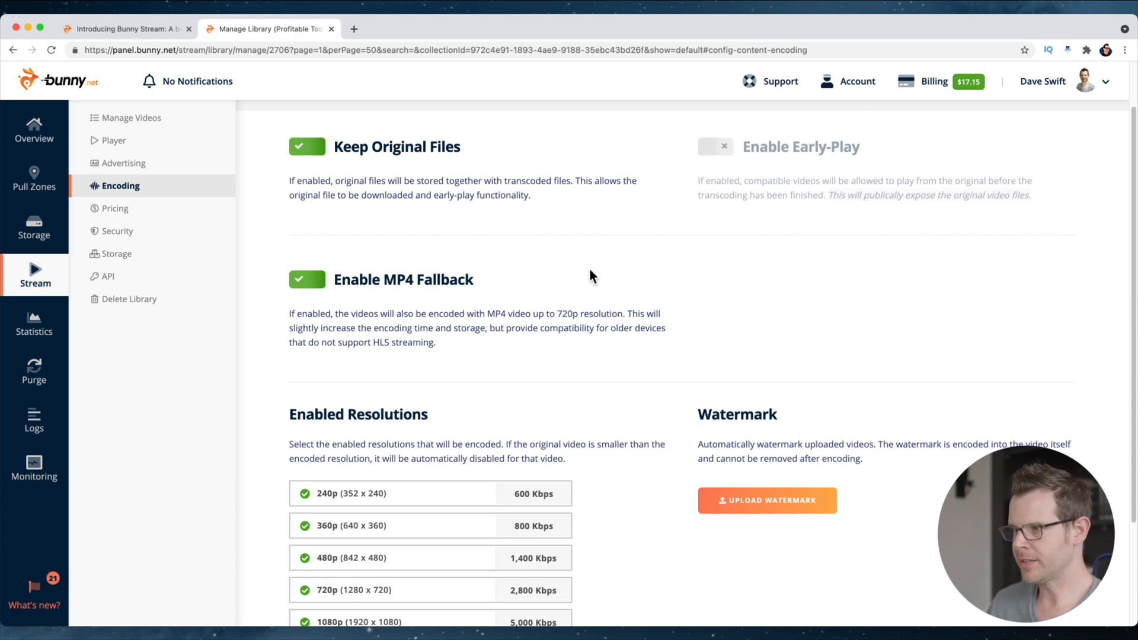
Turn off 360p in Enabled Resolutions, leaving 720p, 1080p, 1440p and 2160p
scroll("down", 3)
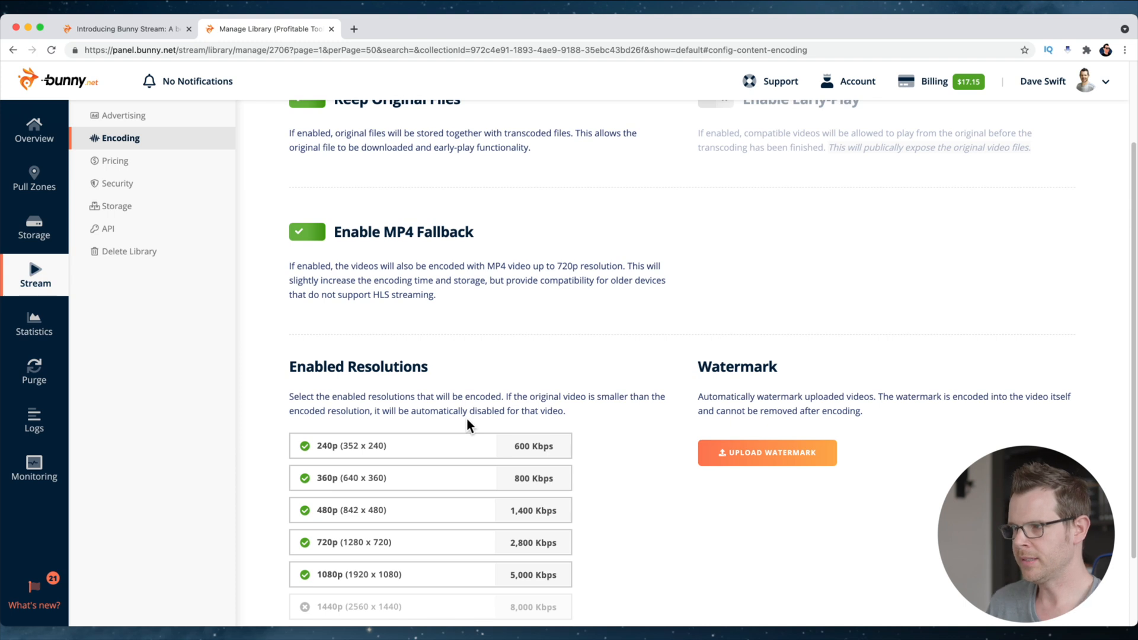
mouse_move(615, 546)
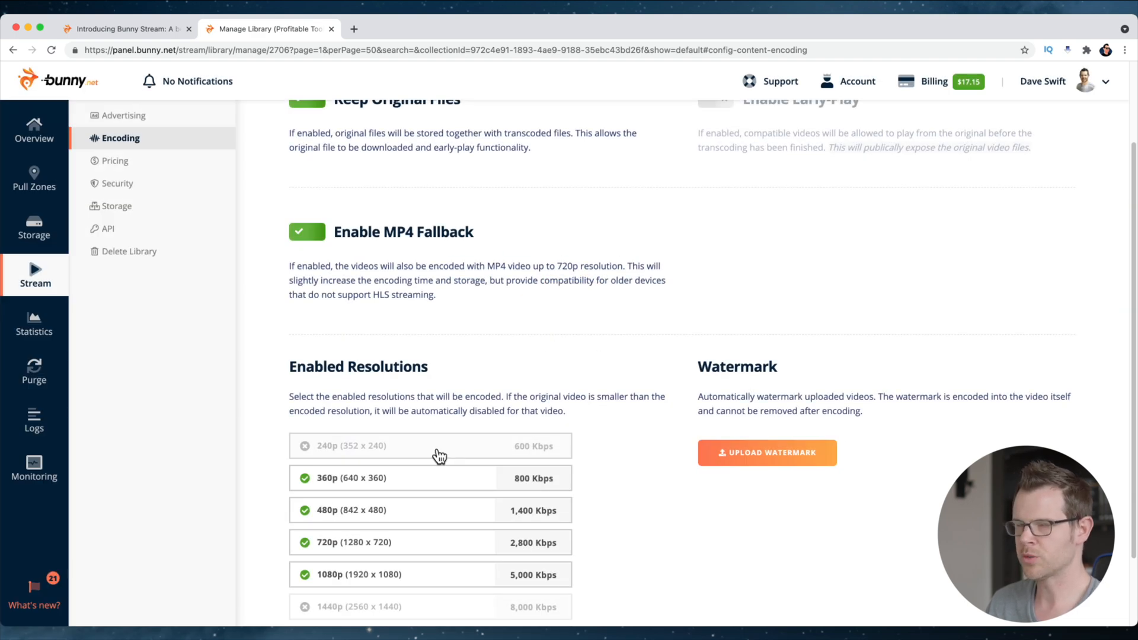
left_click(304, 477)
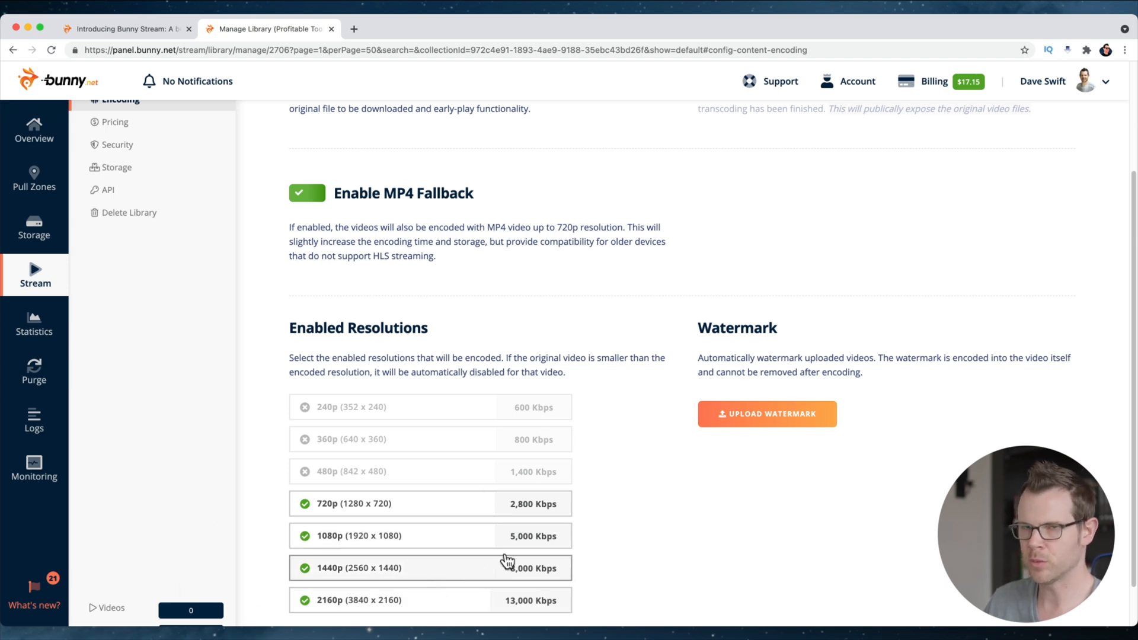
scroll("down", 3)
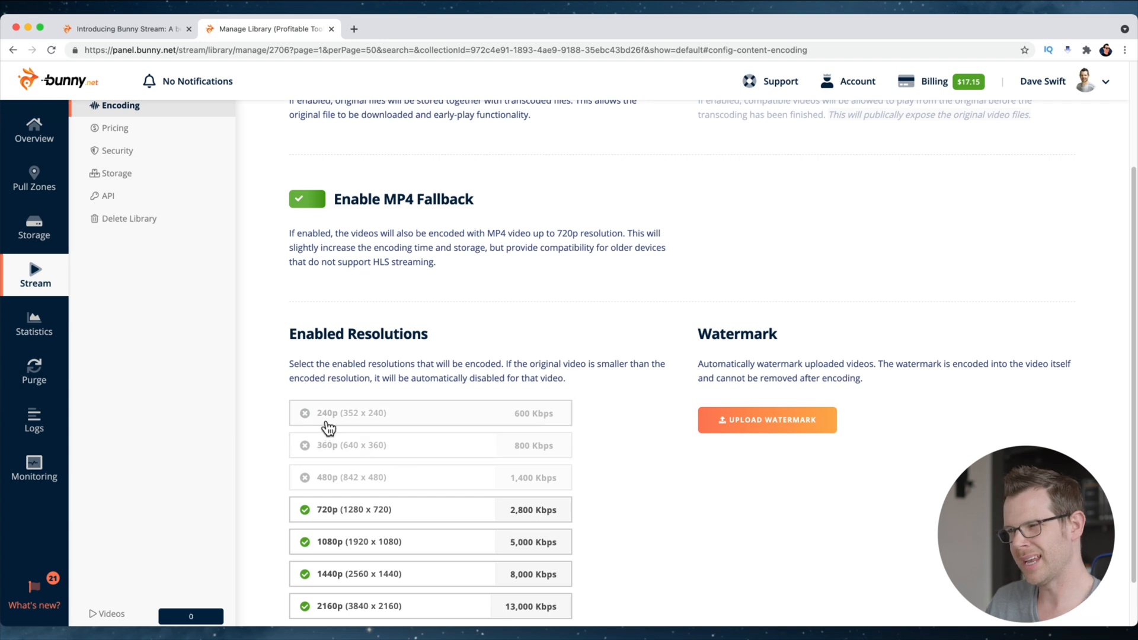
mouse_move(382, 455)
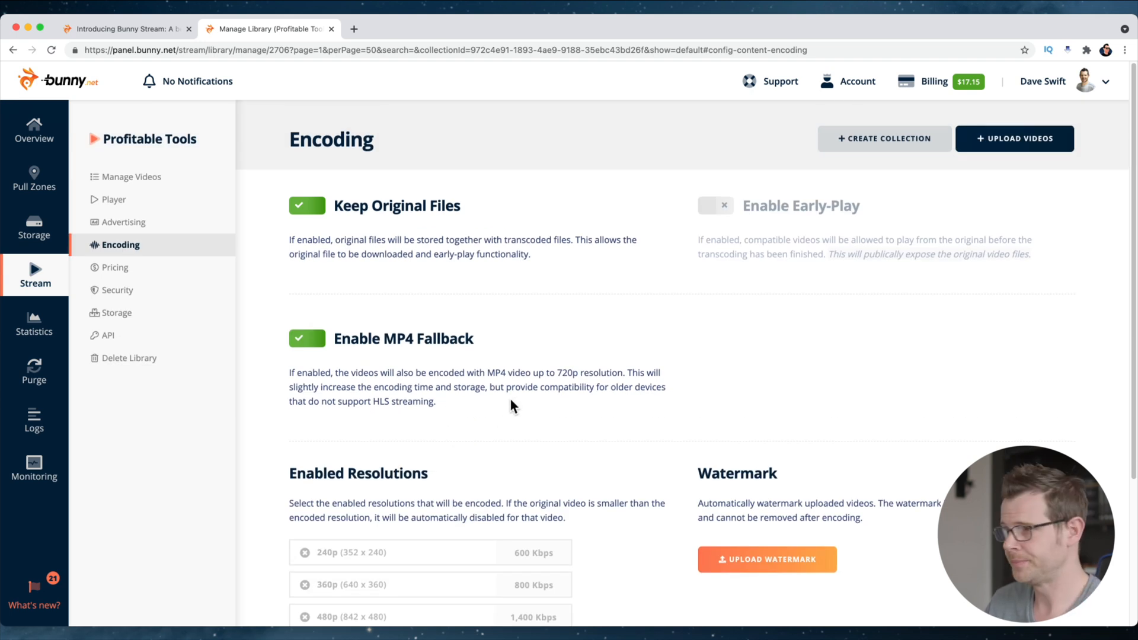
mouse_move(300, 312)
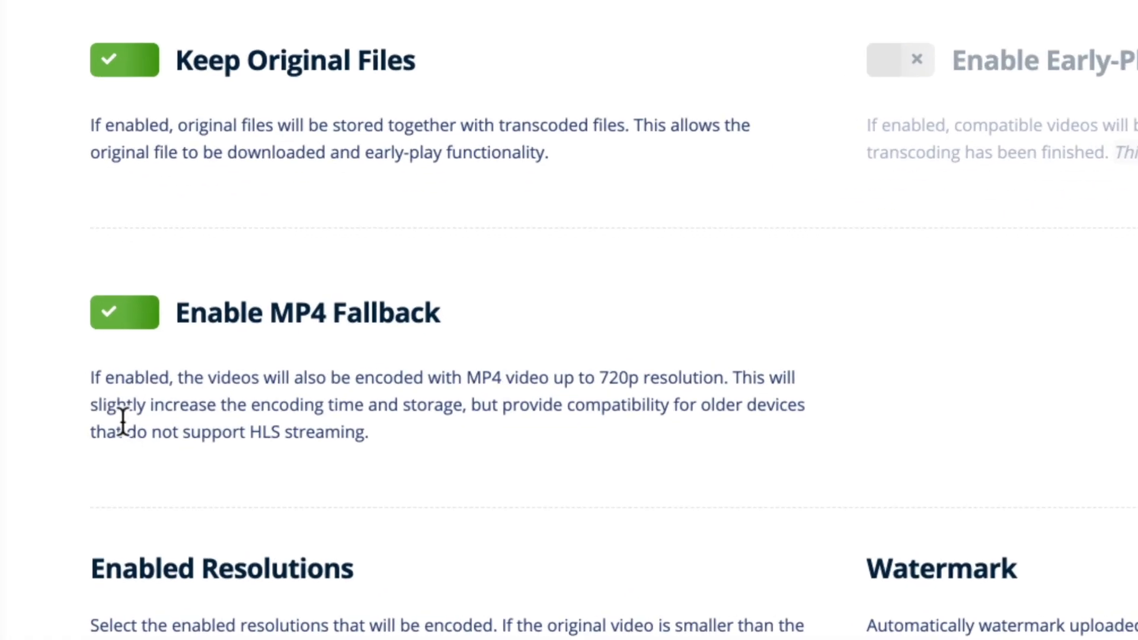
mouse_move(297, 424)
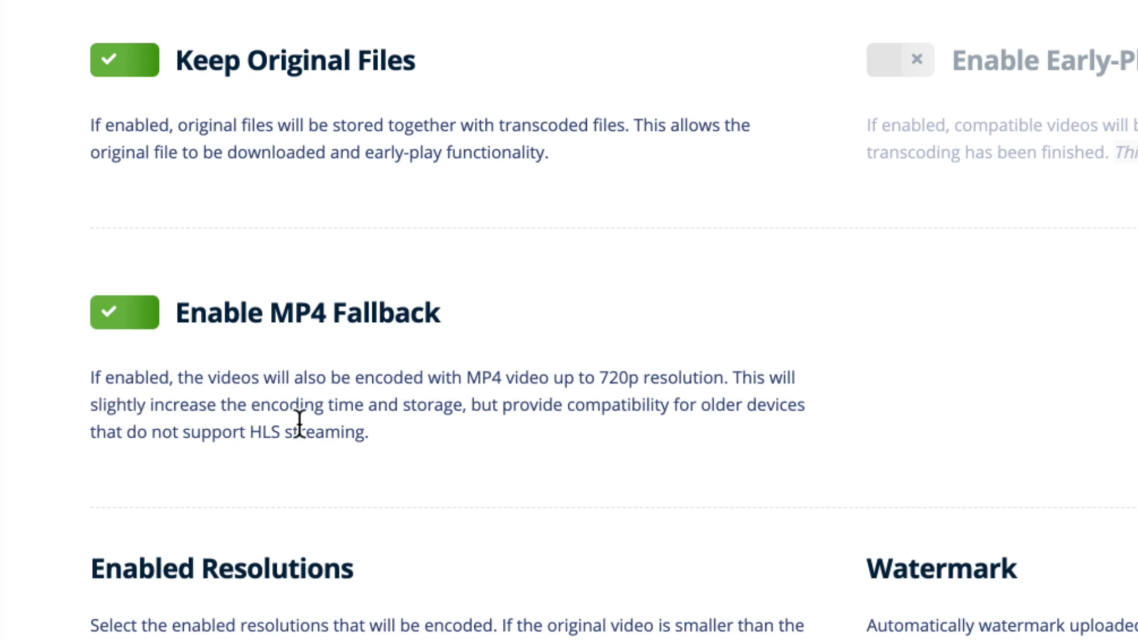
mouse_move(850, 406)
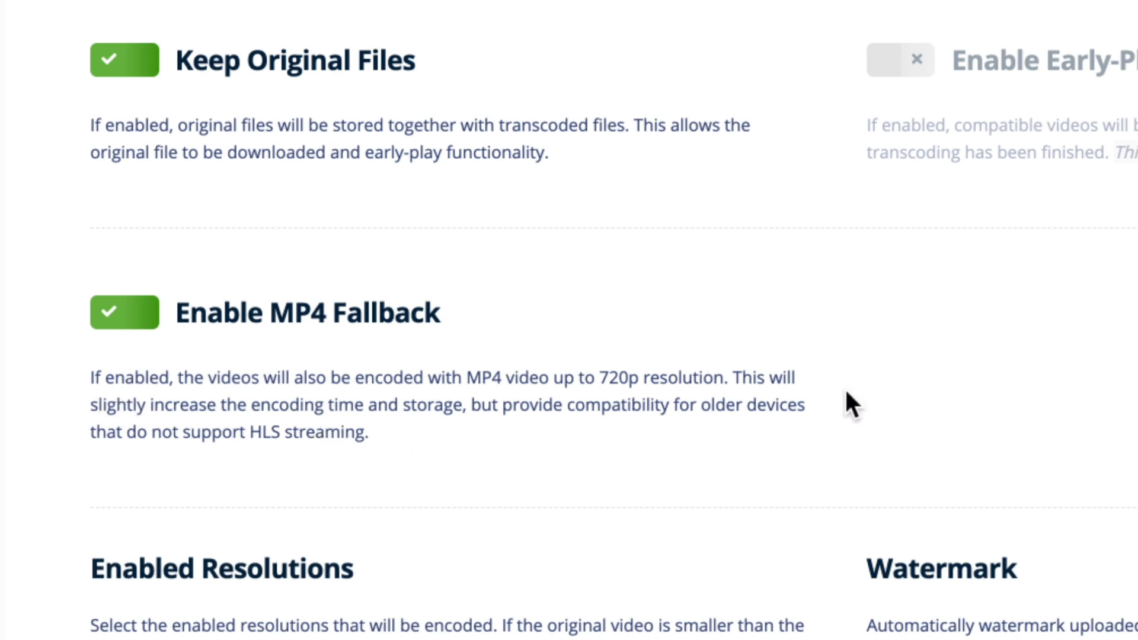
mouse_move(688, 443)
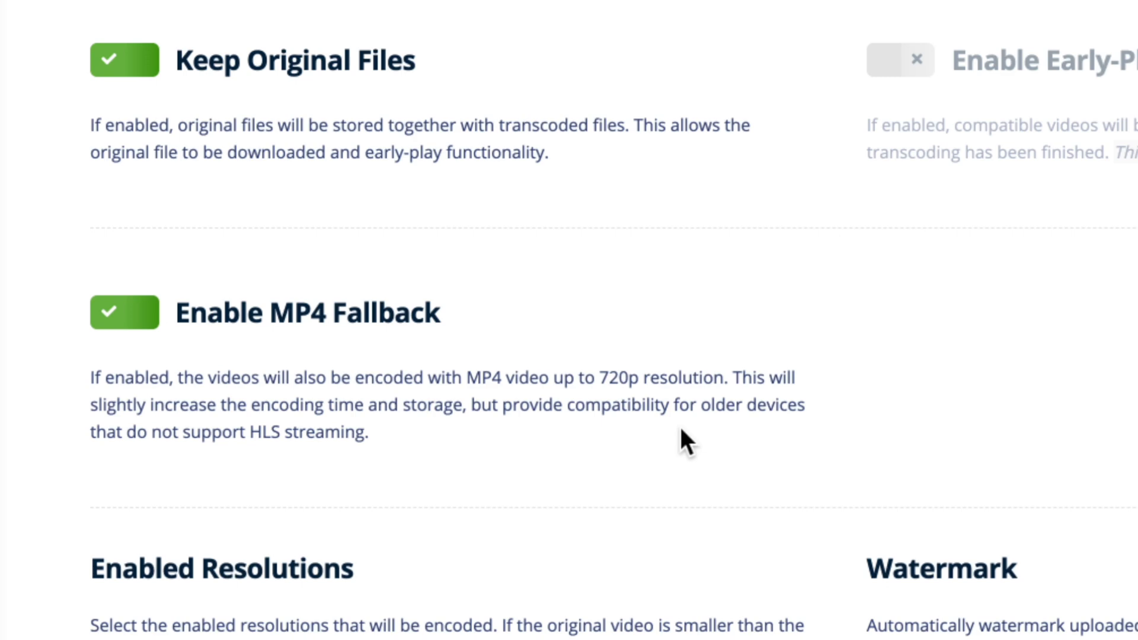
mouse_move(439, 469)
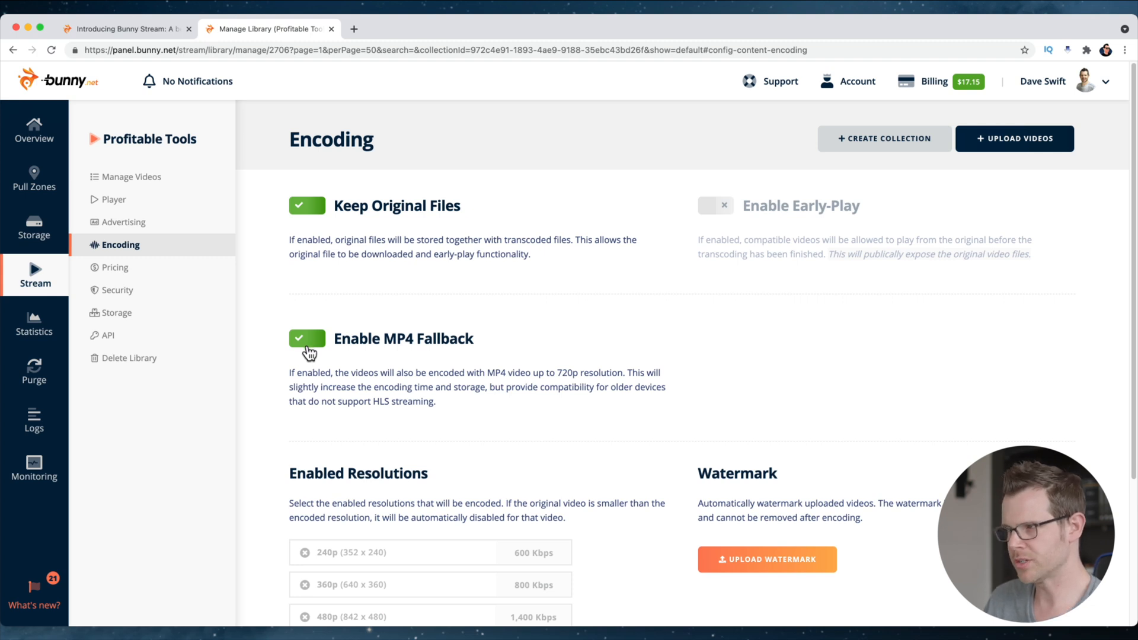
mouse_move(312, 346)
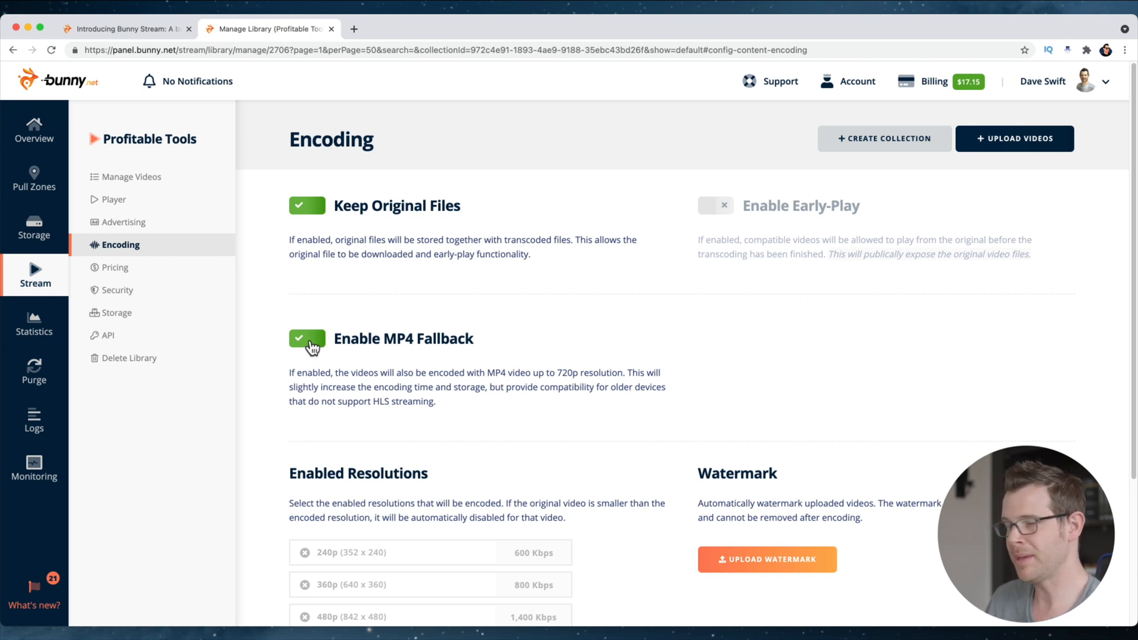
Switch off MP4 Fallback for the Profitable Tools library
left_click(306, 339)
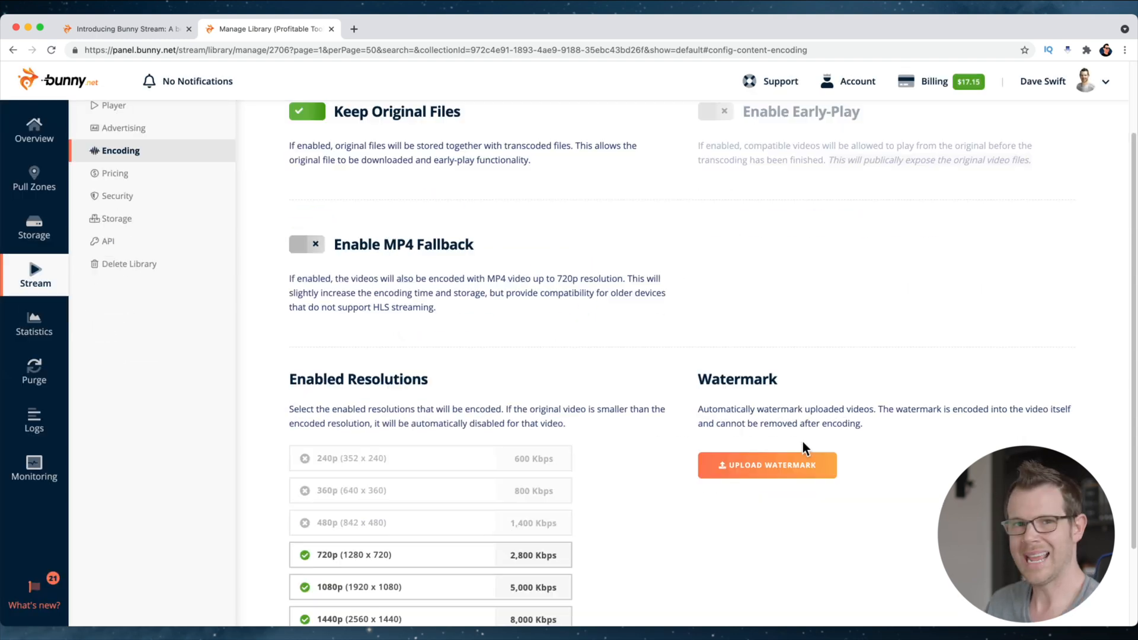
scroll("down", 3)
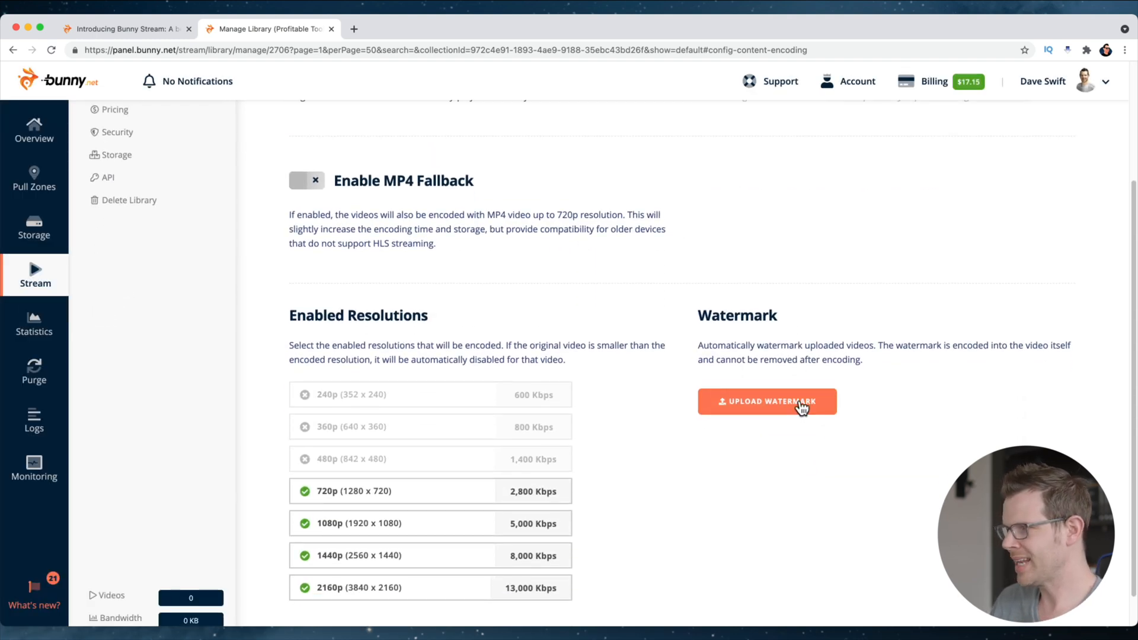
Load PT-Icon.png as the watermark and drag it to the preview's top-right corner
left_click(766, 401)
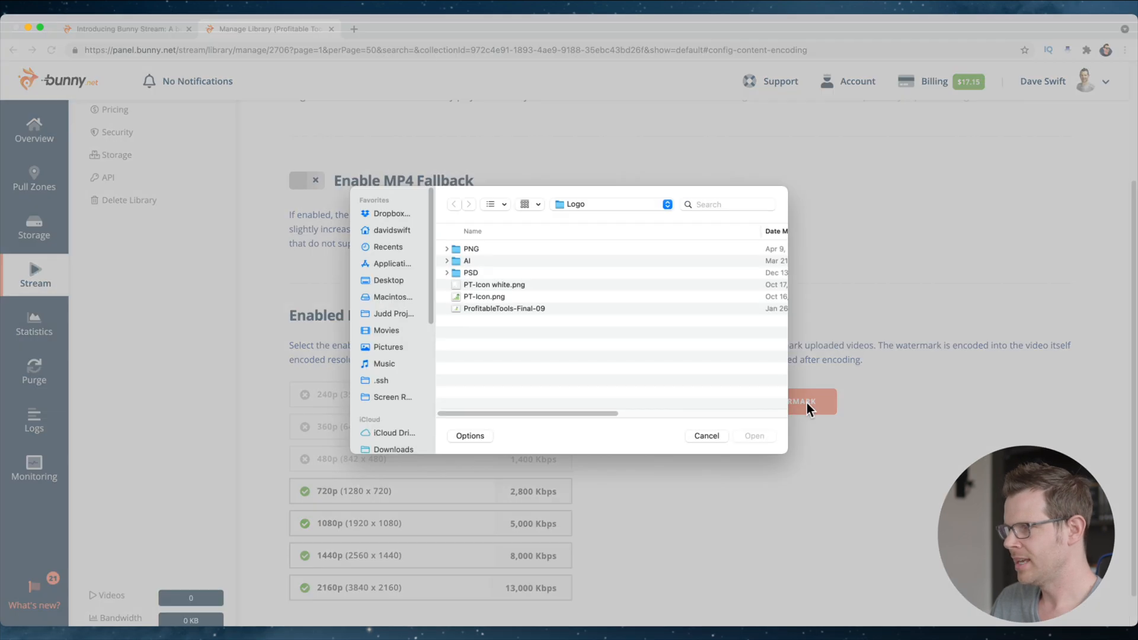
left_click(483, 297)
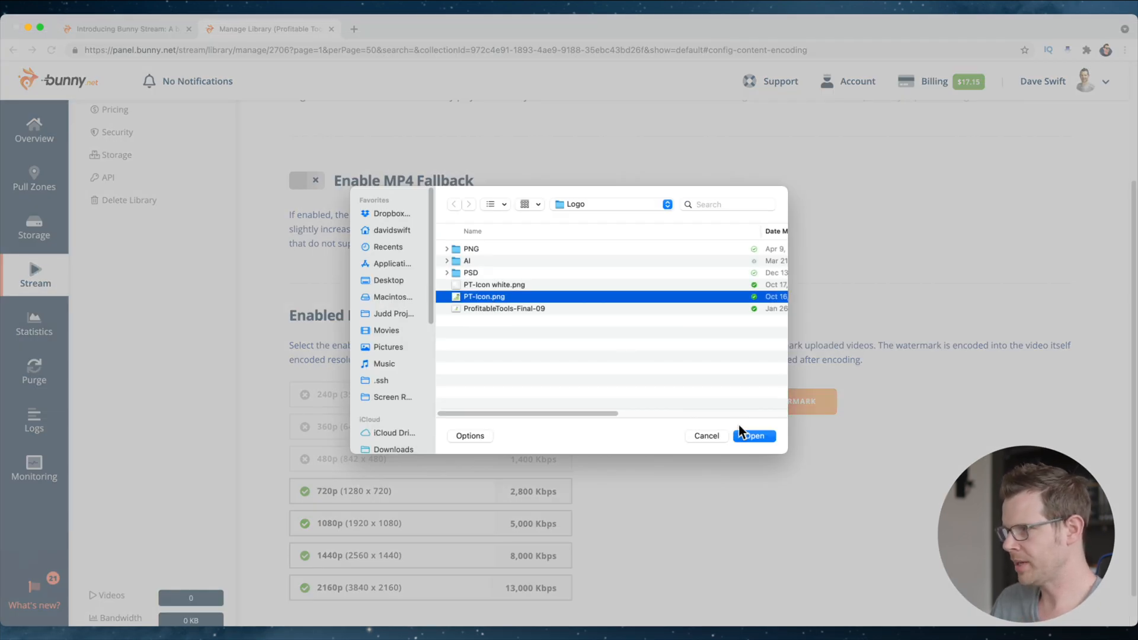
left_click(753, 436)
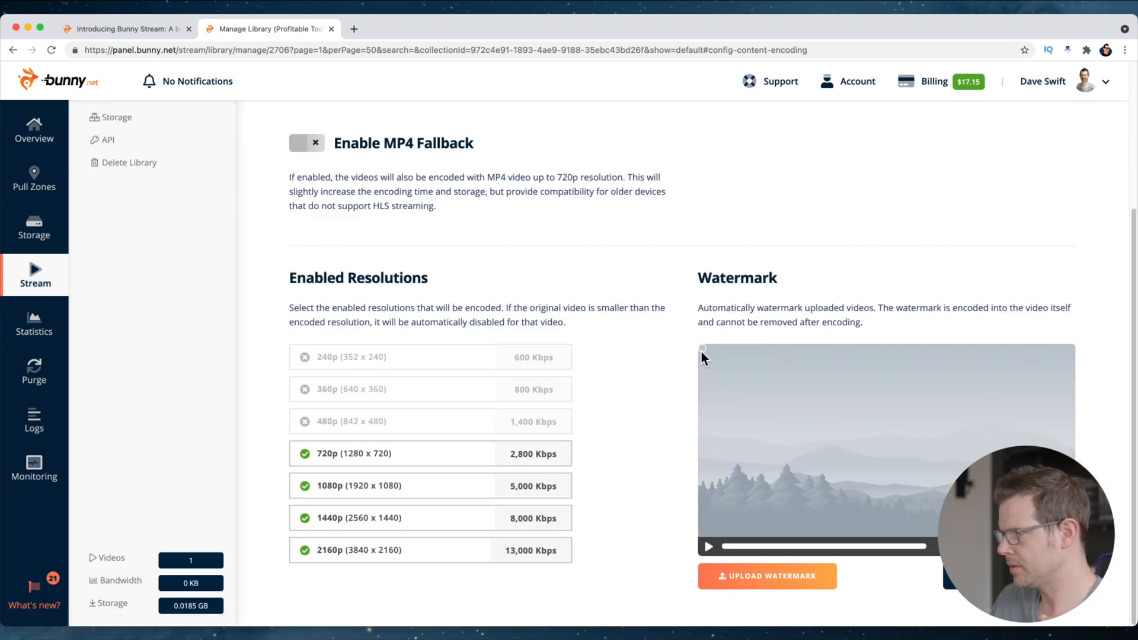
mouse_move(708, 359)
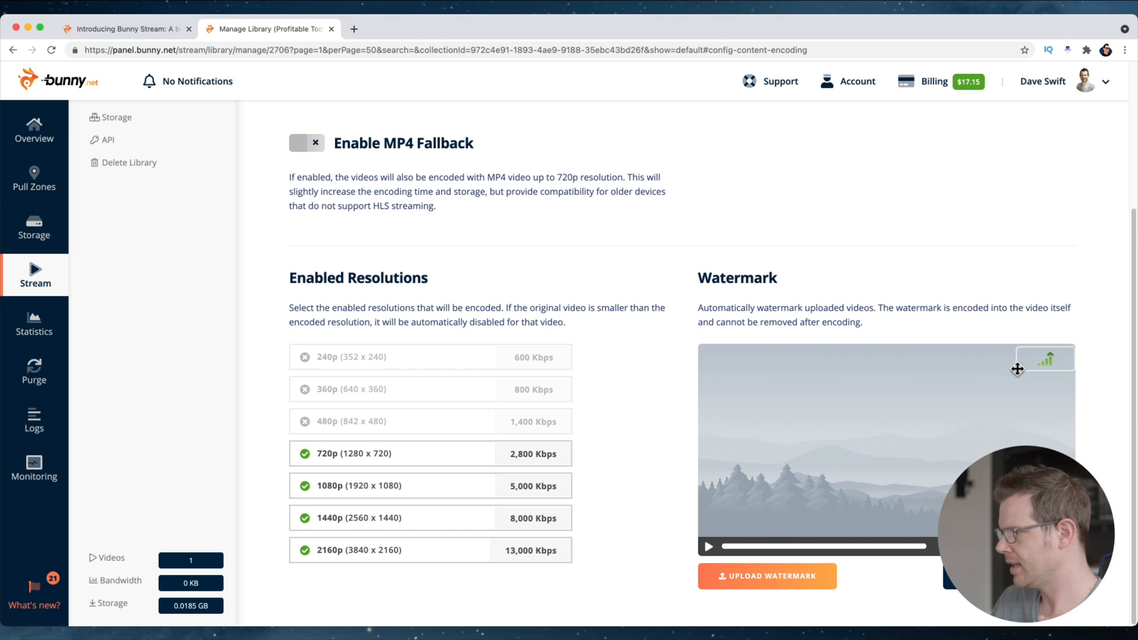
mouse_move(1074, 363)
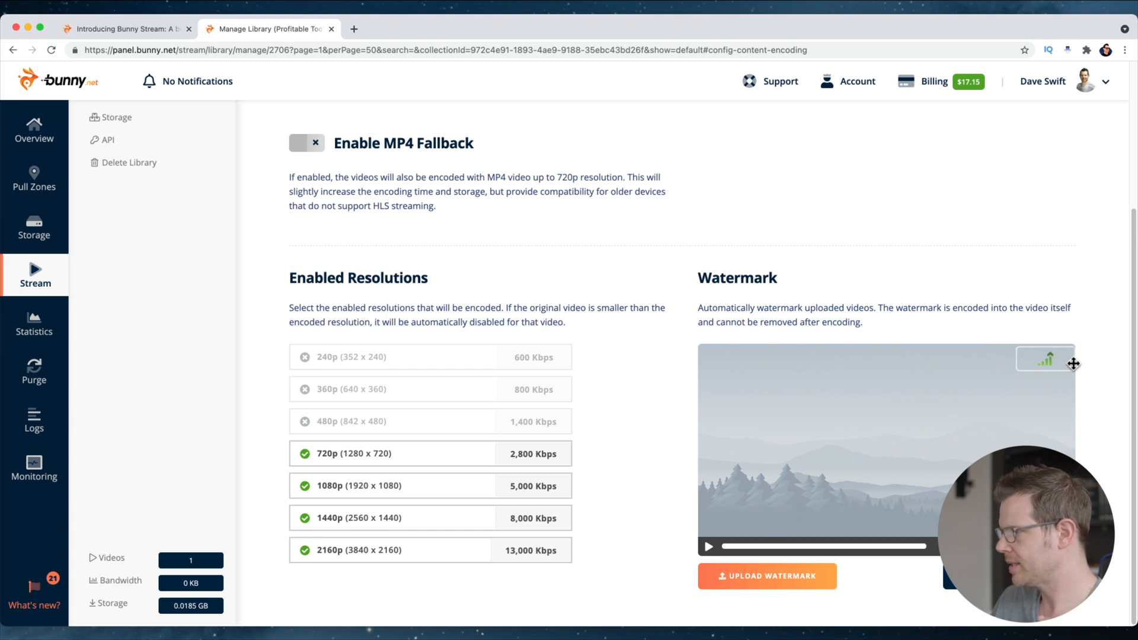
mouse_move(1043, 361)
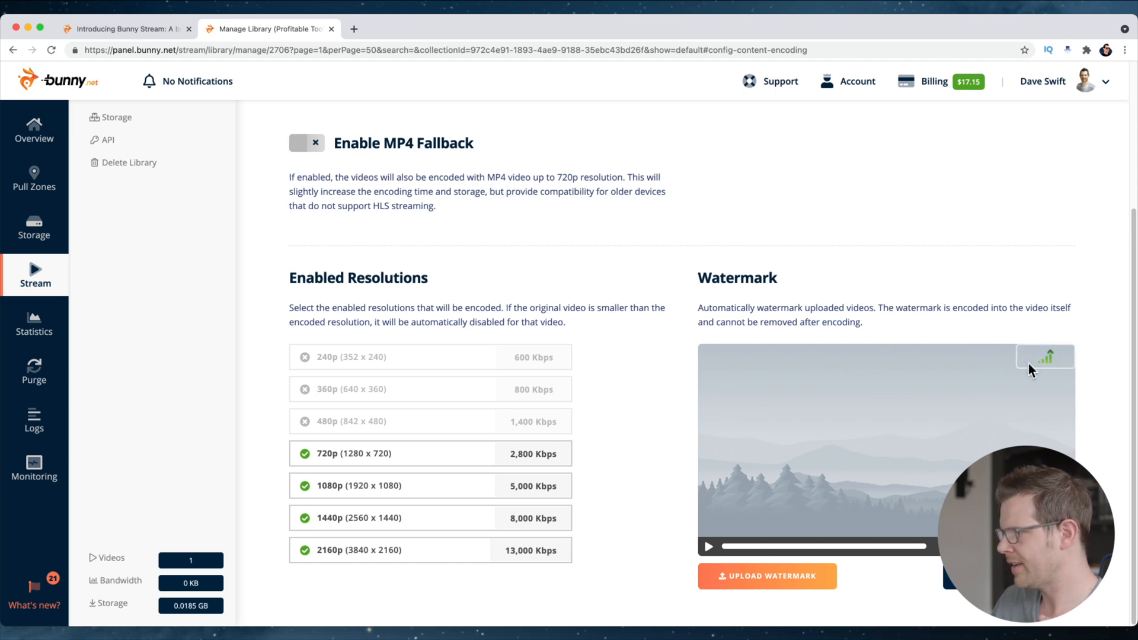
mouse_move(1070, 352)
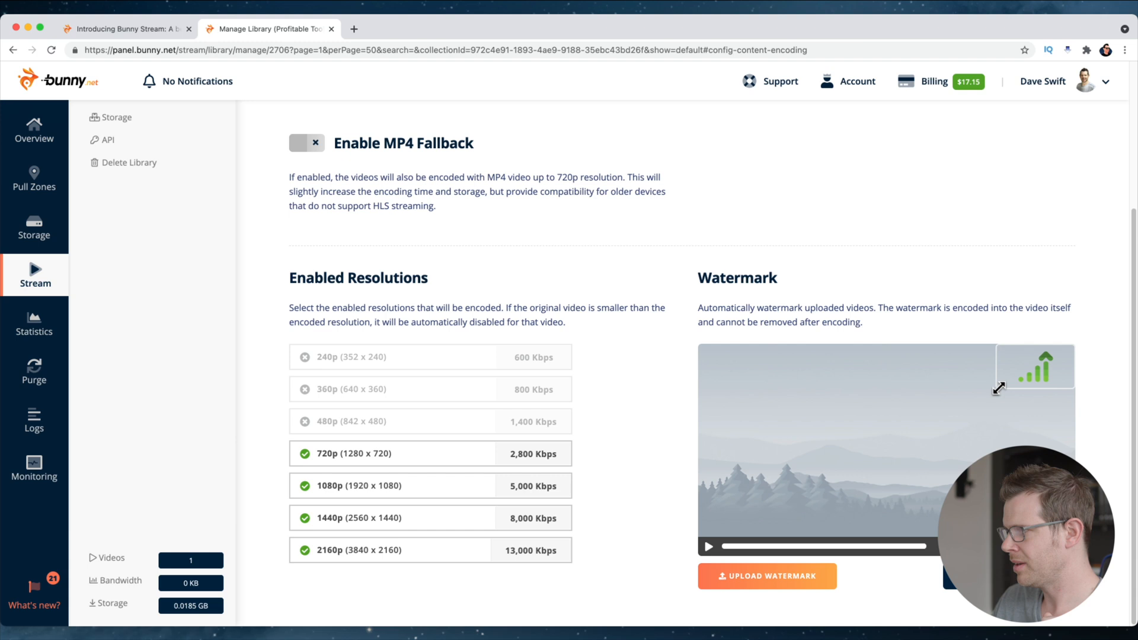
mouse_move(1044, 369)
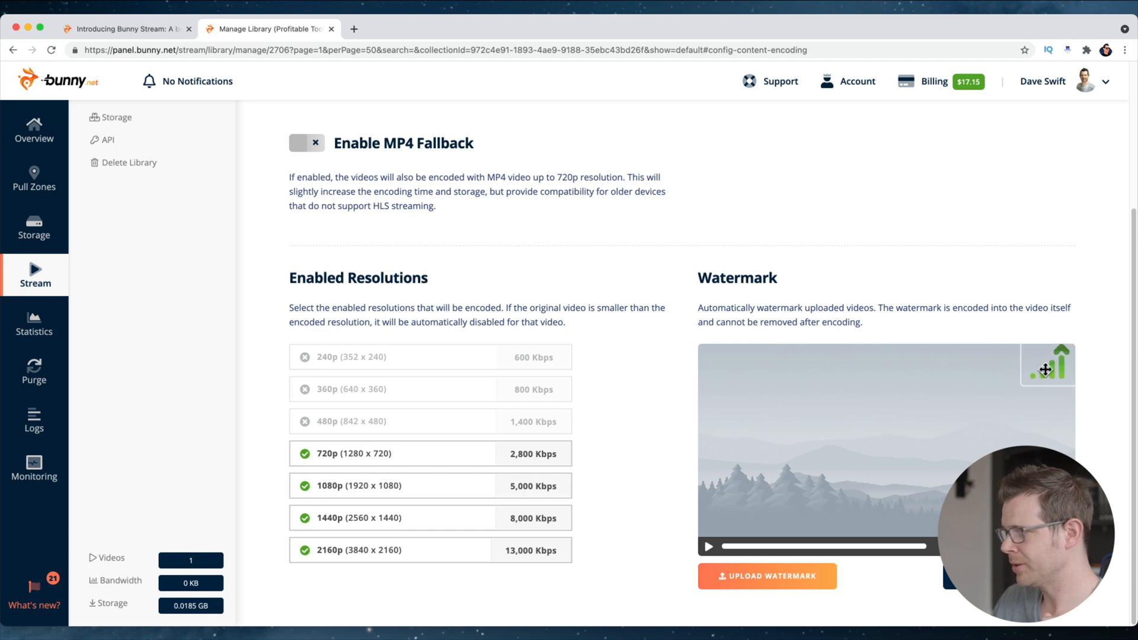
mouse_move(1027, 373)
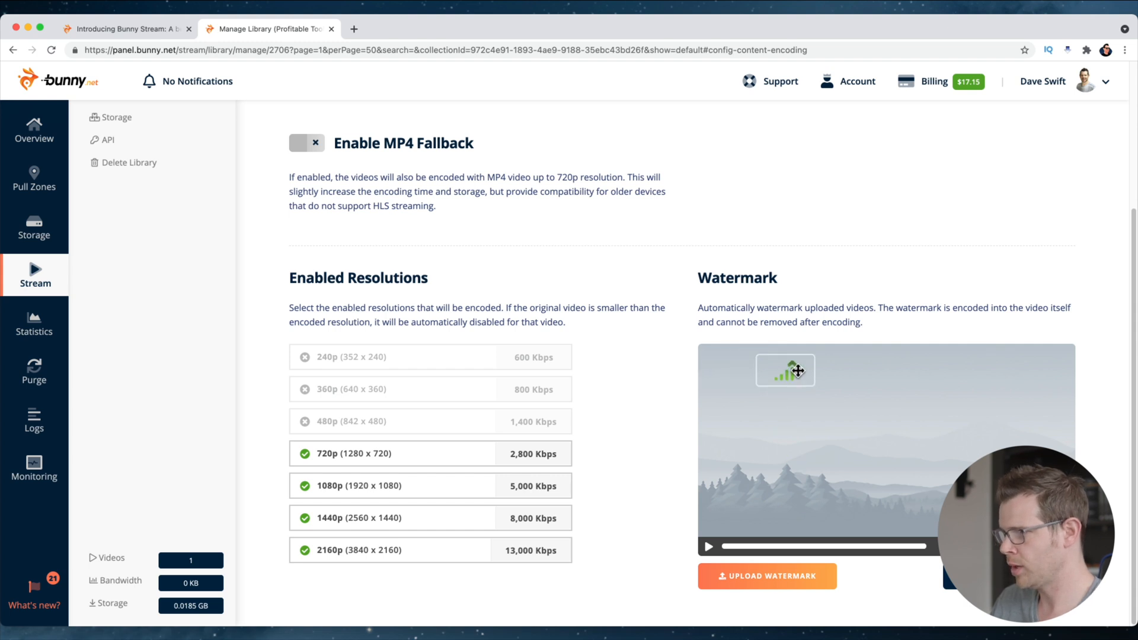
left_click_drag(785, 369, 1044, 359)
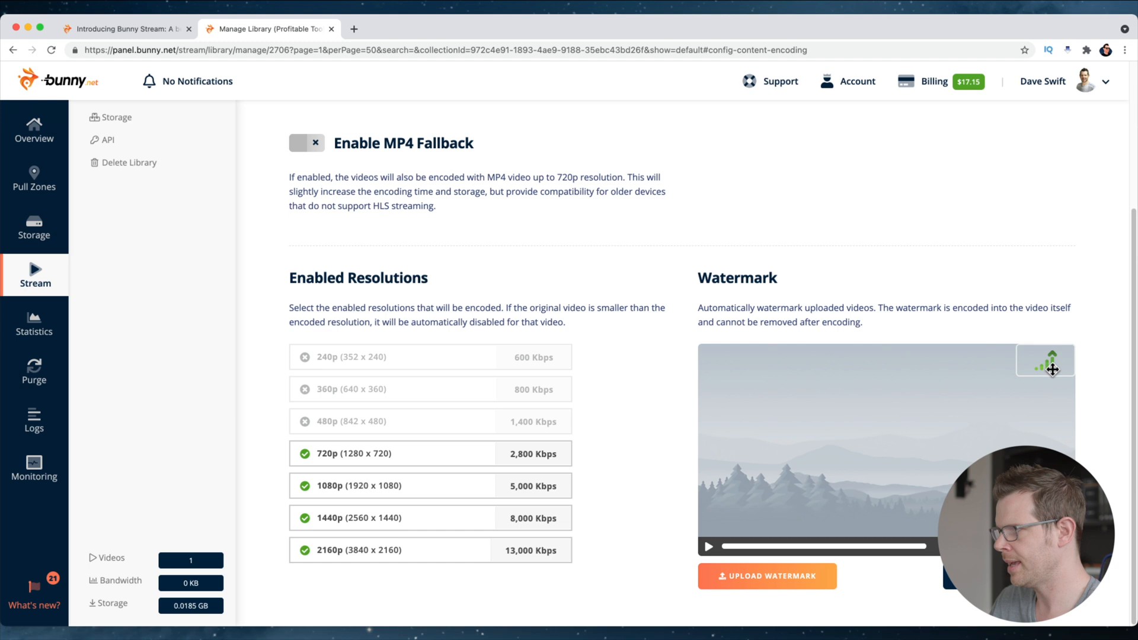
mouse_move(1096, 395)
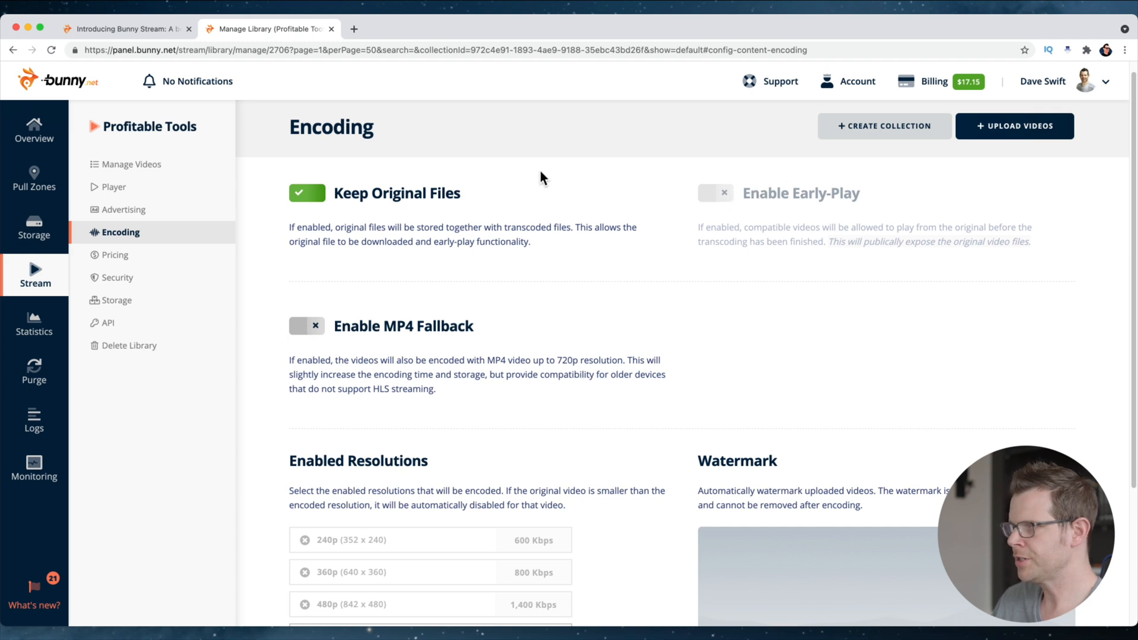
mouse_move(108, 191)
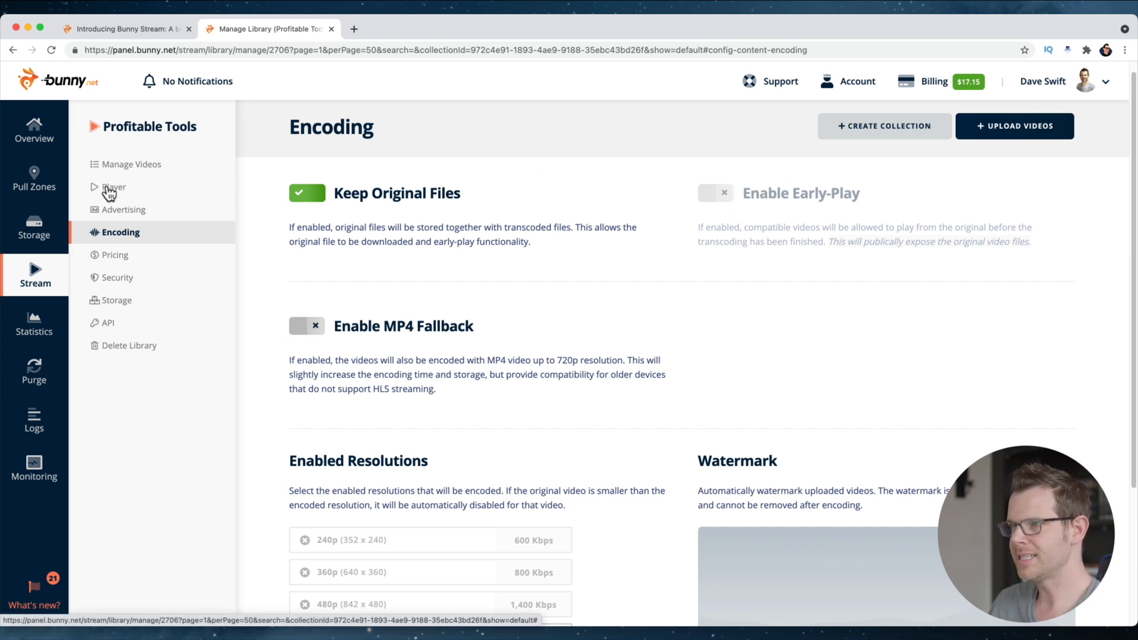
Open the Profitable Tools library's Player settings, showing primary player color #ff7755
left_click(114, 187)
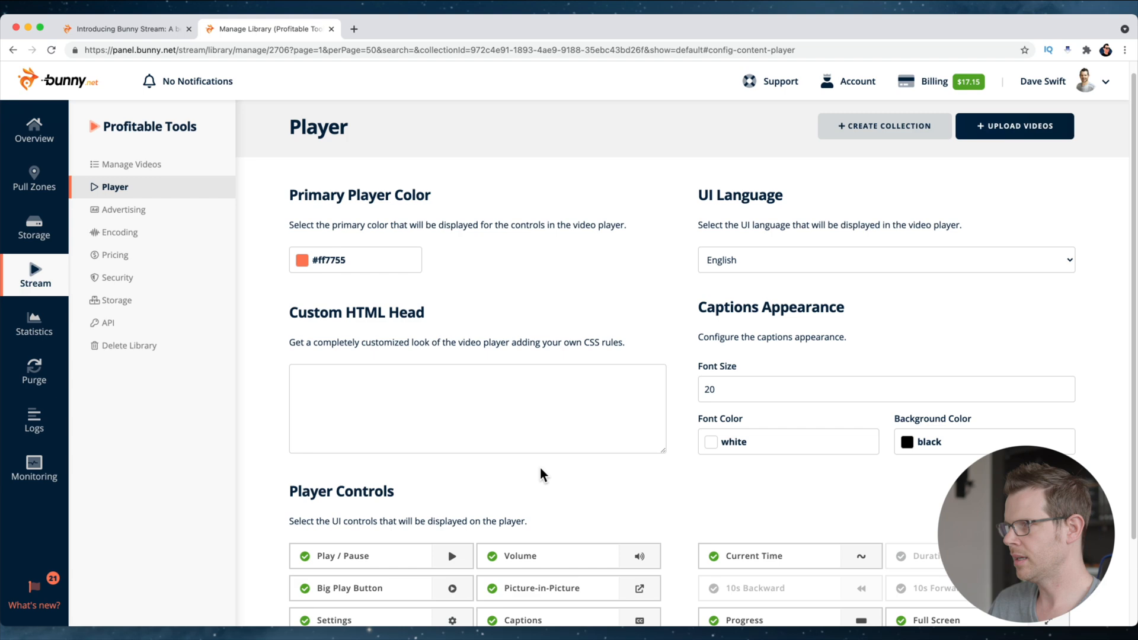
scroll("down", 3)
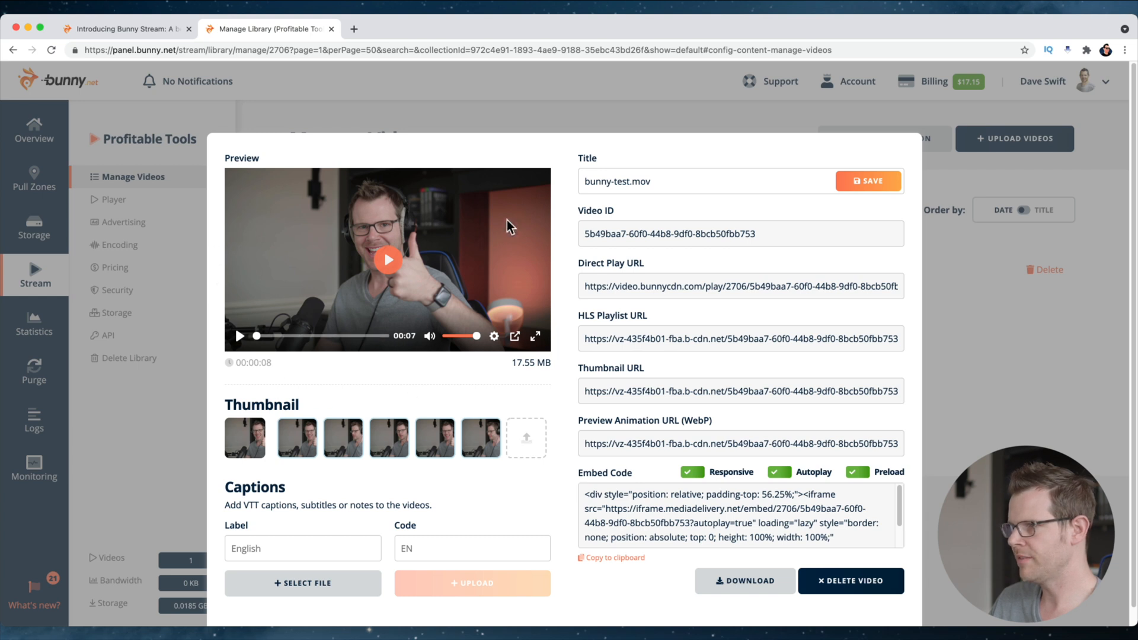
mouse_move(232, 355)
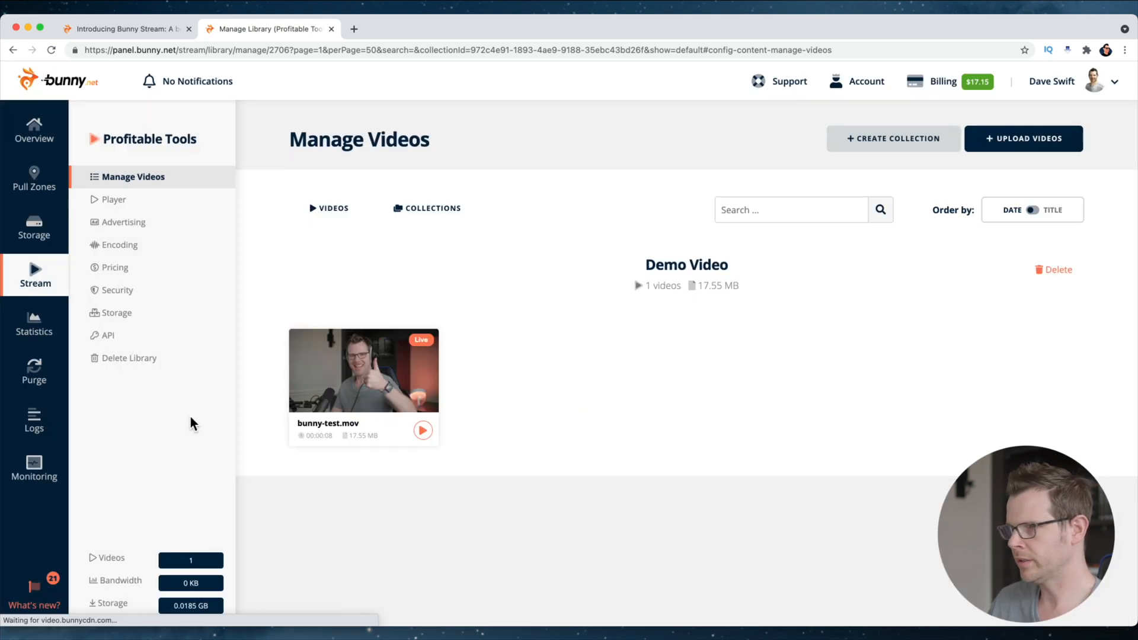
left_click(113, 199)
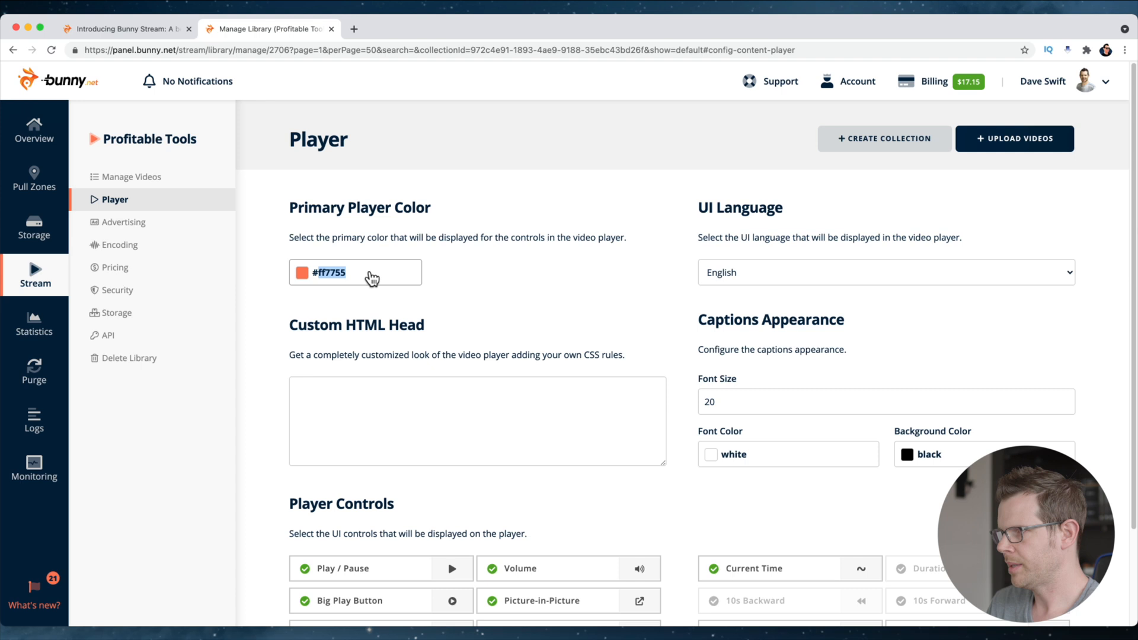
Set primary player color 5dad35, enable 10s skip and Full Screen controls, and update
type("5dad35")
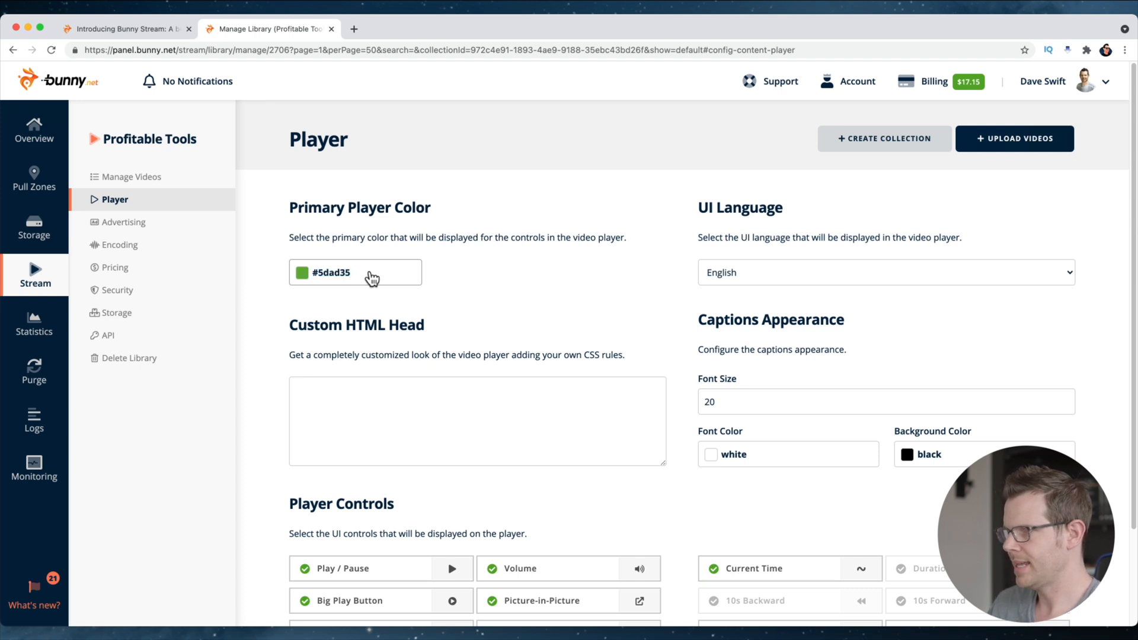
mouse_move(707, 446)
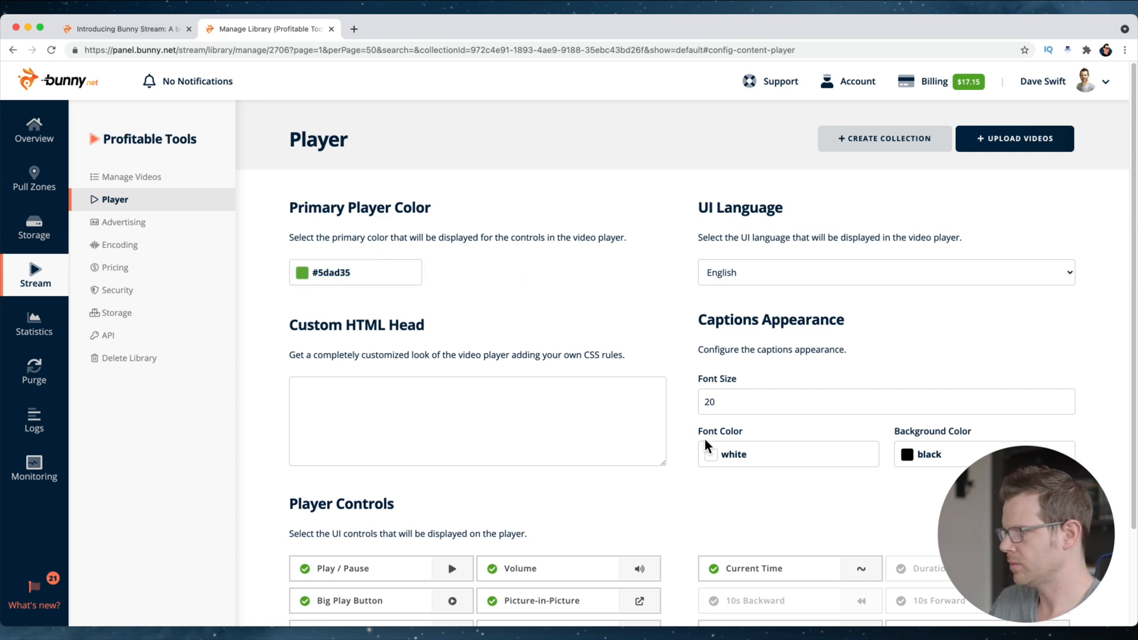
scroll("down", 3)
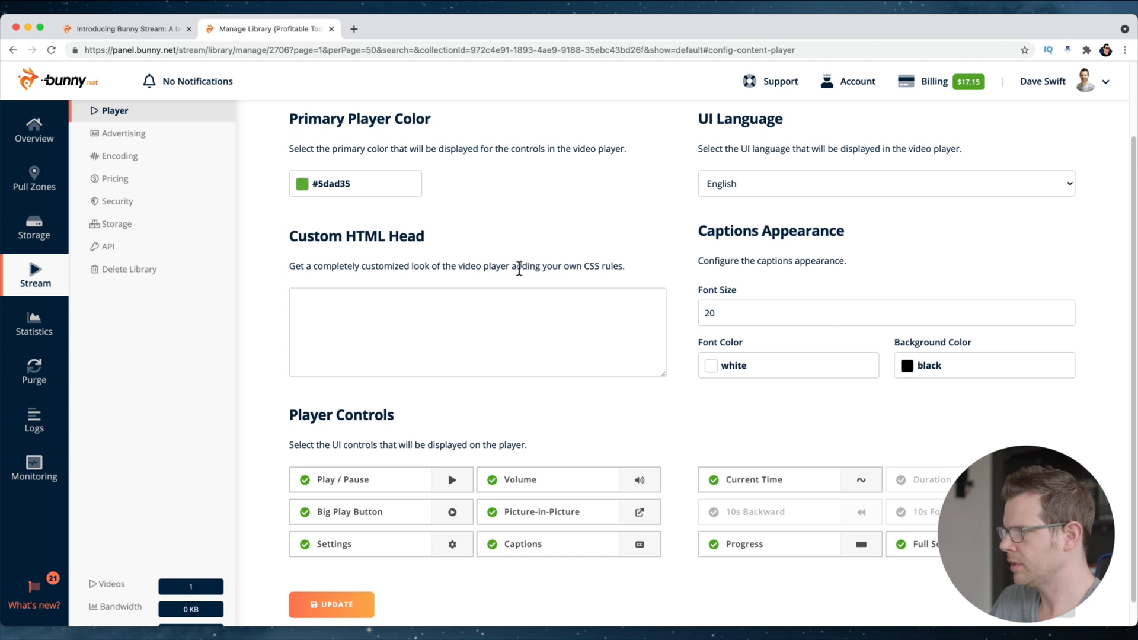
left_click(476, 332)
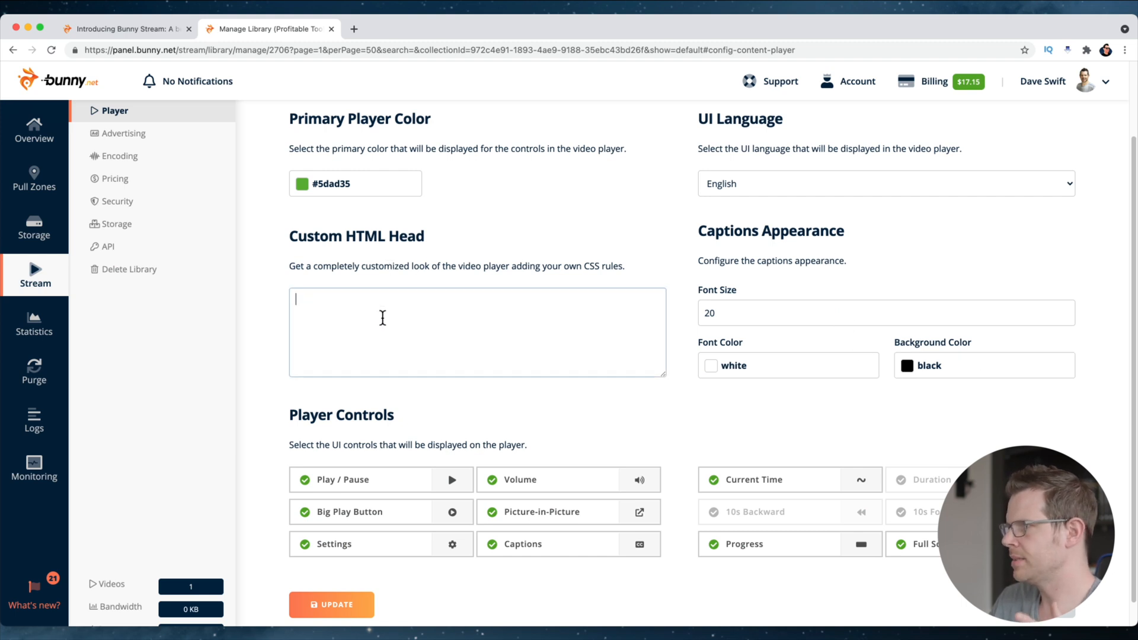
mouse_move(403, 337)
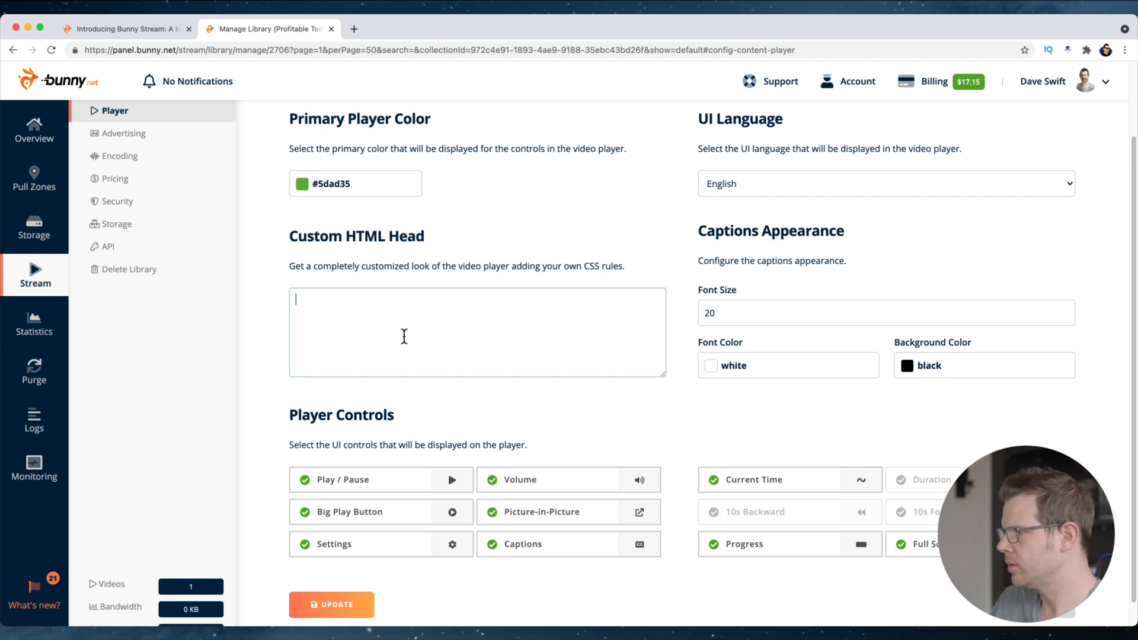
scroll("down", 3)
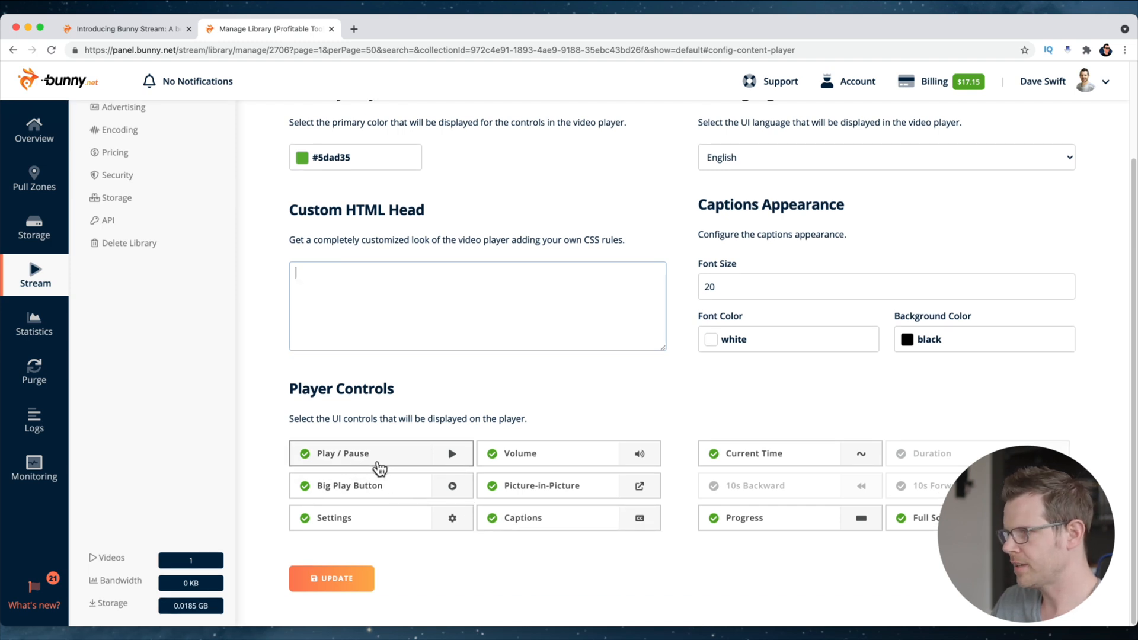
mouse_move(390, 494)
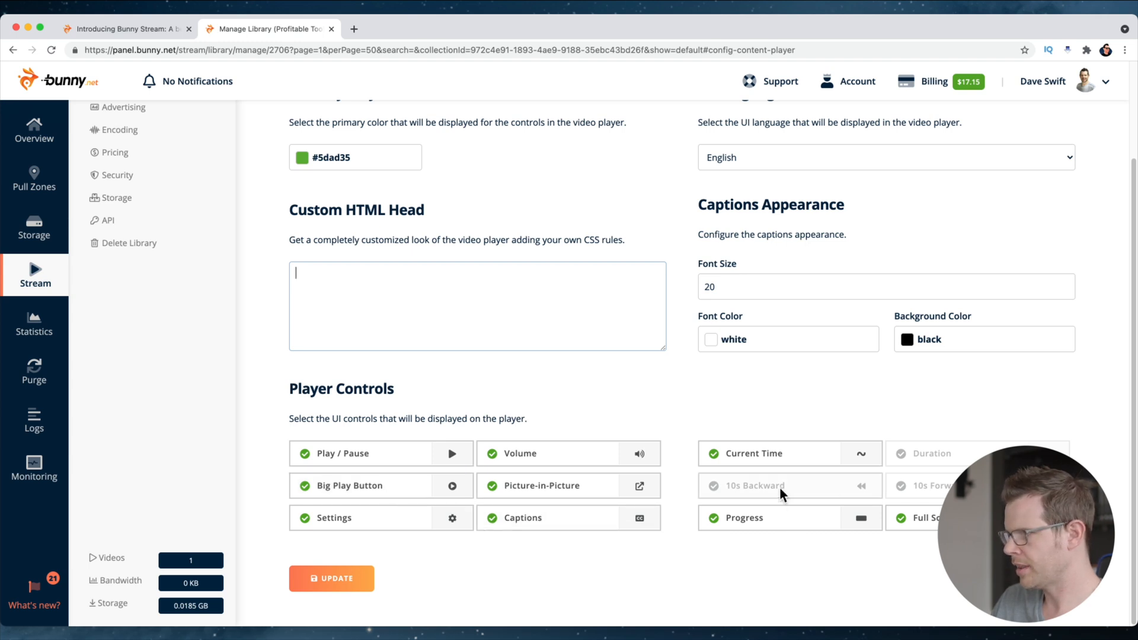
left_click(755, 485)
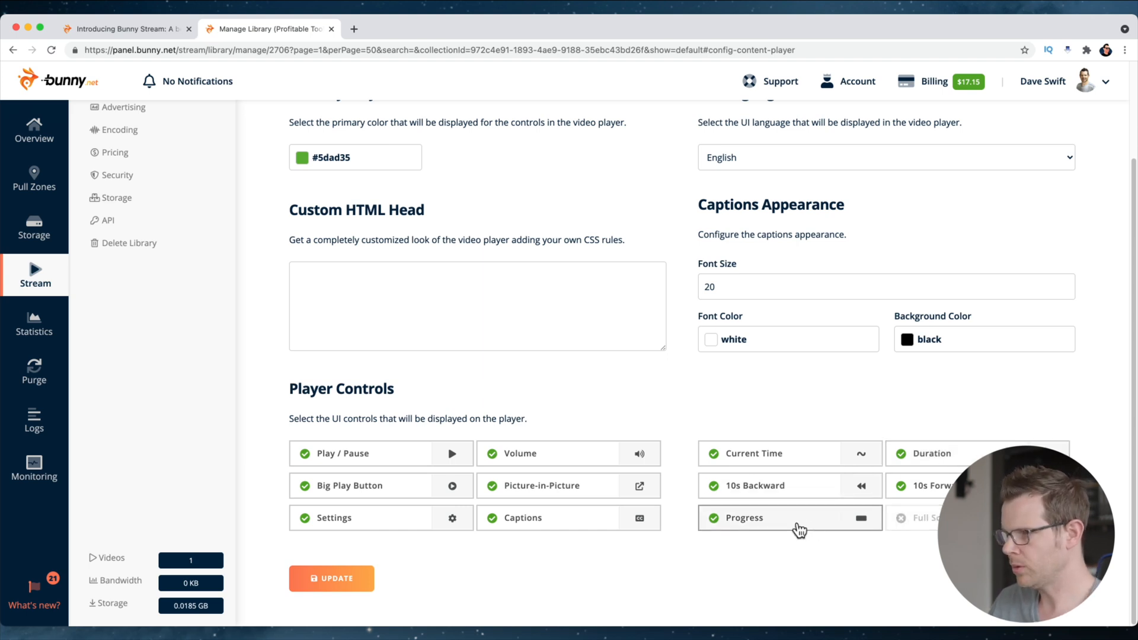
left_click(917, 517)
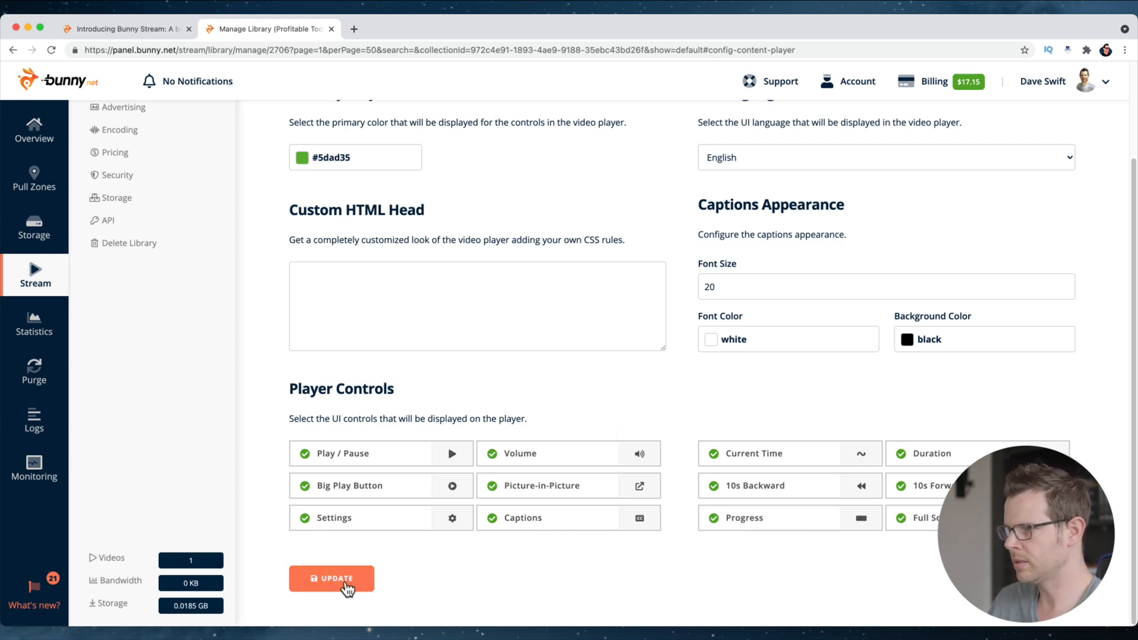
left_click(330, 578)
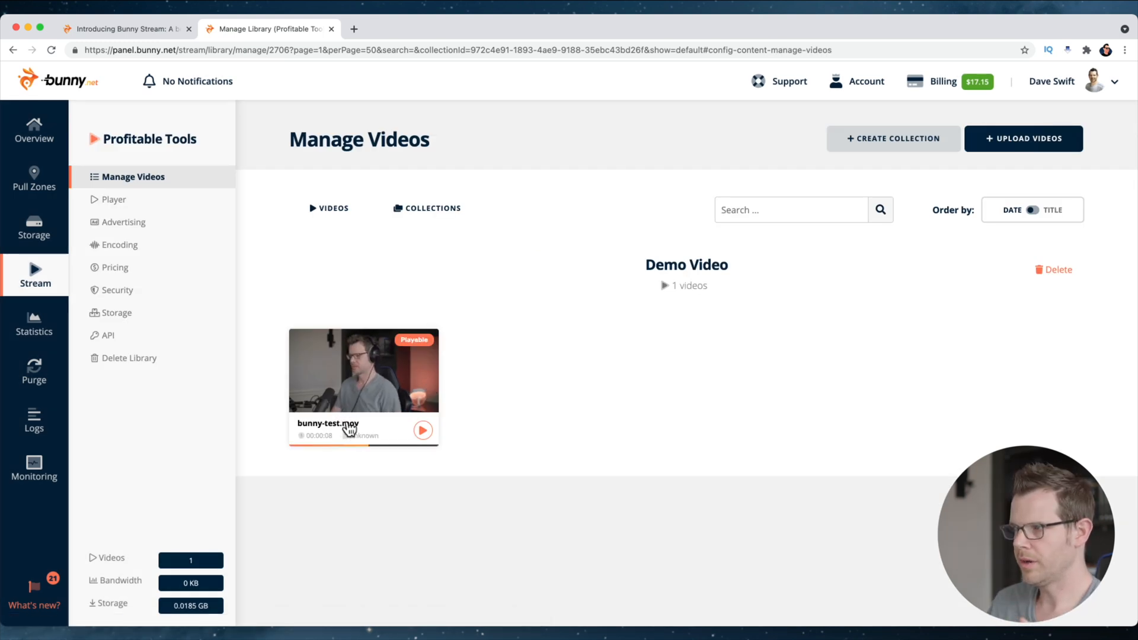
left_click(363, 370)
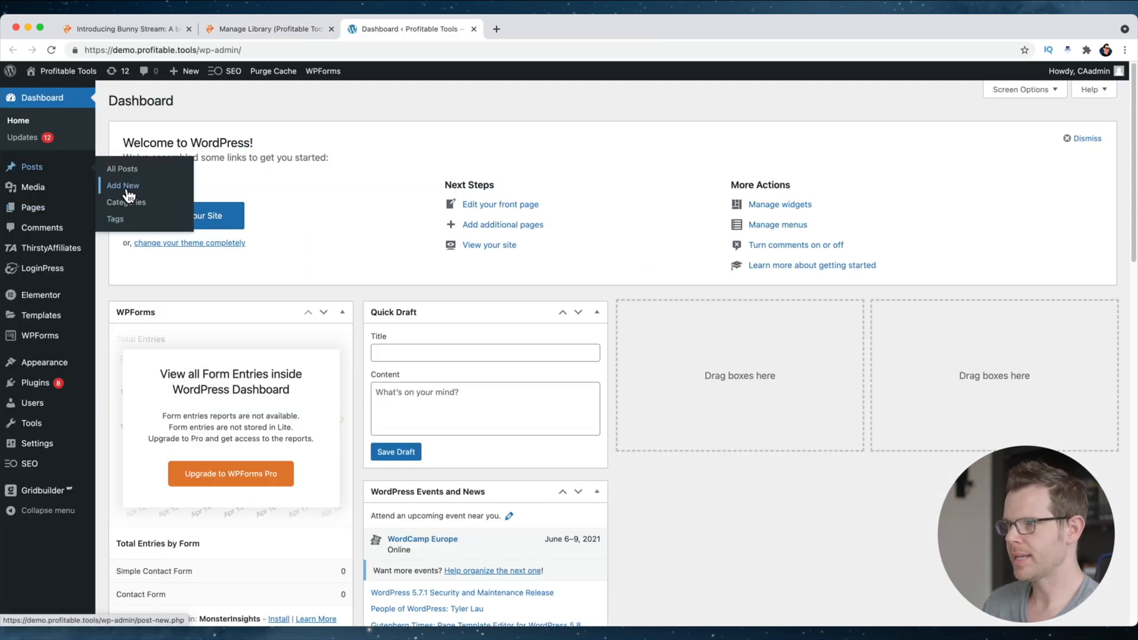
Publish a new post with the Bunny embed code in a Custom HTML block and view it
left_click(122, 185)
type("/html")
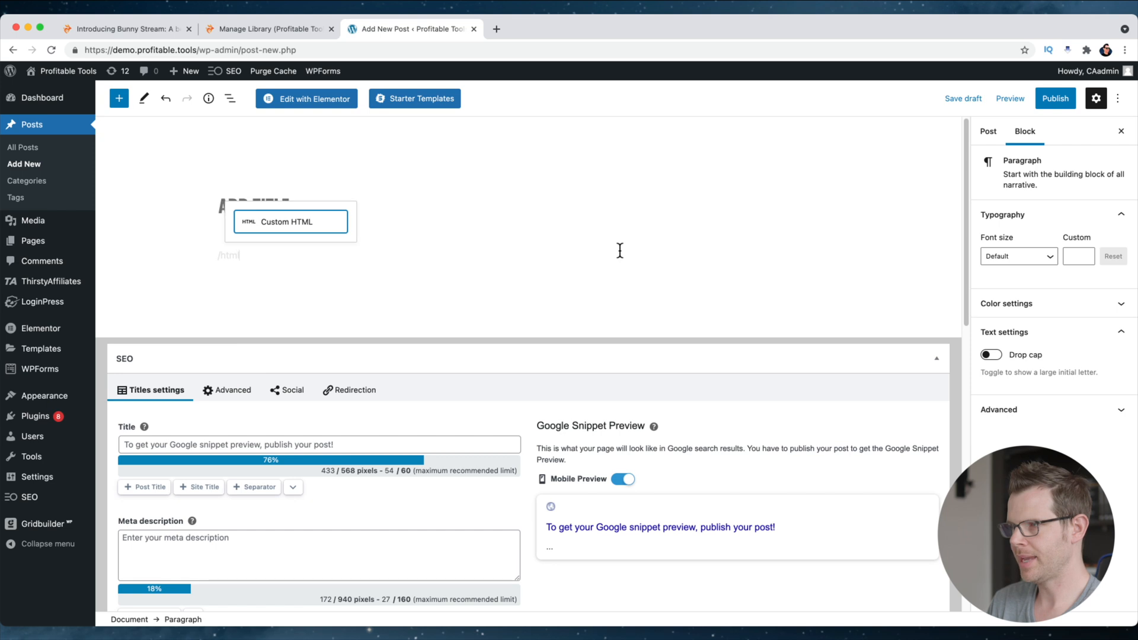
left_click(289, 221)
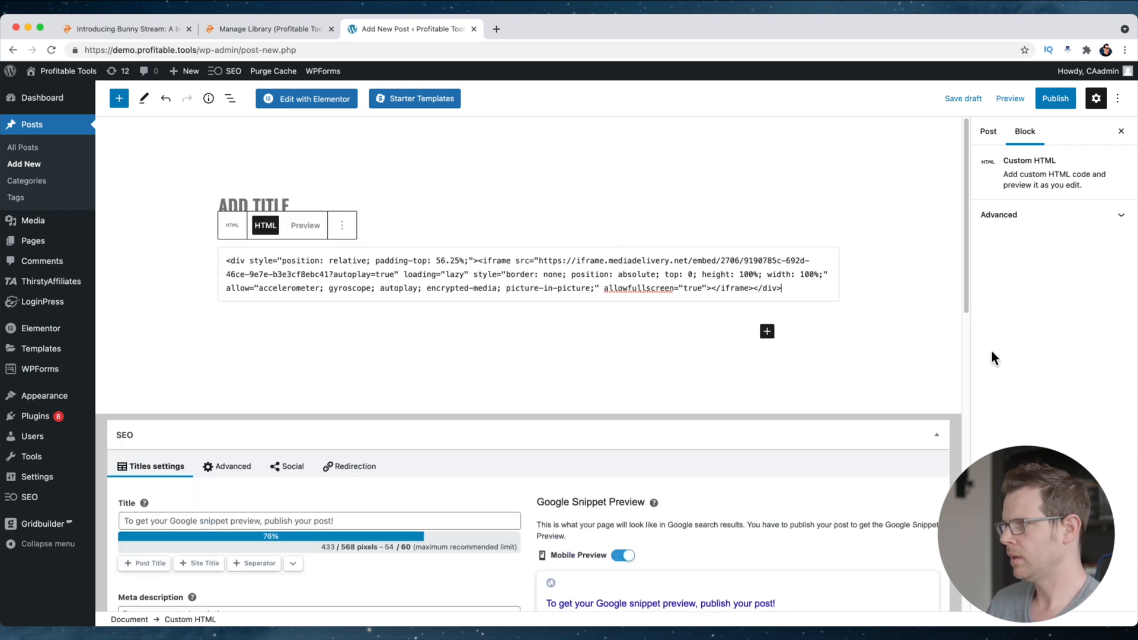
left_click(1054, 97)
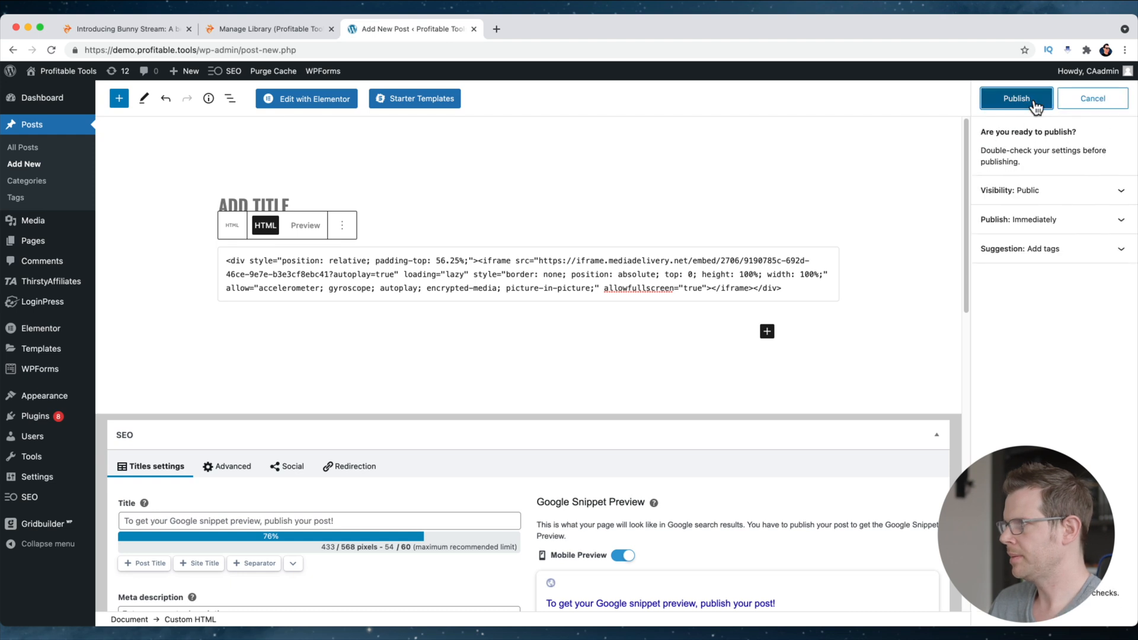
left_click(1015, 98)
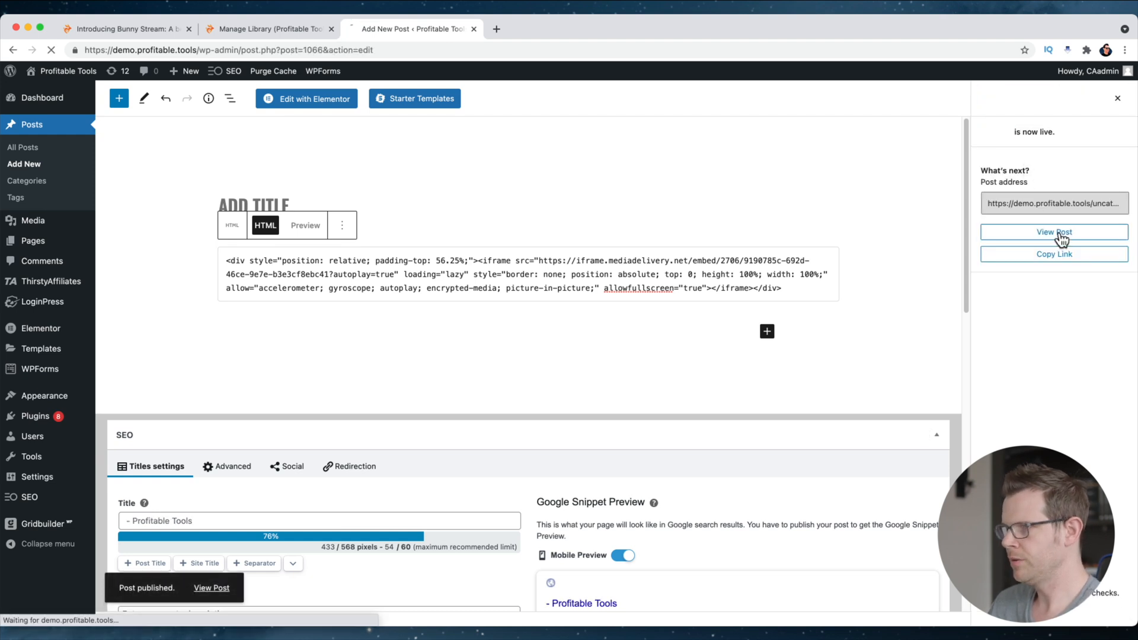
left_click(1052, 233)
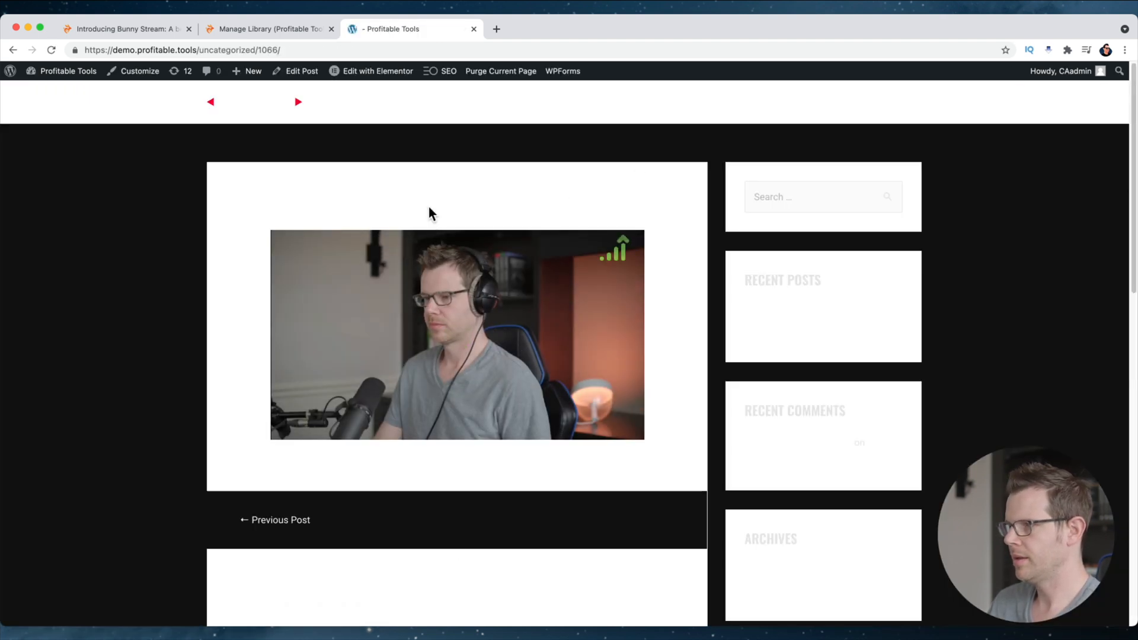
Check the player's 720p–2160p quality options and play the embedded video to 0:02
left_click(457, 334)
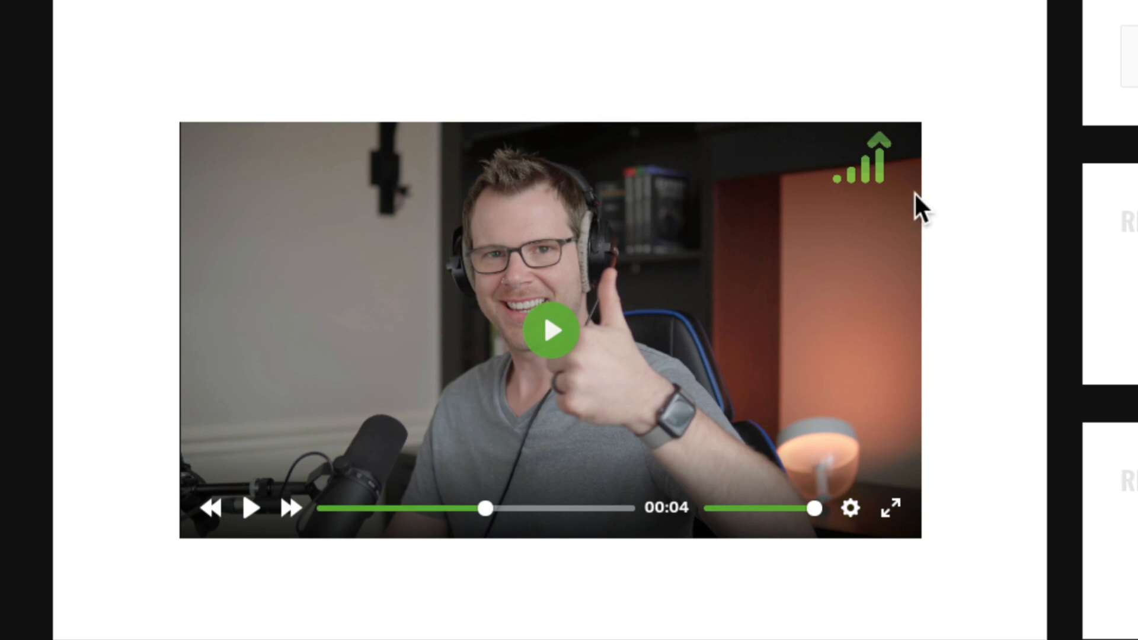
mouse_move(546, 330)
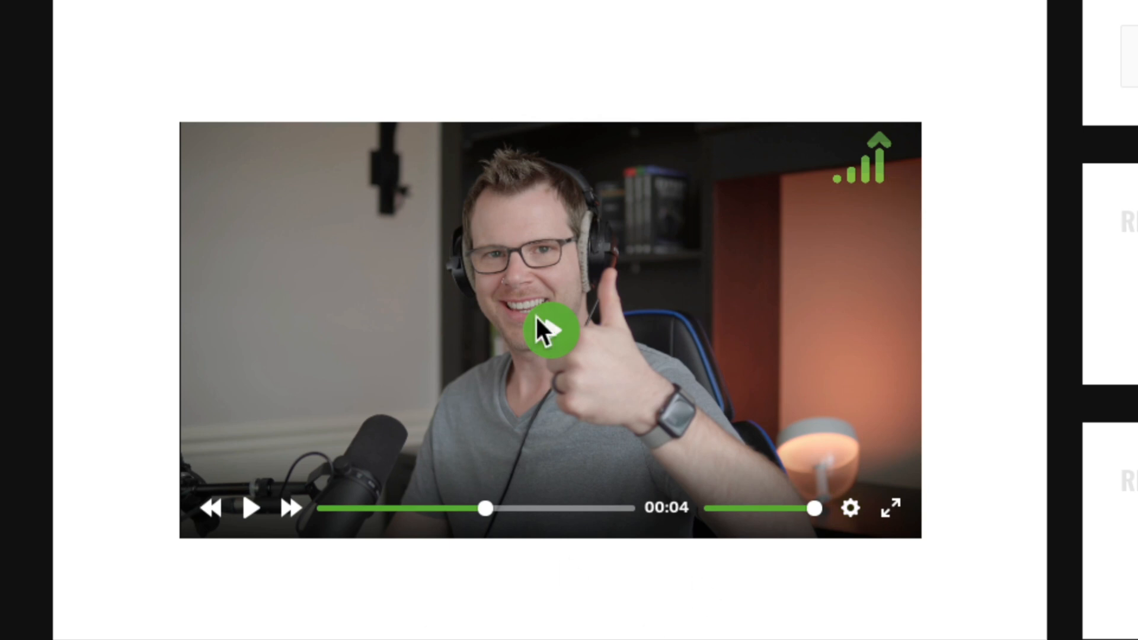
mouse_move(301, 323)
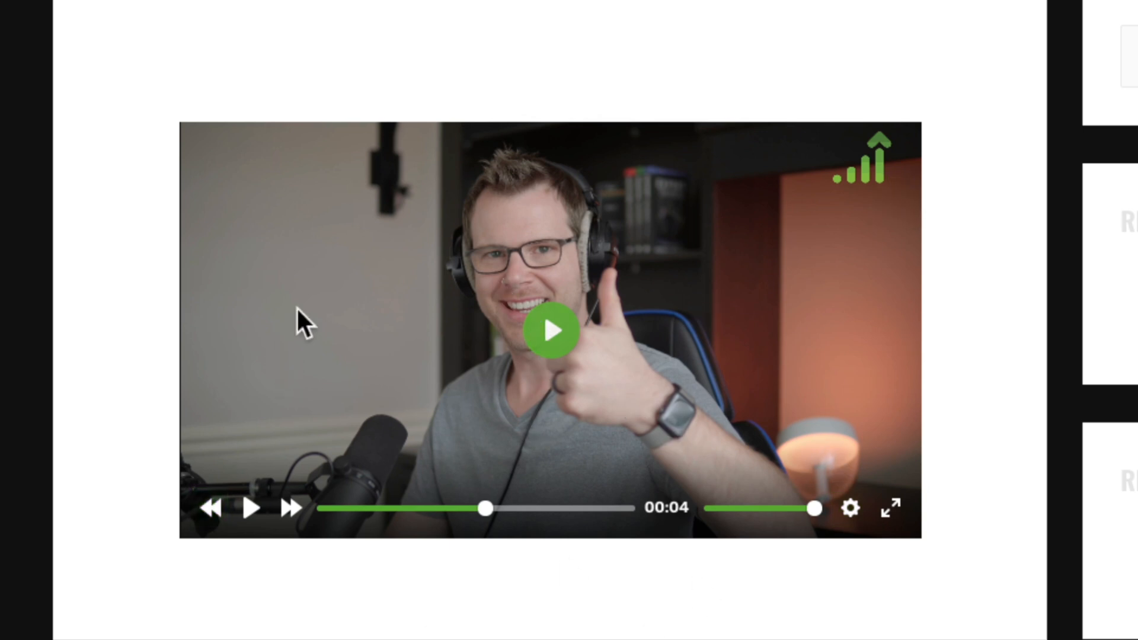
left_click(850, 507)
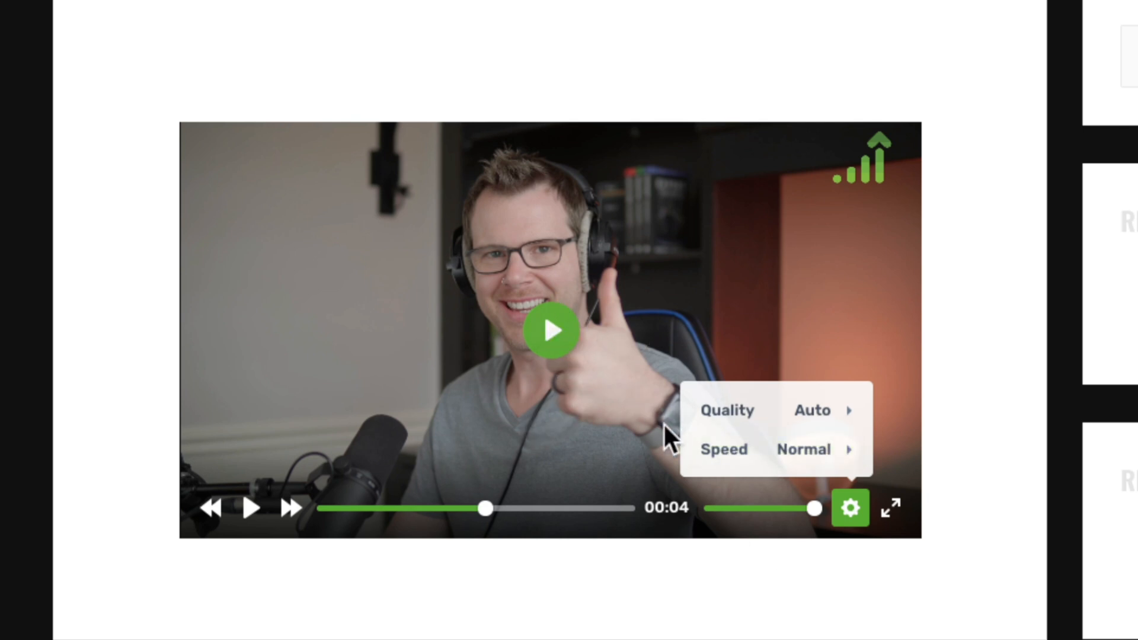
left_click(727, 410)
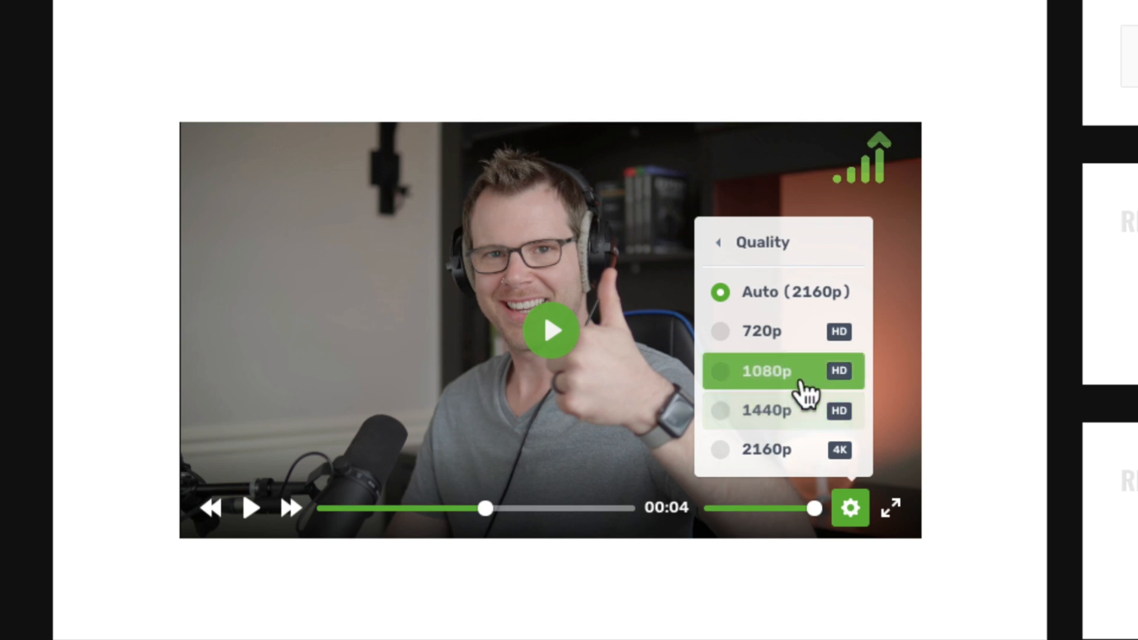
mouse_move(762, 330)
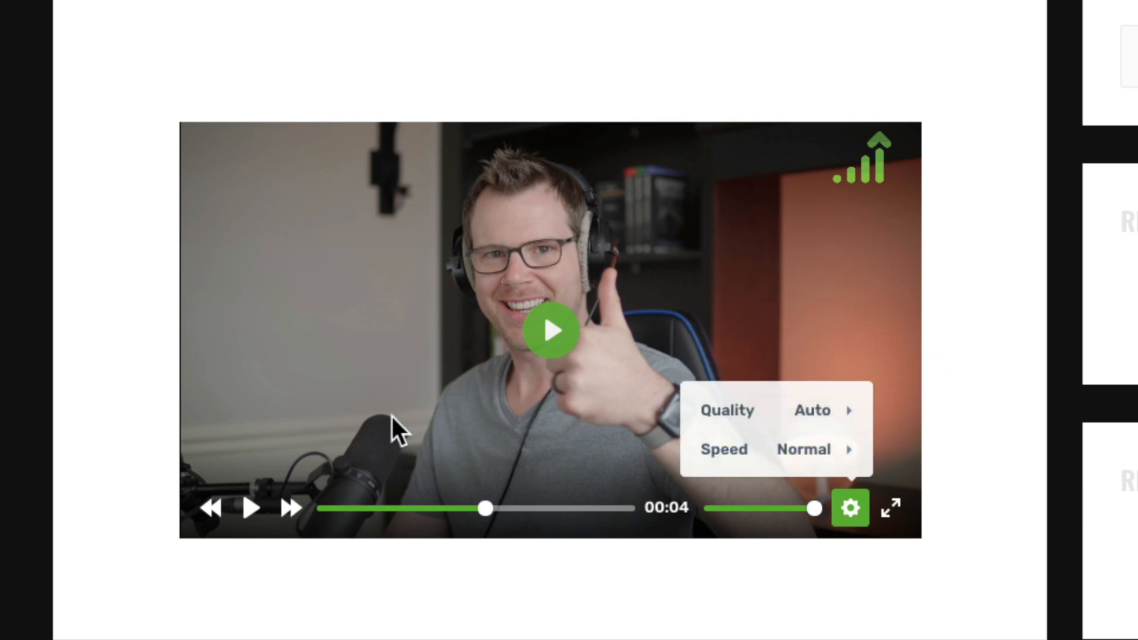
left_click(250, 507)
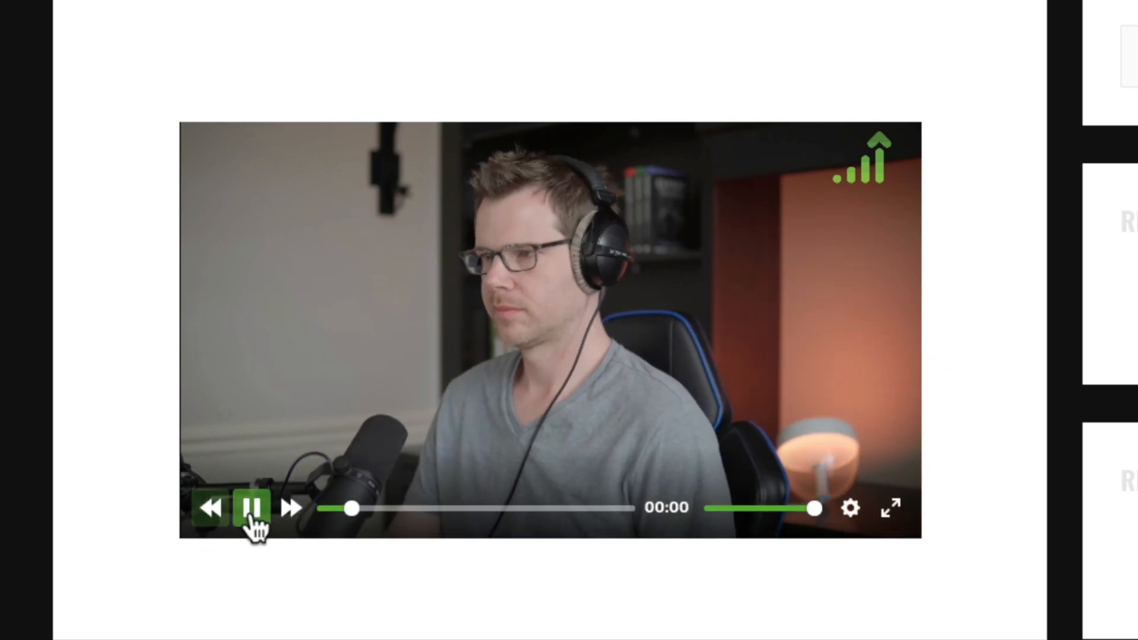
left_click(252, 507)
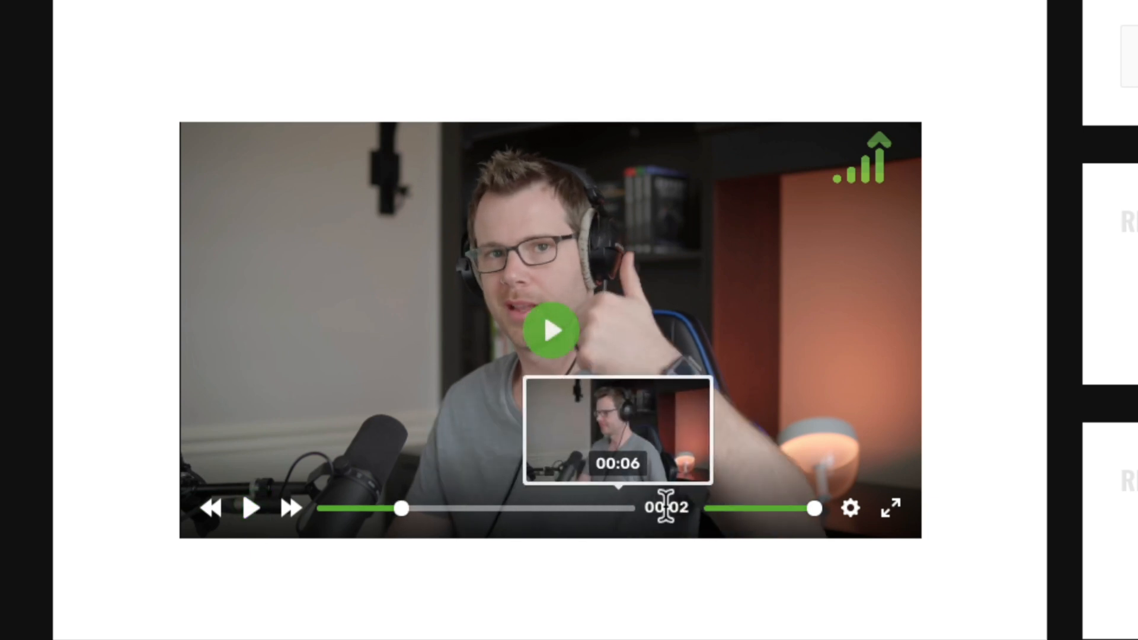
mouse_move(642, 526)
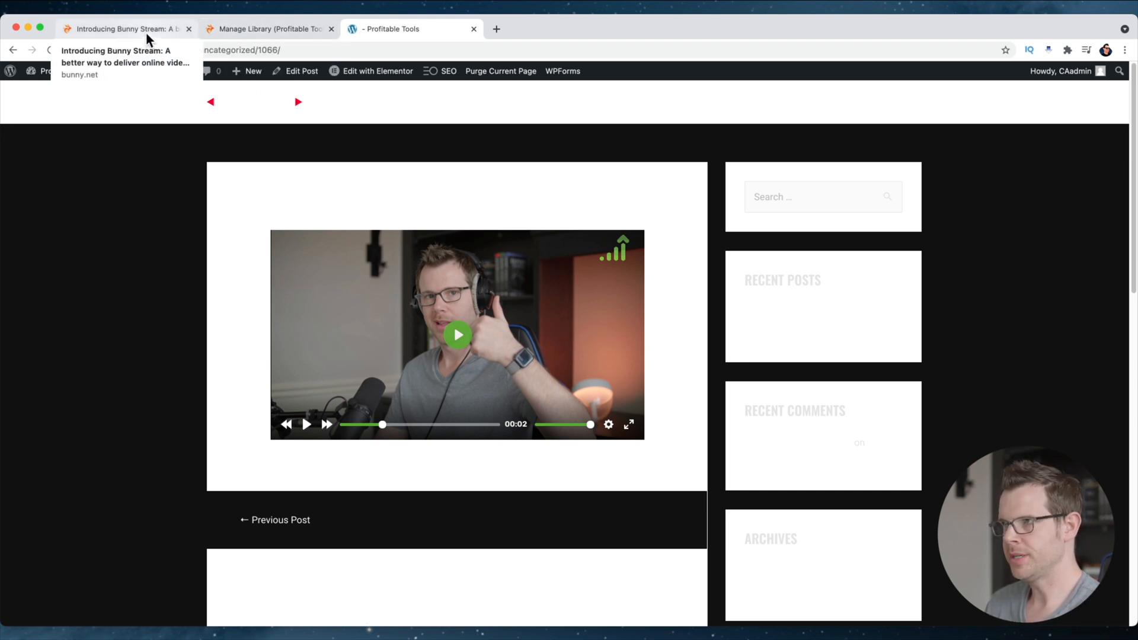
Review the library's Security settings with MediaCage Basic DRM off, then return to the post
left_click(269, 29)
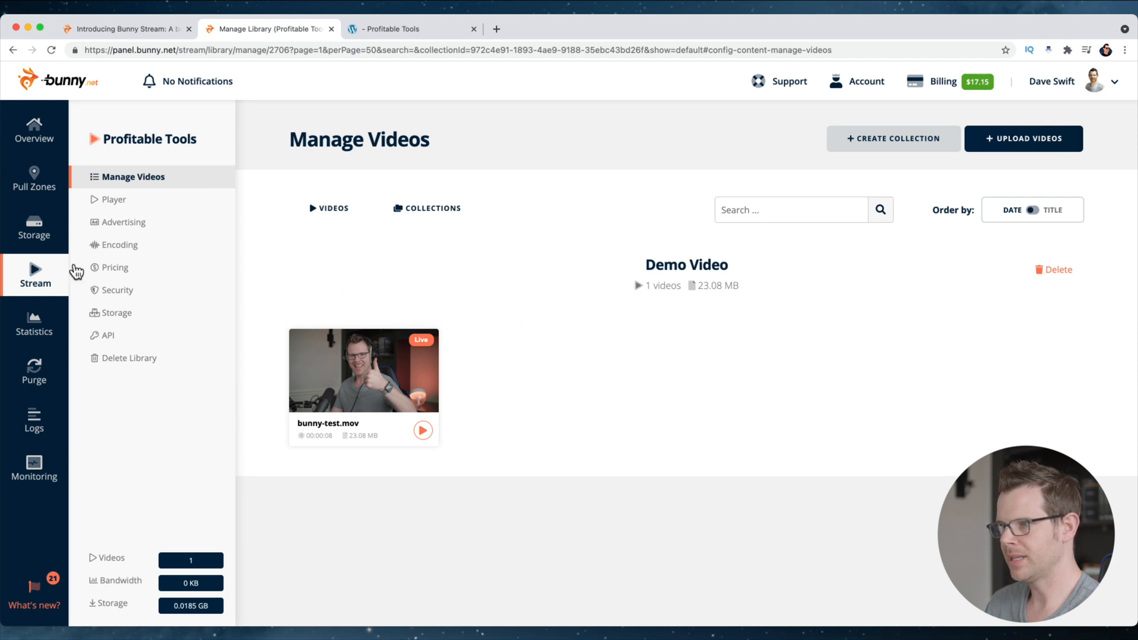
left_click(116, 290)
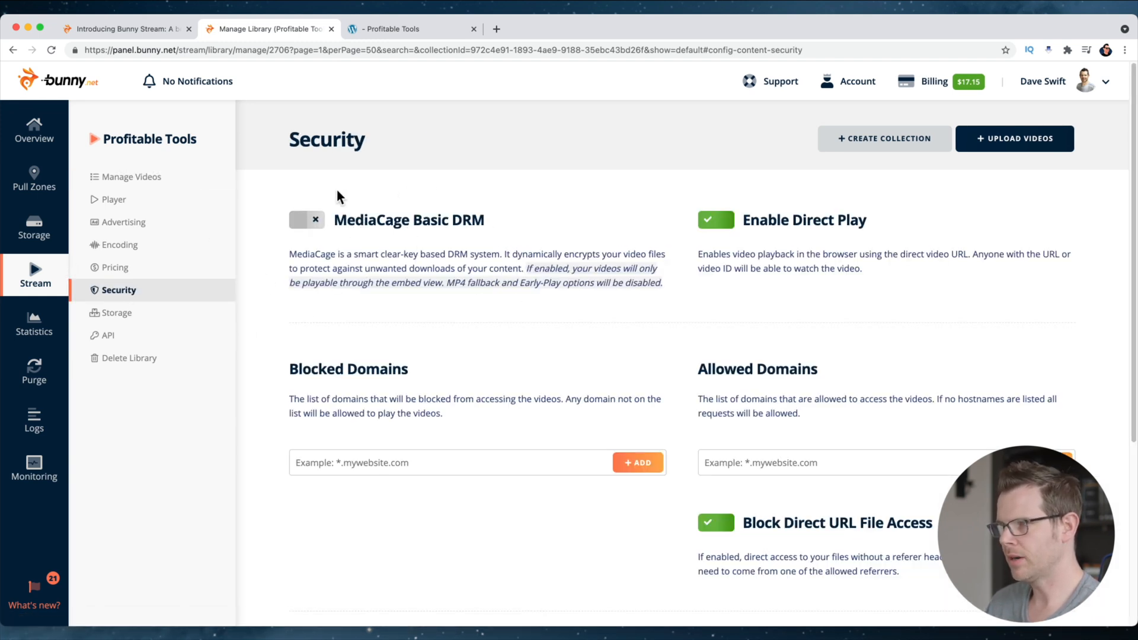
mouse_move(399, 297)
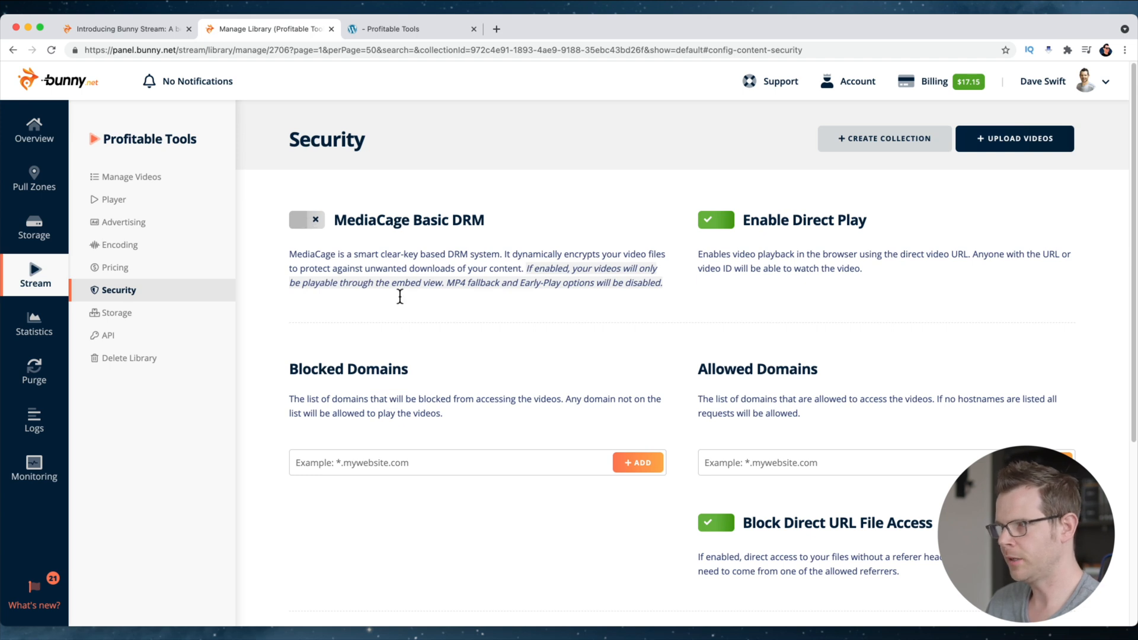
mouse_move(477, 298)
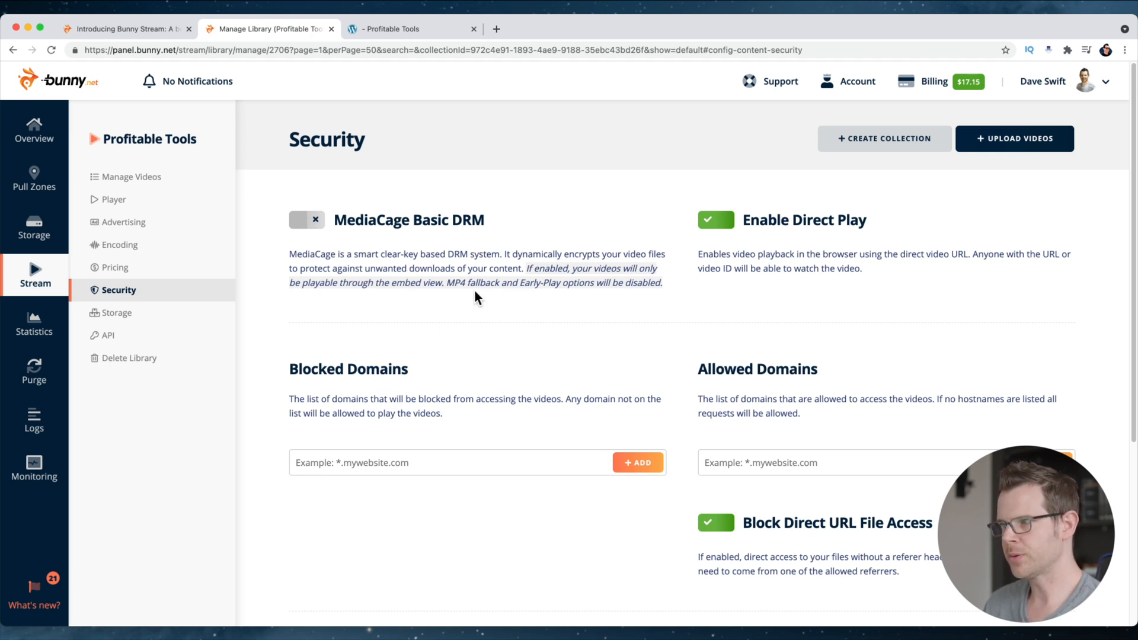
mouse_move(465, 301)
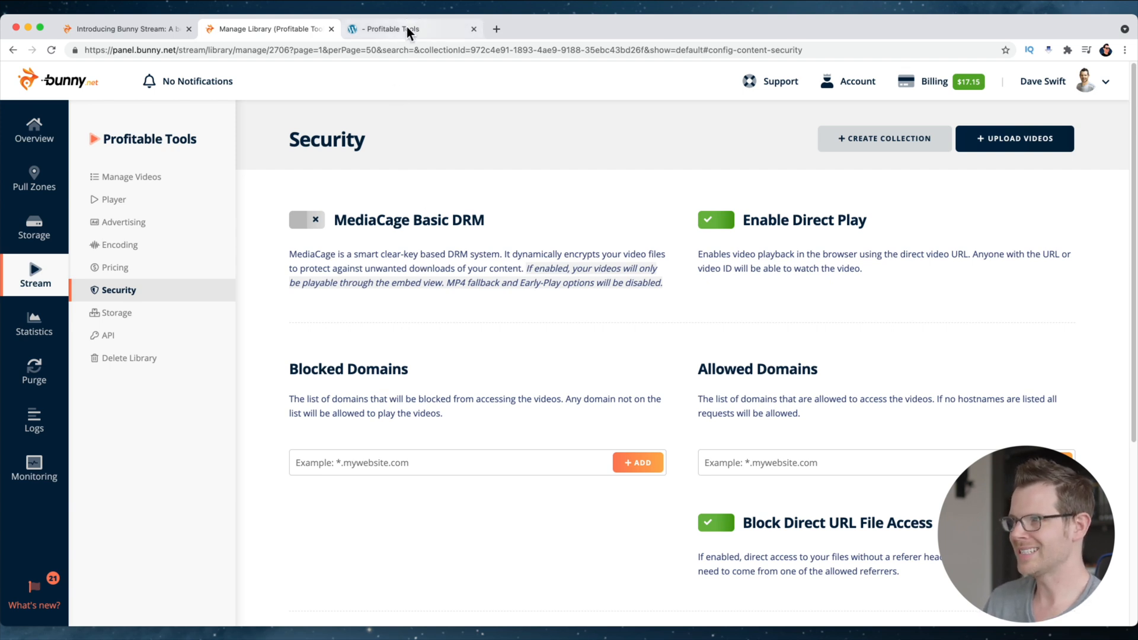
left_click(403, 29)
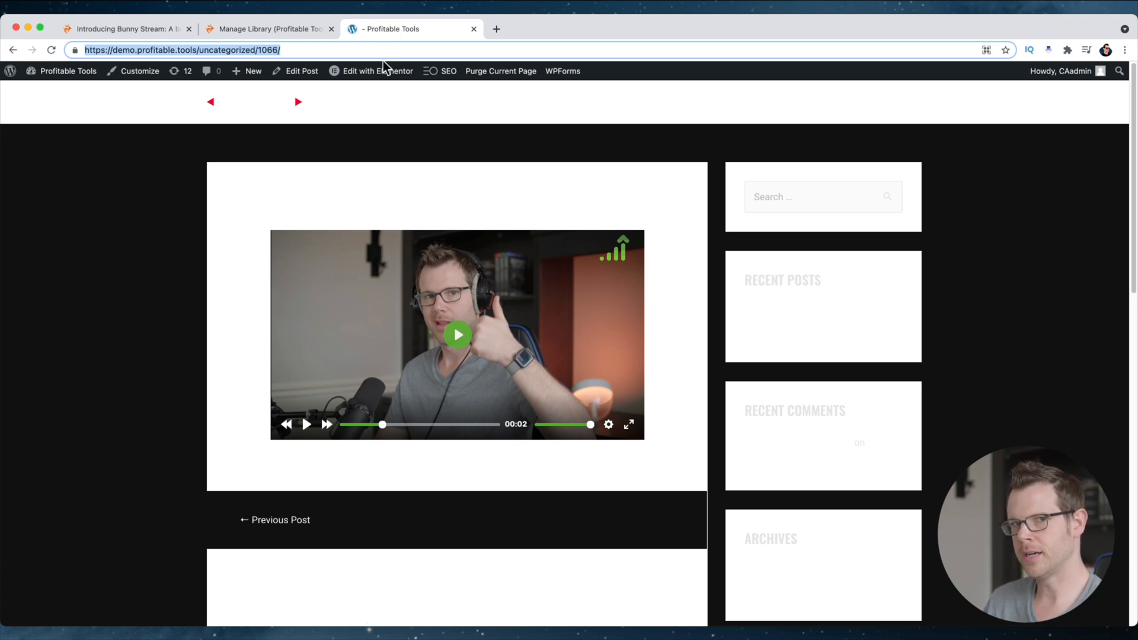
On iPhone Safari, play the embedded video, reload the post and play it again
left_click(378, 71)
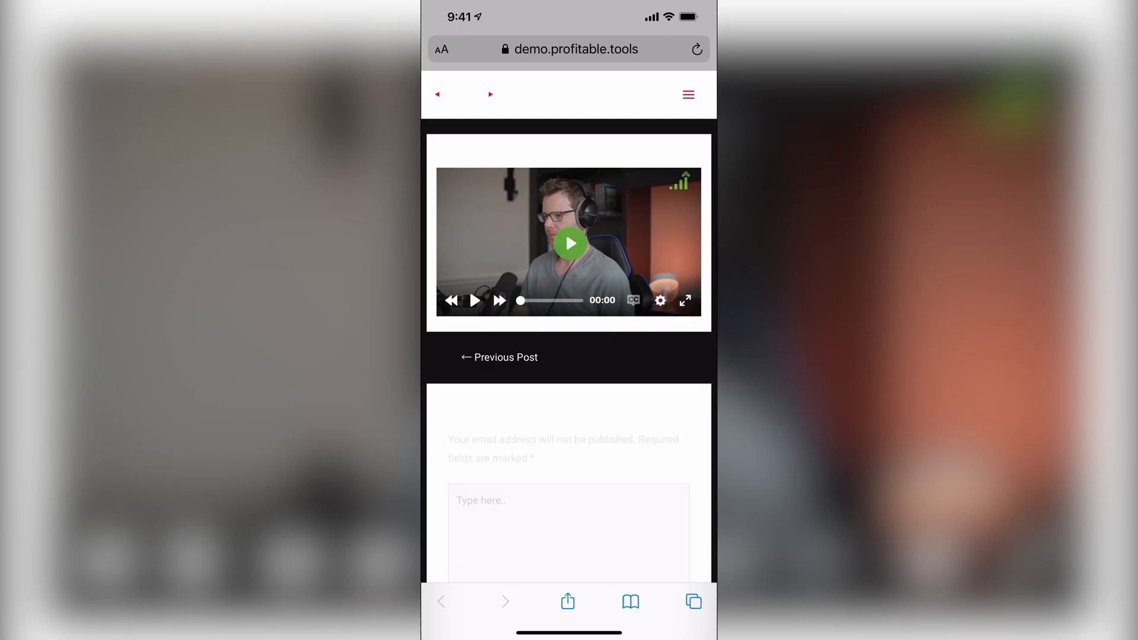
left_click(569, 243)
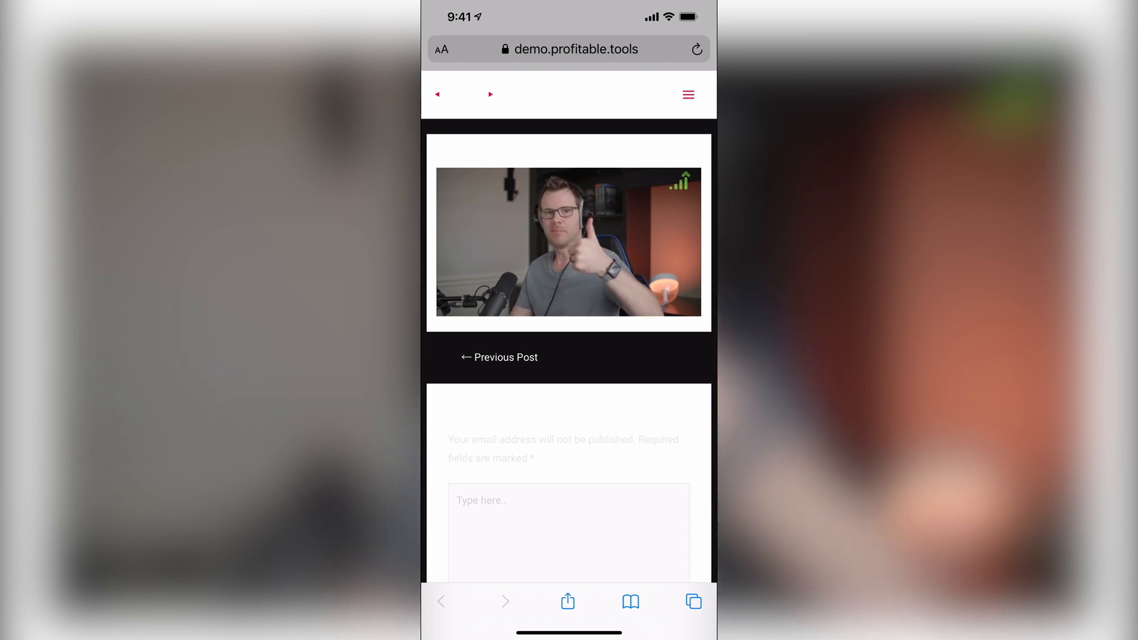
left_click(568, 243)
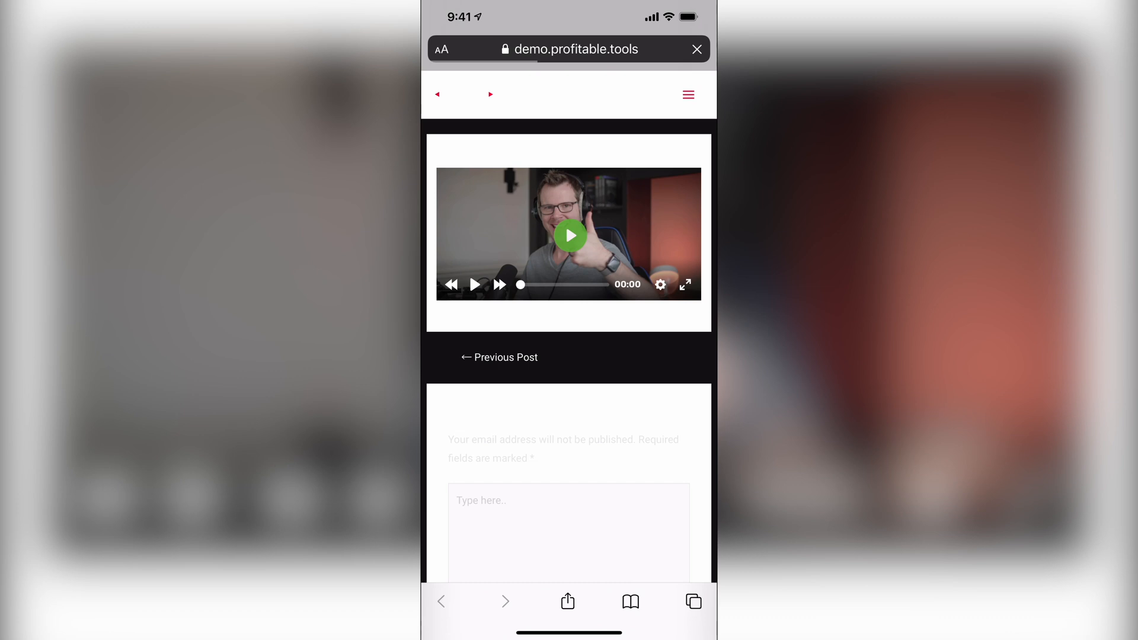
left_click(569, 235)
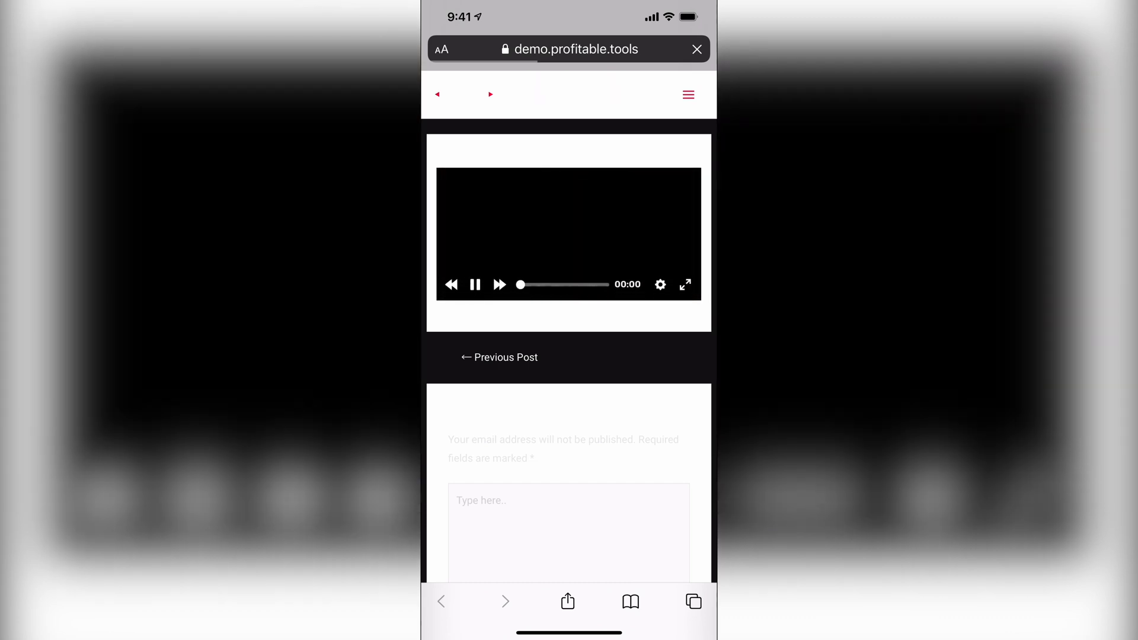
left_click(695, 49)
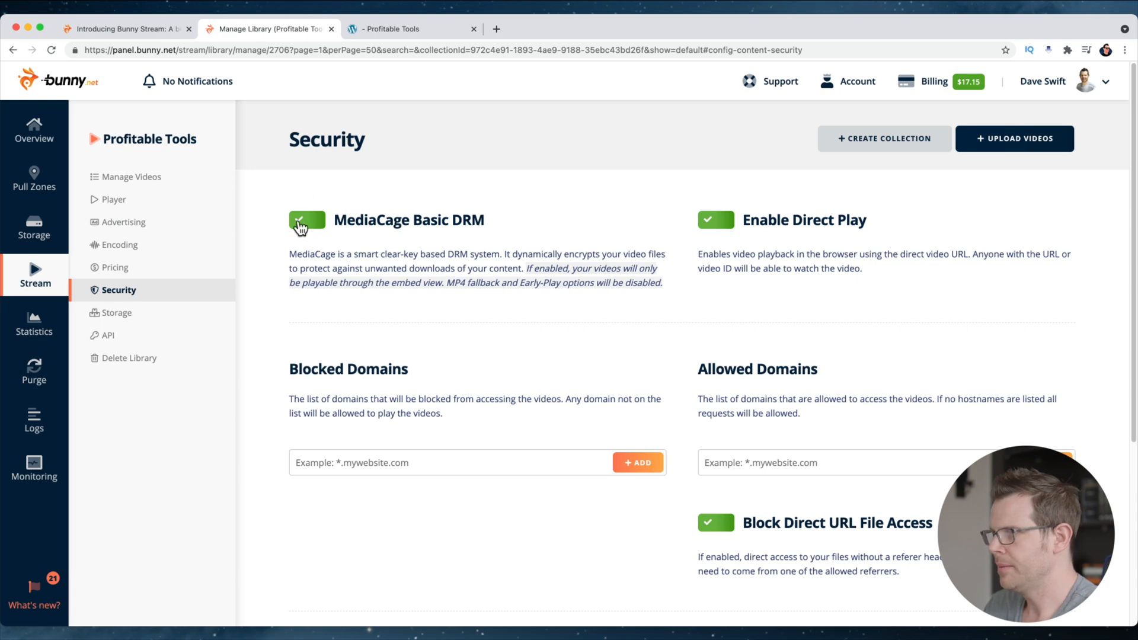
Toggle MediaCage Basic DRM on until it shows the green check, then open Encoding
left_click(306, 220)
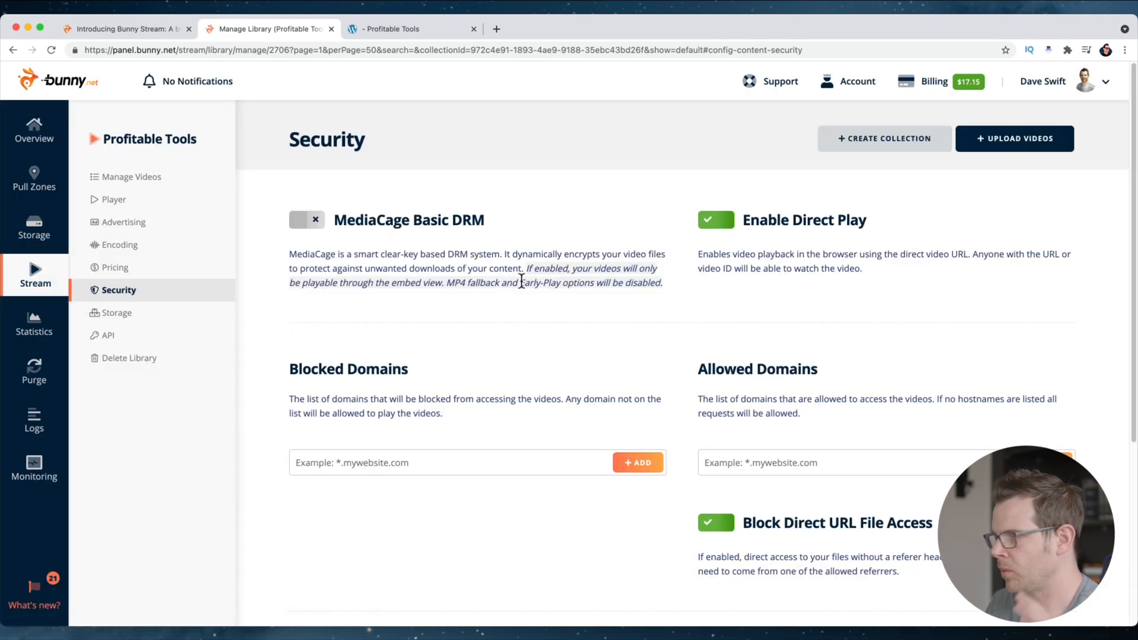
left_click(306, 220)
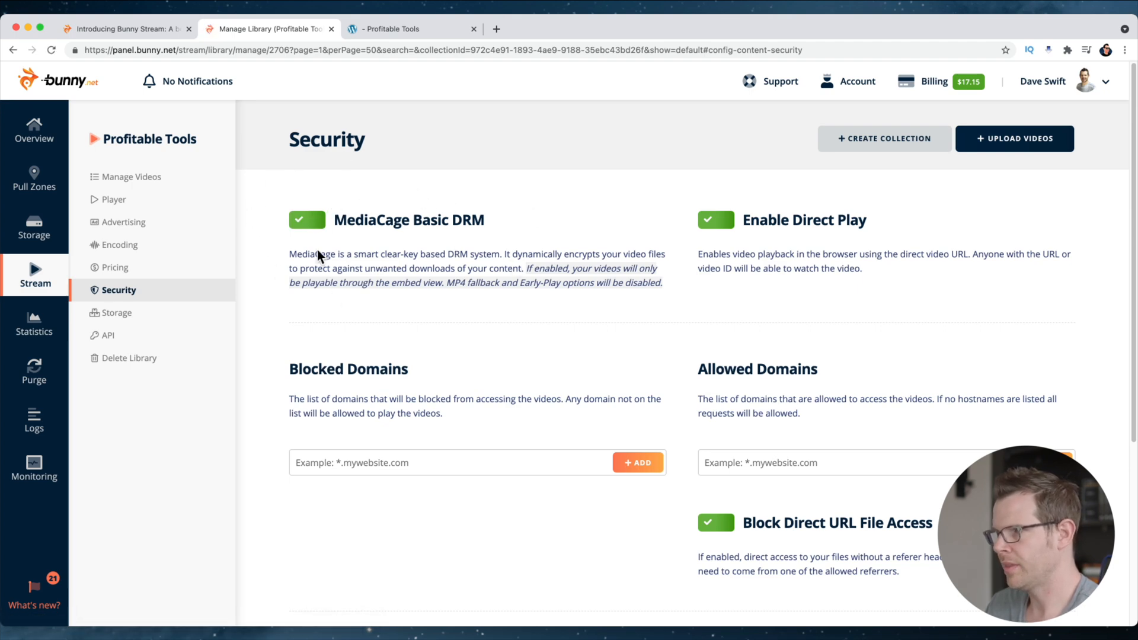
mouse_move(119, 252)
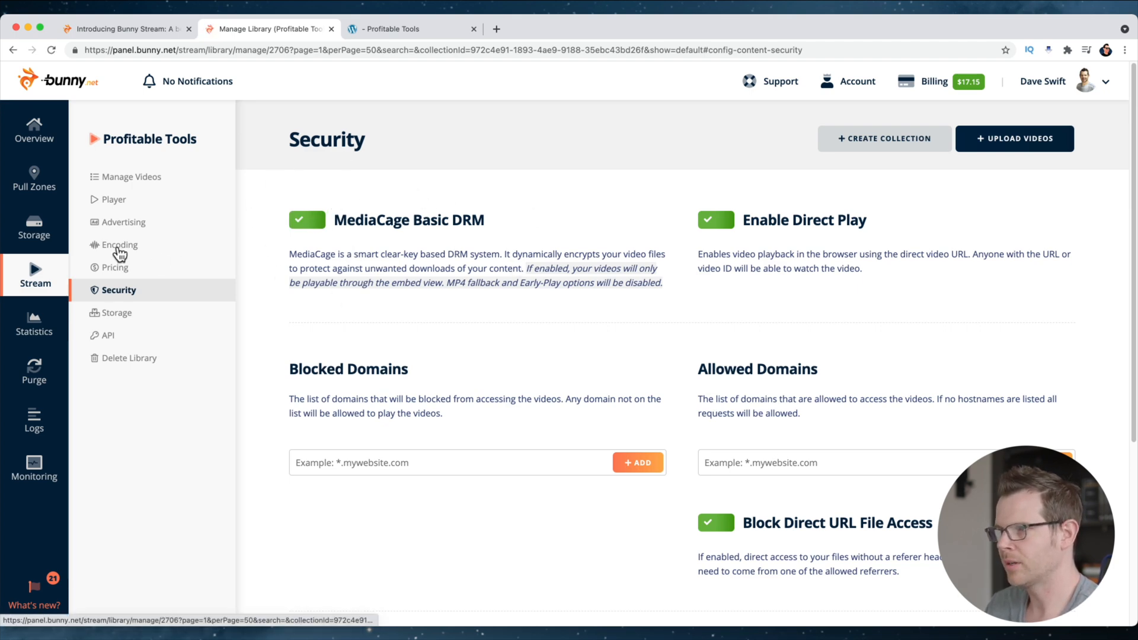
left_click(120, 244)
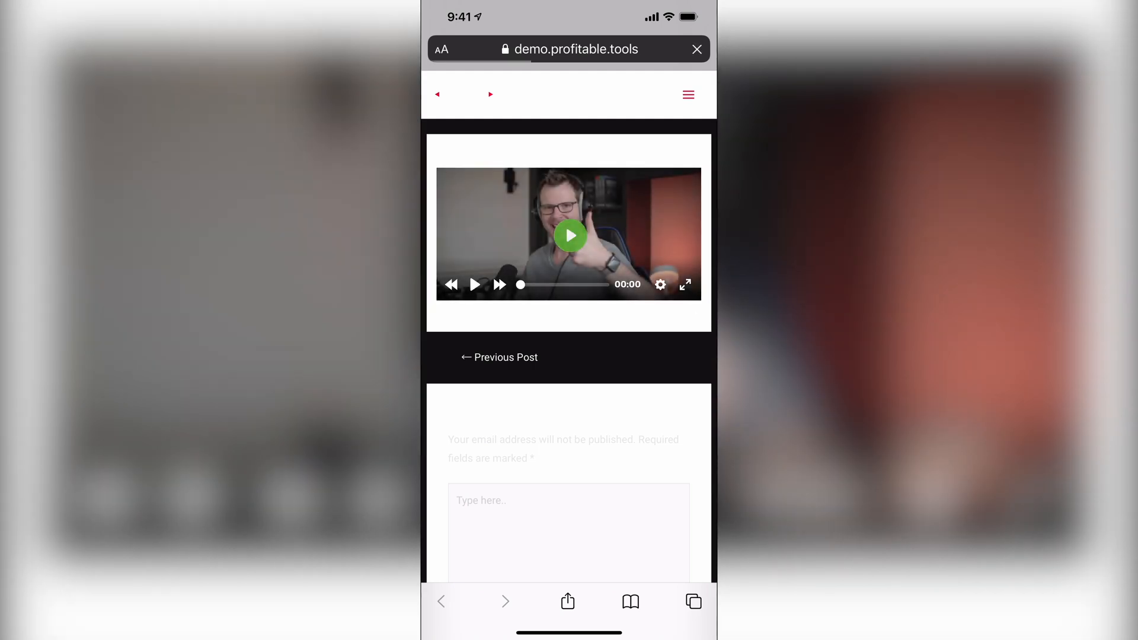
Play the embedded video on the iPhone with DRM now enabled
left_click(570, 236)
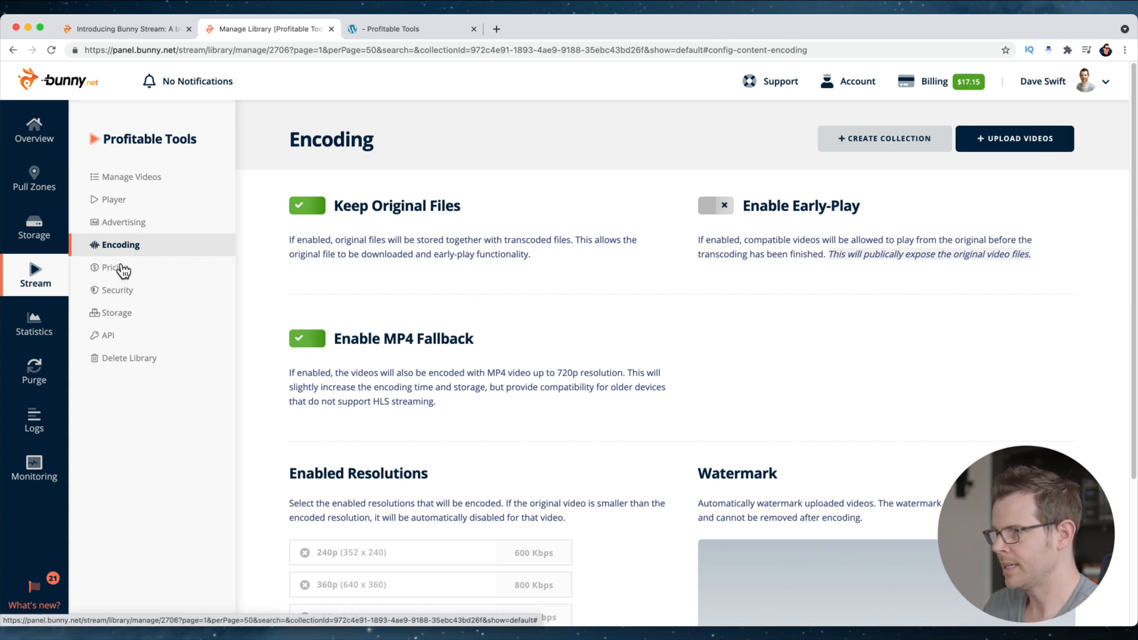
Verify MediaCage Basic DRM is on under Security, then switch back to the post tab
left_click(117, 290)
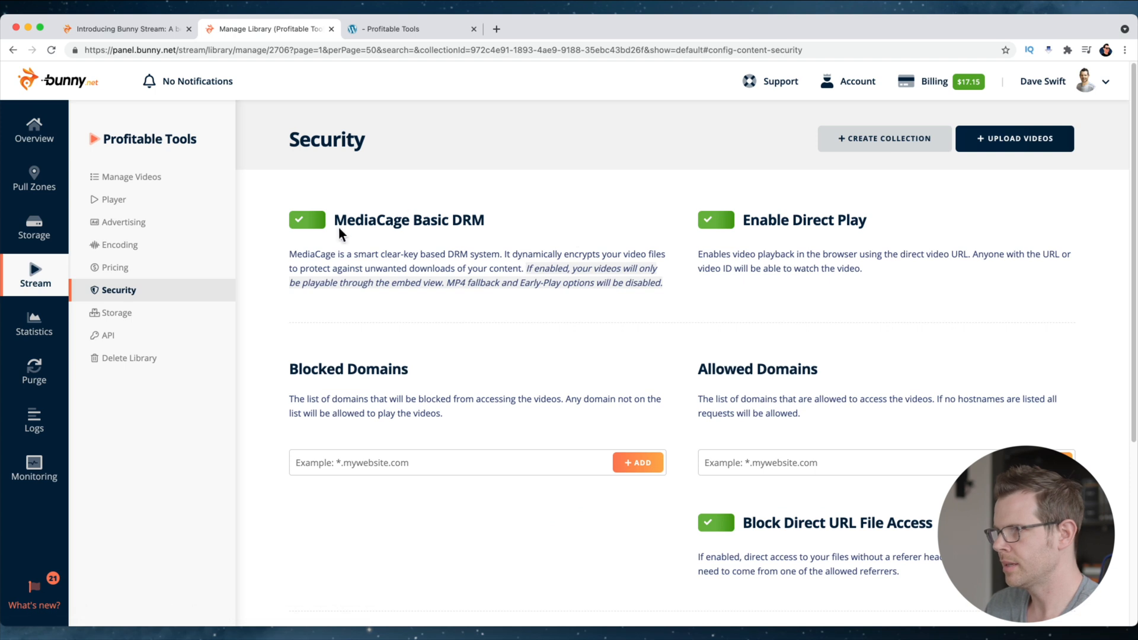
mouse_move(125, 222)
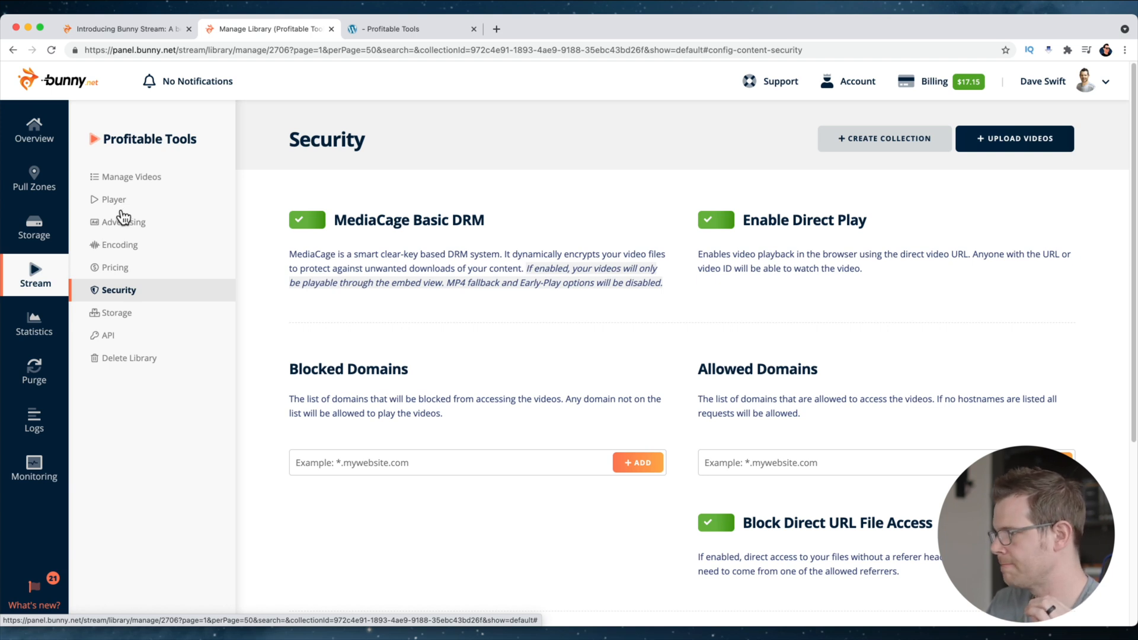
left_click(410, 29)
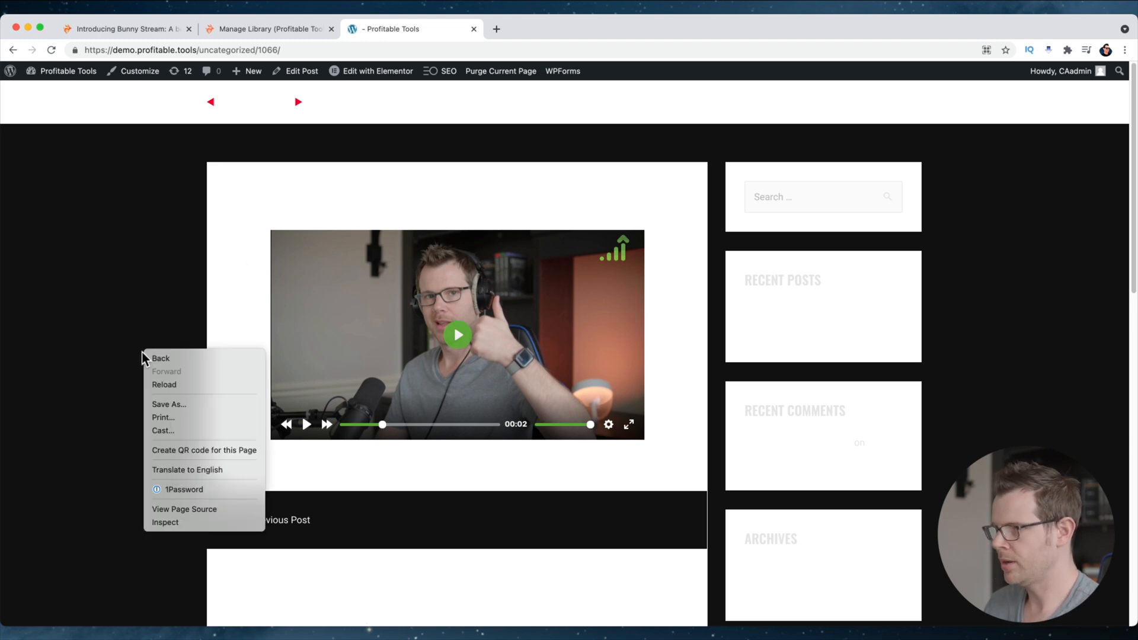
mouse_move(185, 509)
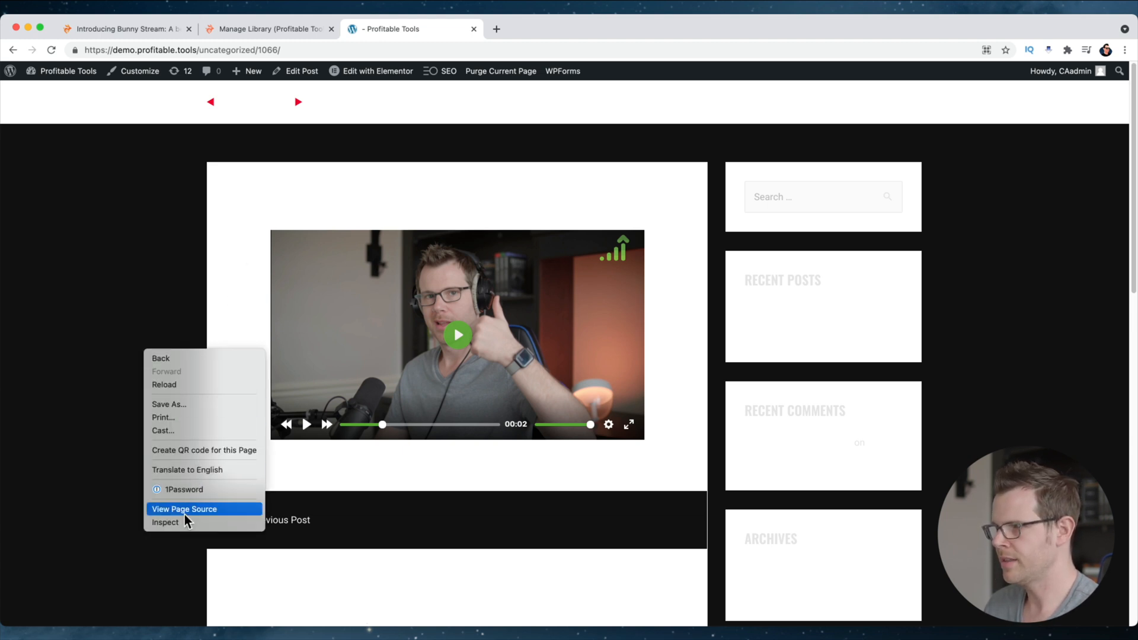
In DevTools Network, reload, filter by 'video' and inspect the video.m3u8 request
left_click(165, 521)
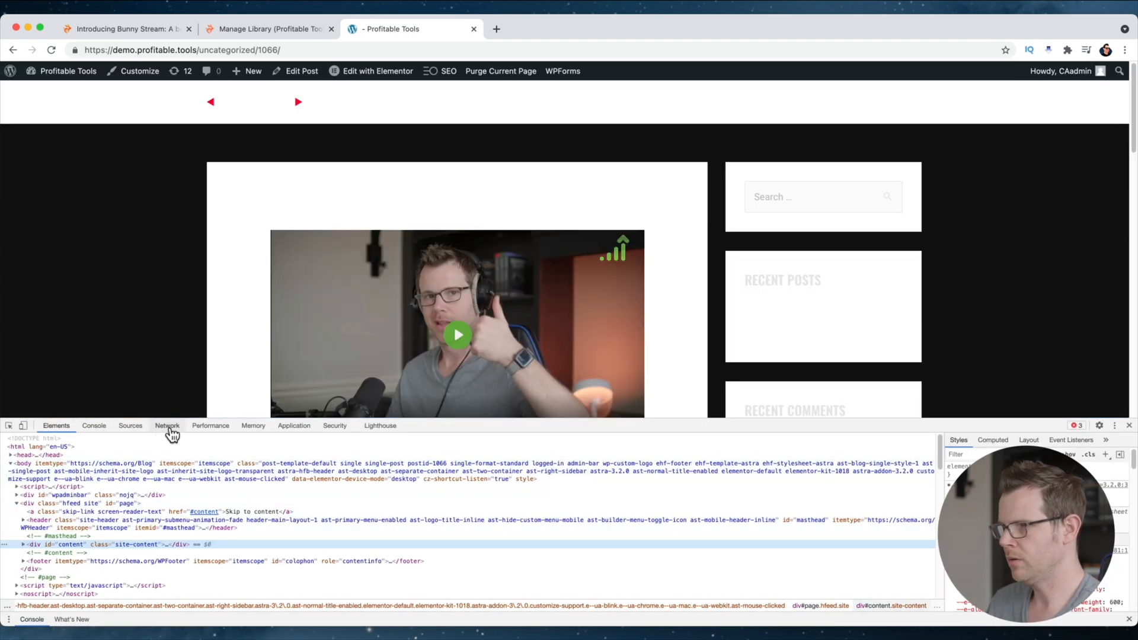
left_click(166, 426)
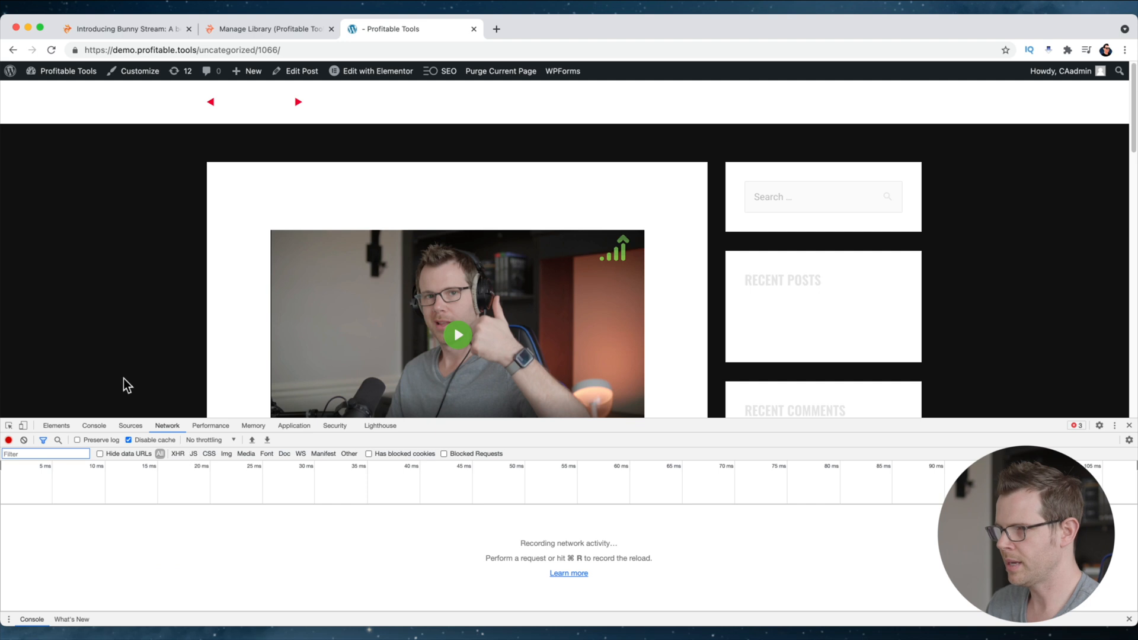
key("cmd+r")
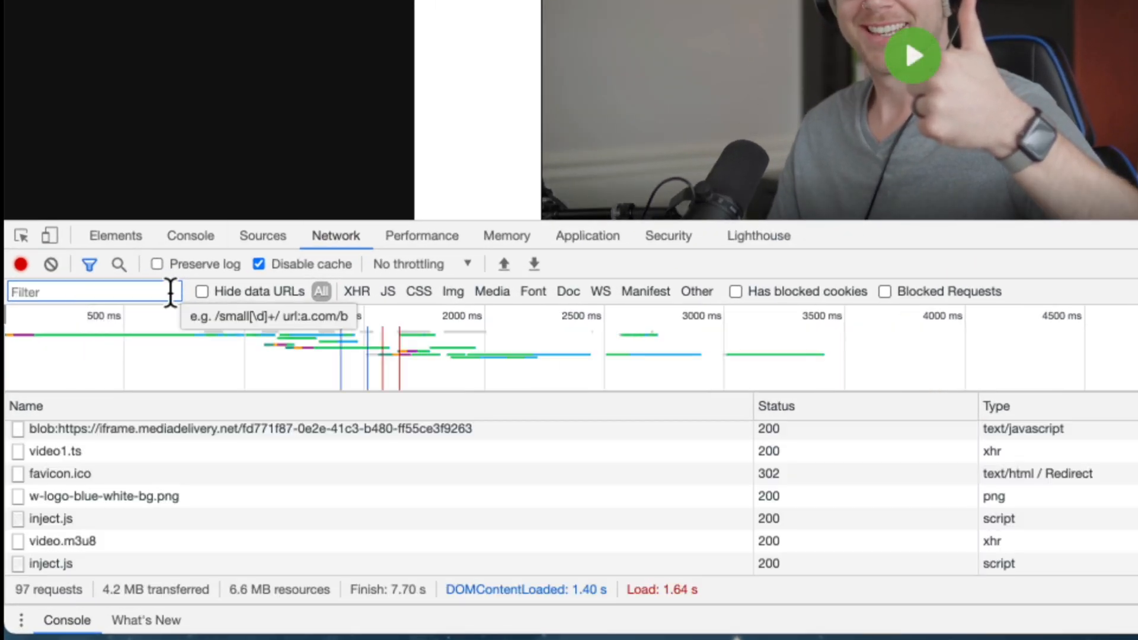
type("video")
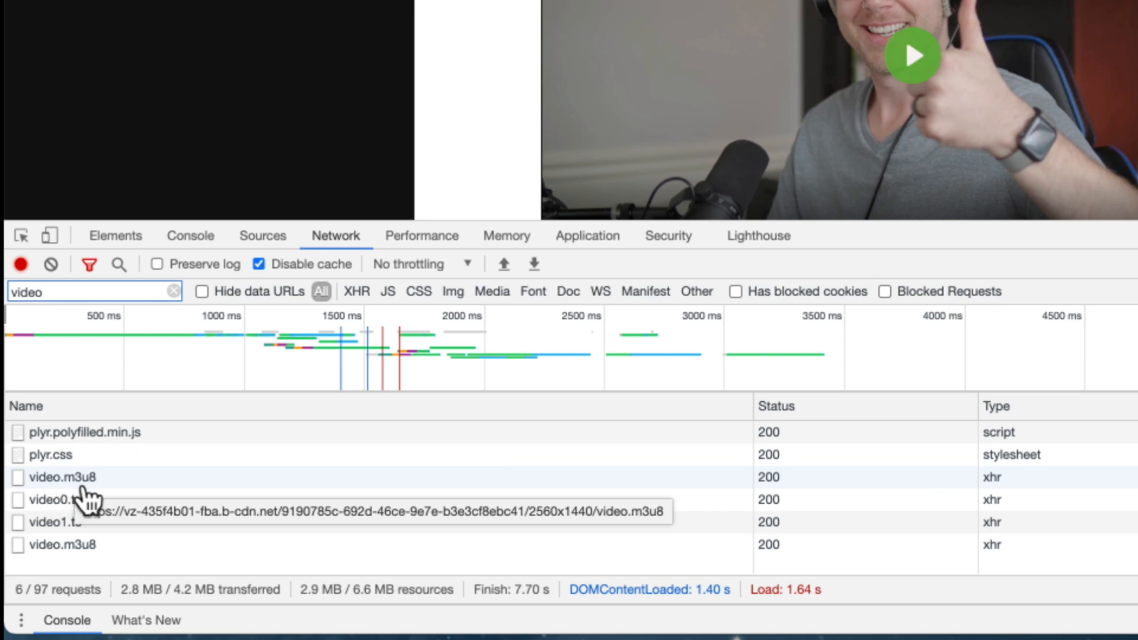
left_click(63, 476)
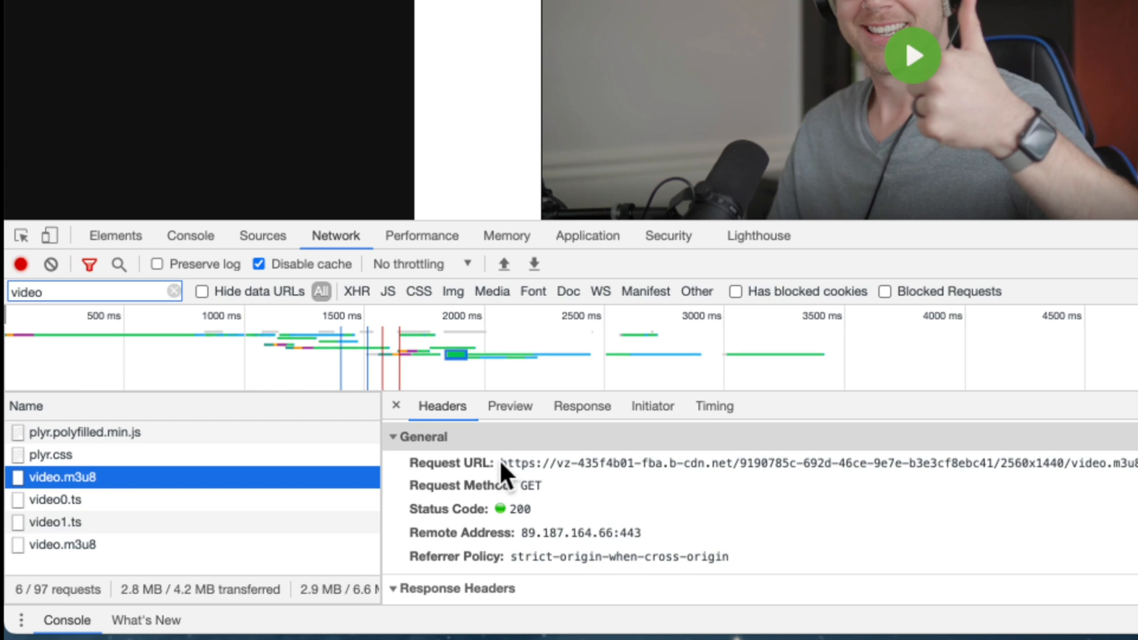
mouse_move(146, 497)
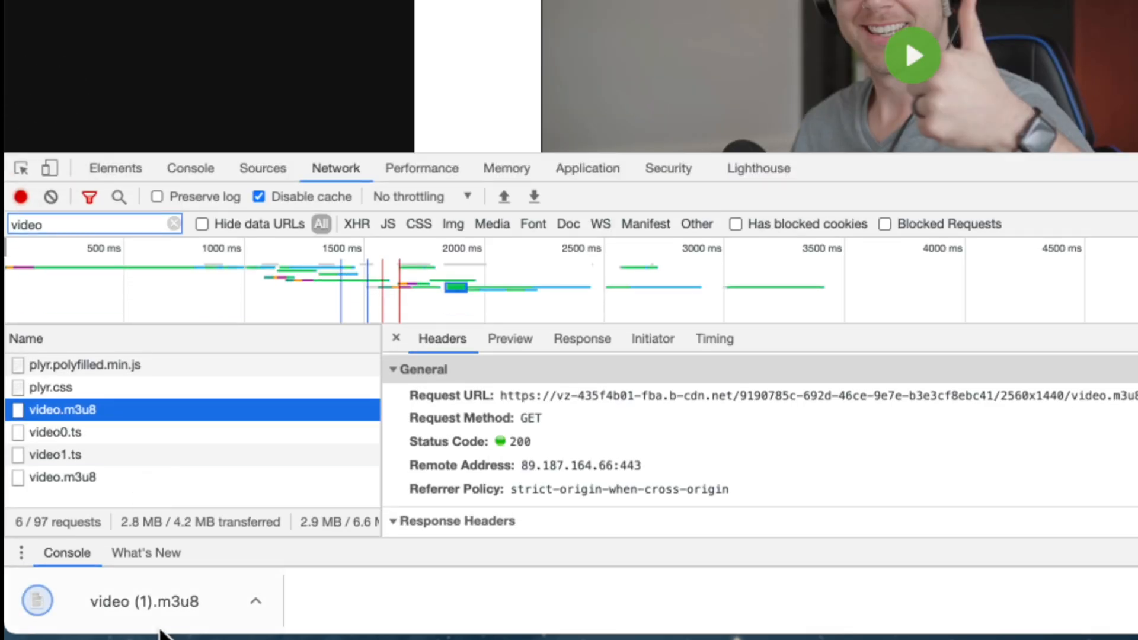
mouse_move(512, 415)
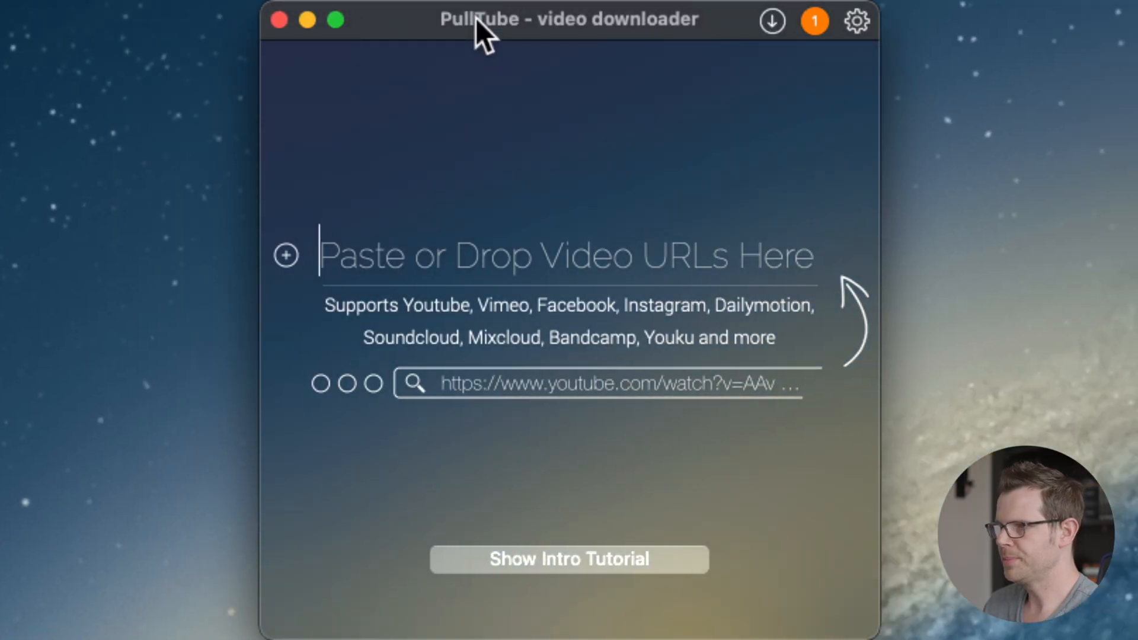
mouse_move(417, 255)
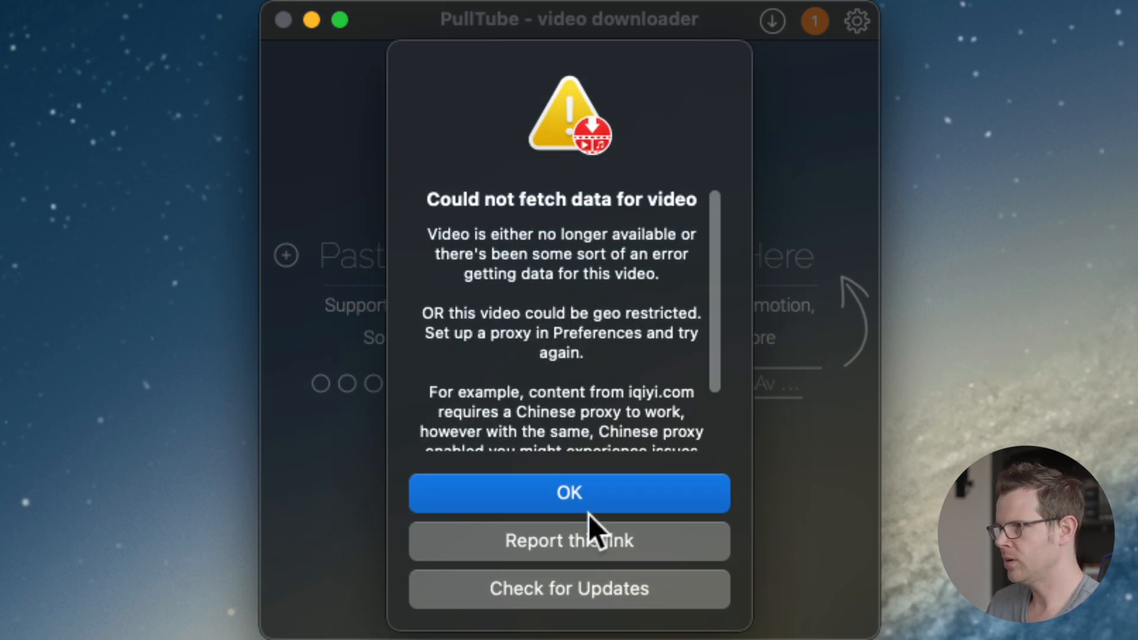
Close PullTube's 'Could not fetch data for video' alert to return to the empty downloader
left_click(568, 492)
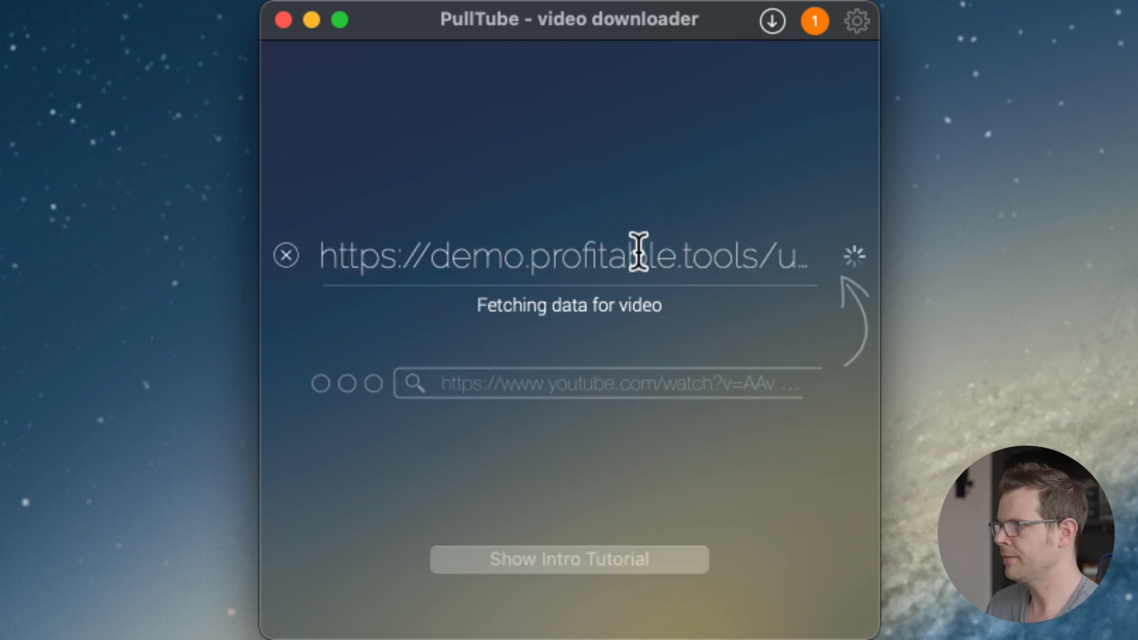
mouse_move(301, 207)
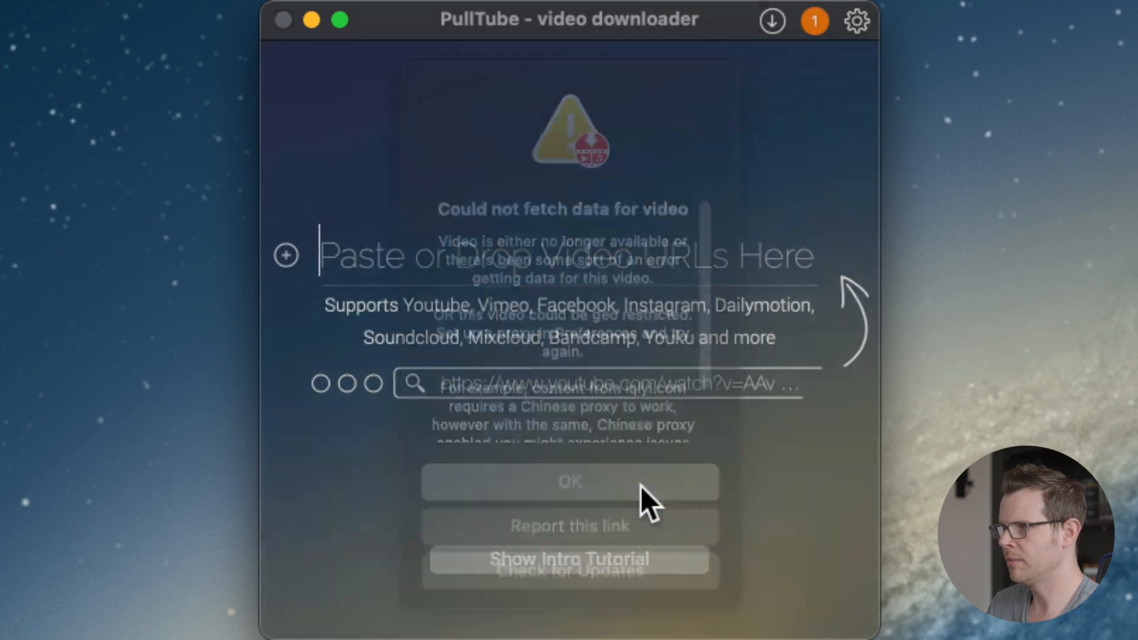
left_click(568, 481)
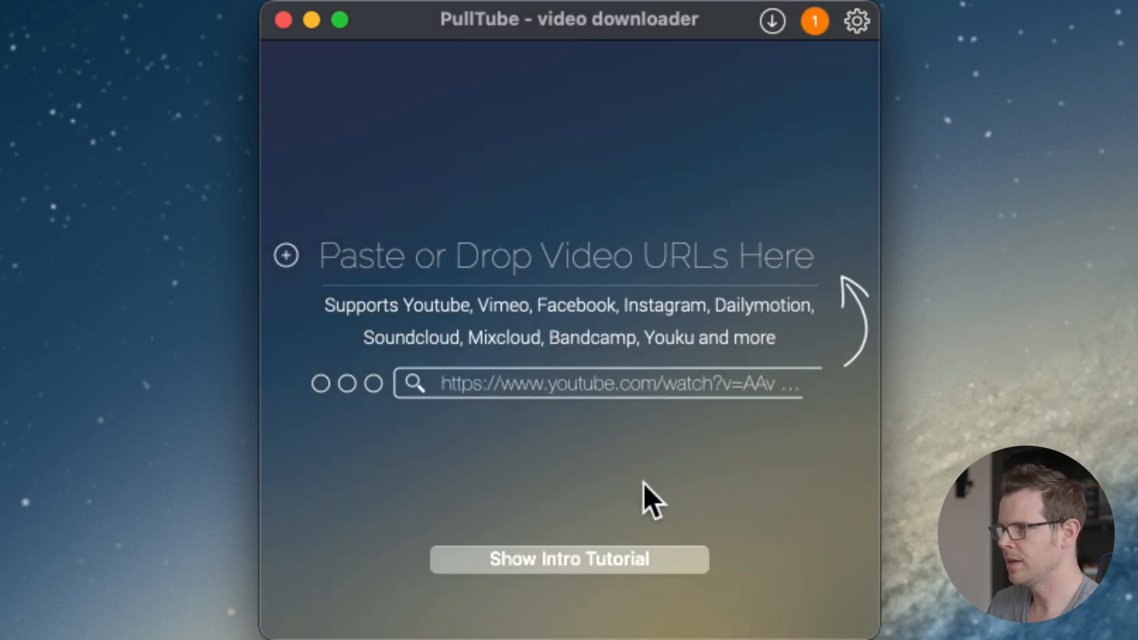
mouse_move(624, 515)
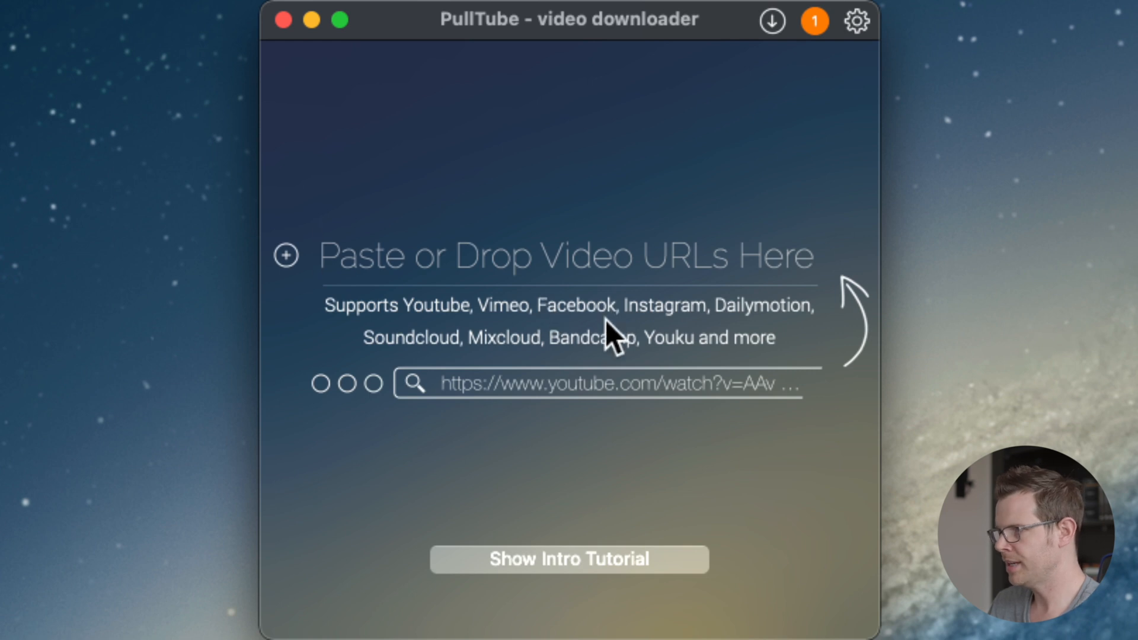
left_click(319, 256)
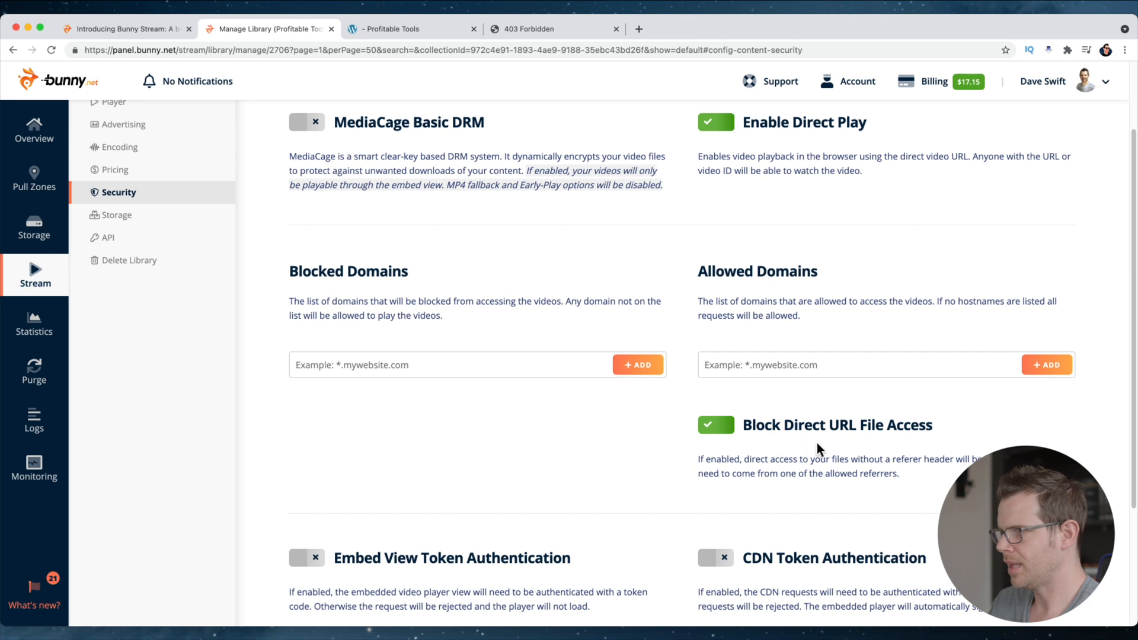
View the library's Pricing tiers, Standard and High Volume, then move on to Storage settings
scroll("down", 3)
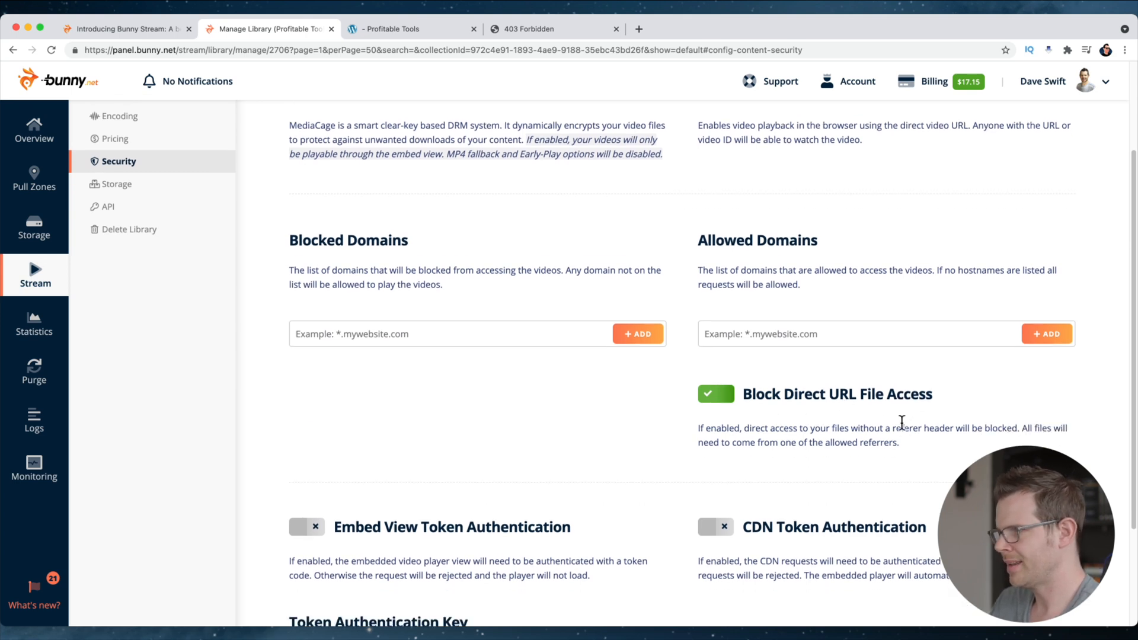
scroll("down", 3)
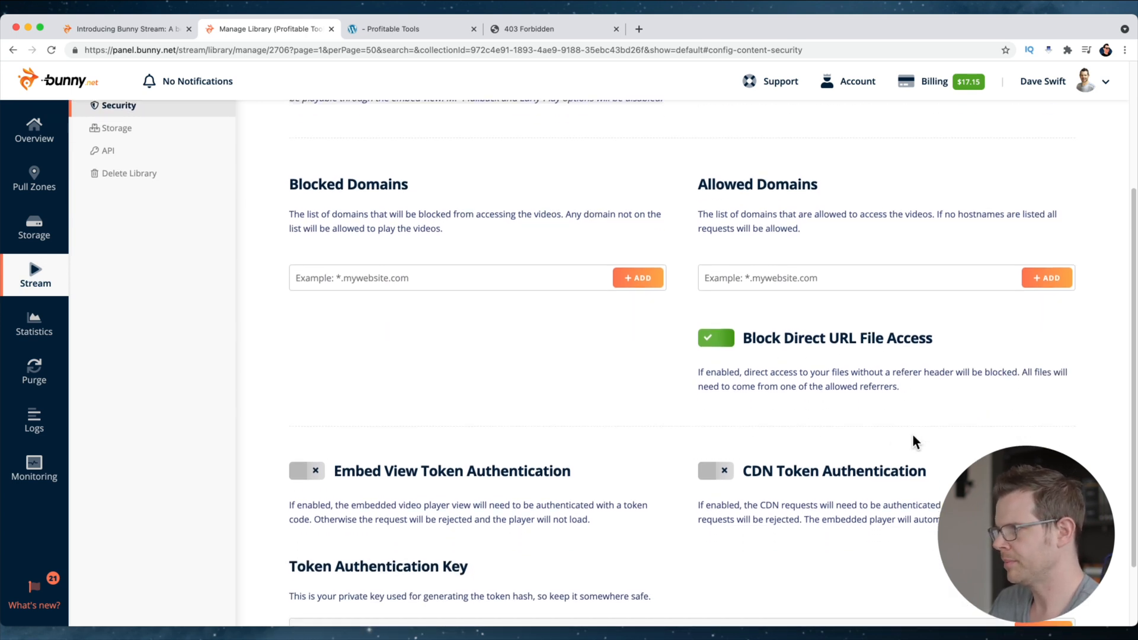
mouse_move(929, 434)
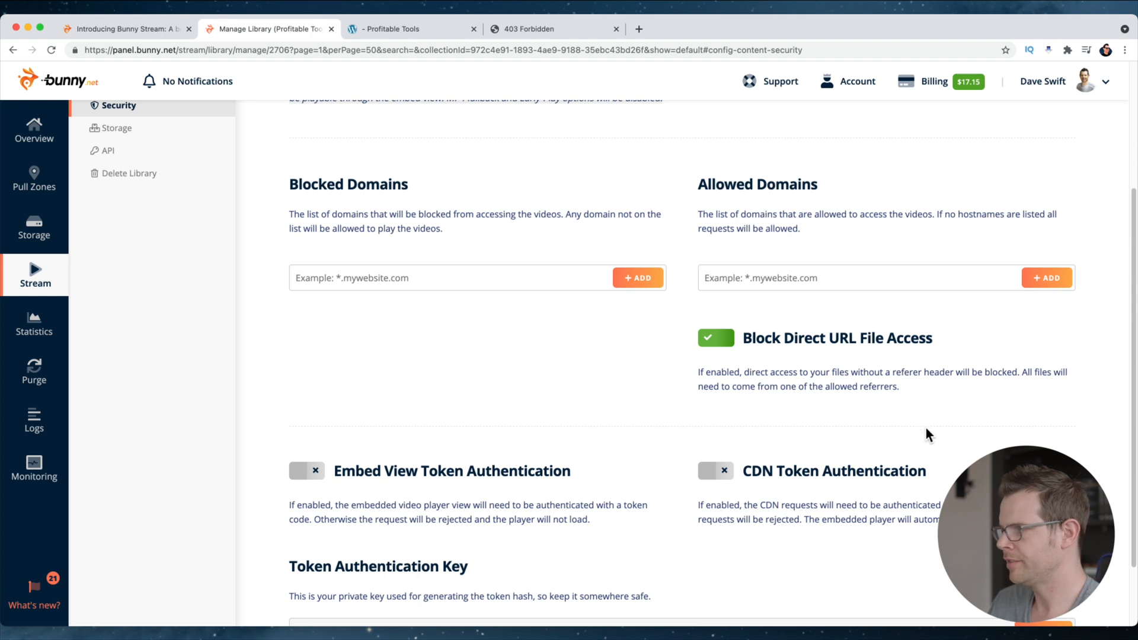
left_click(116, 267)
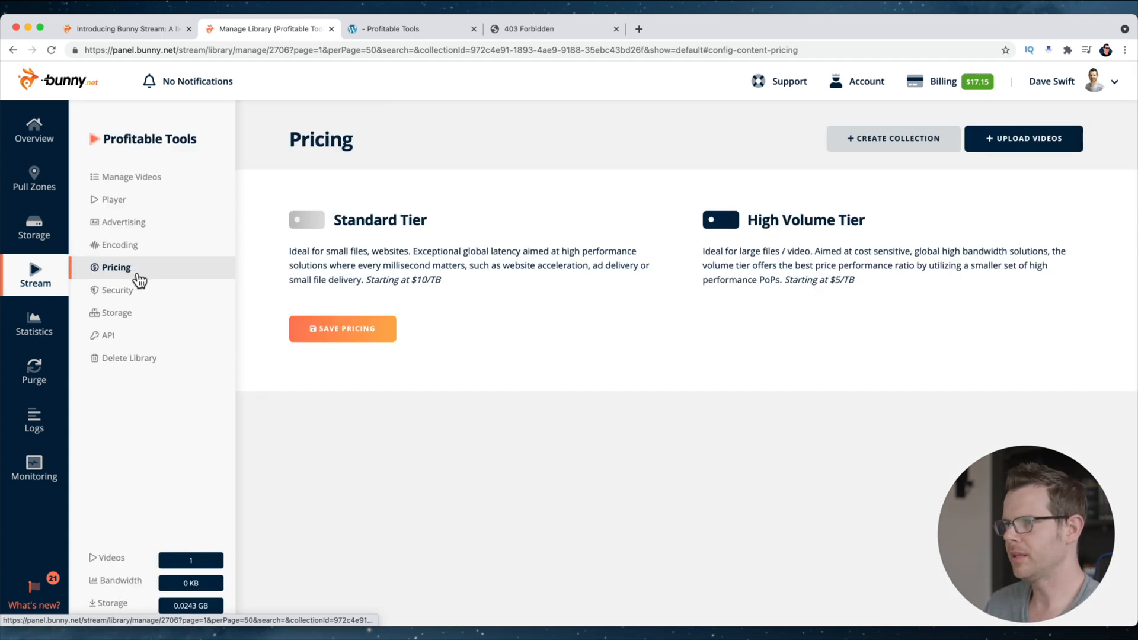
mouse_move(121, 279)
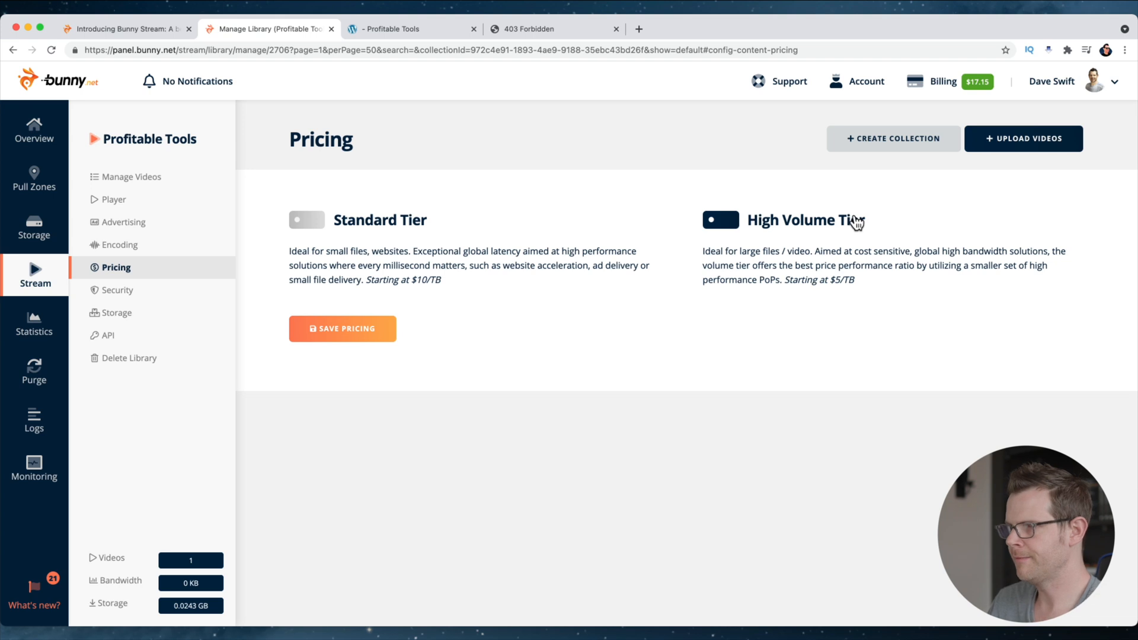
mouse_move(879, 336)
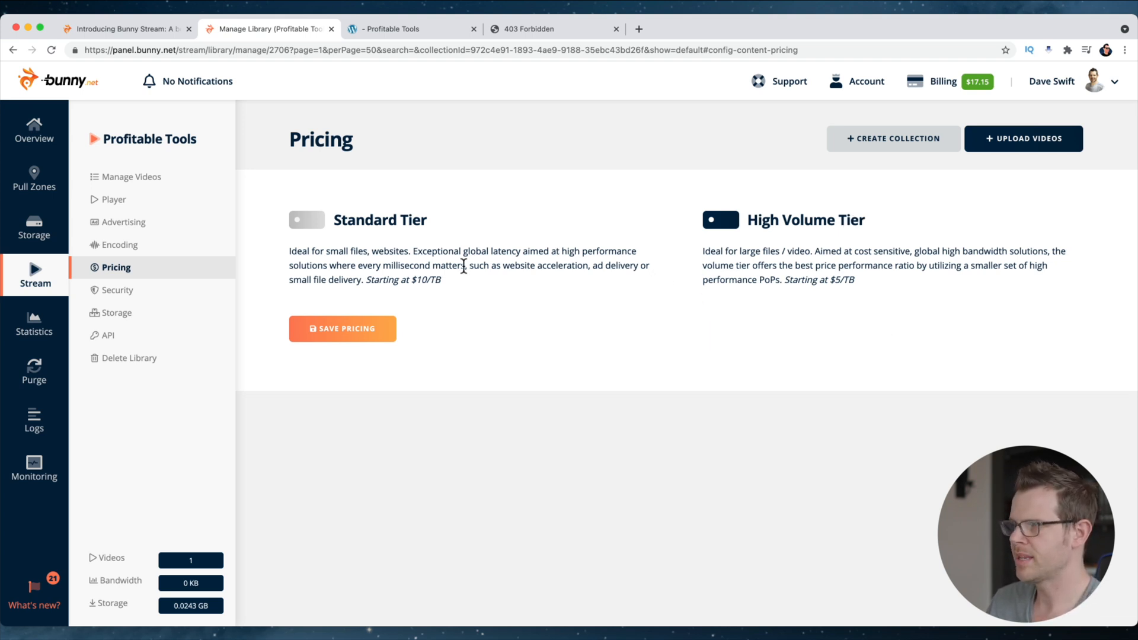
mouse_move(692, 204)
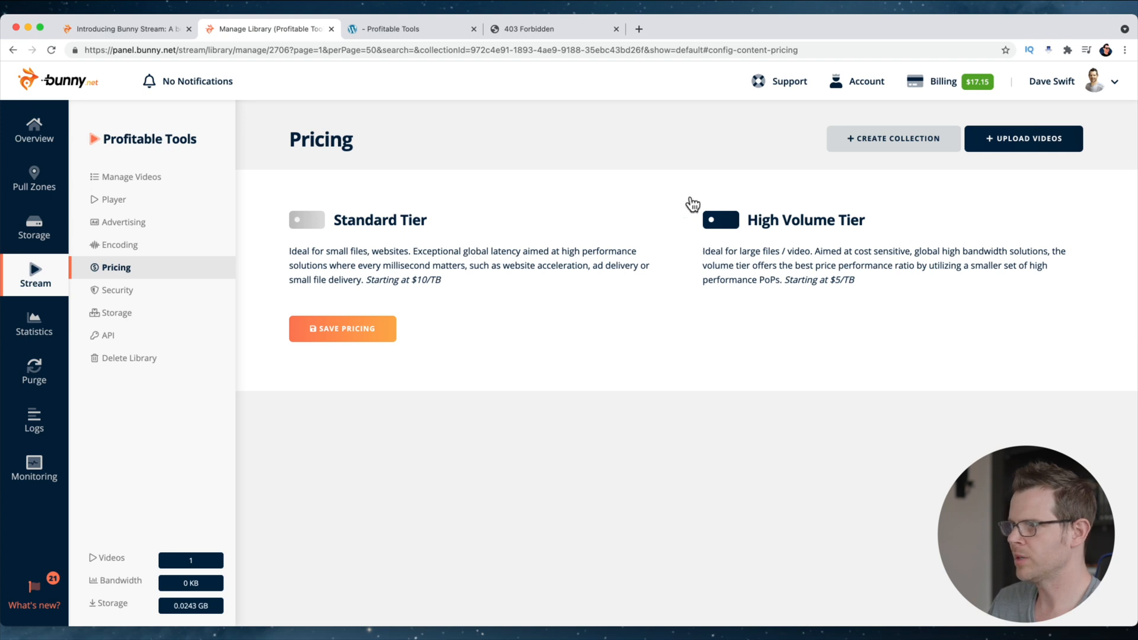
mouse_move(516, 222)
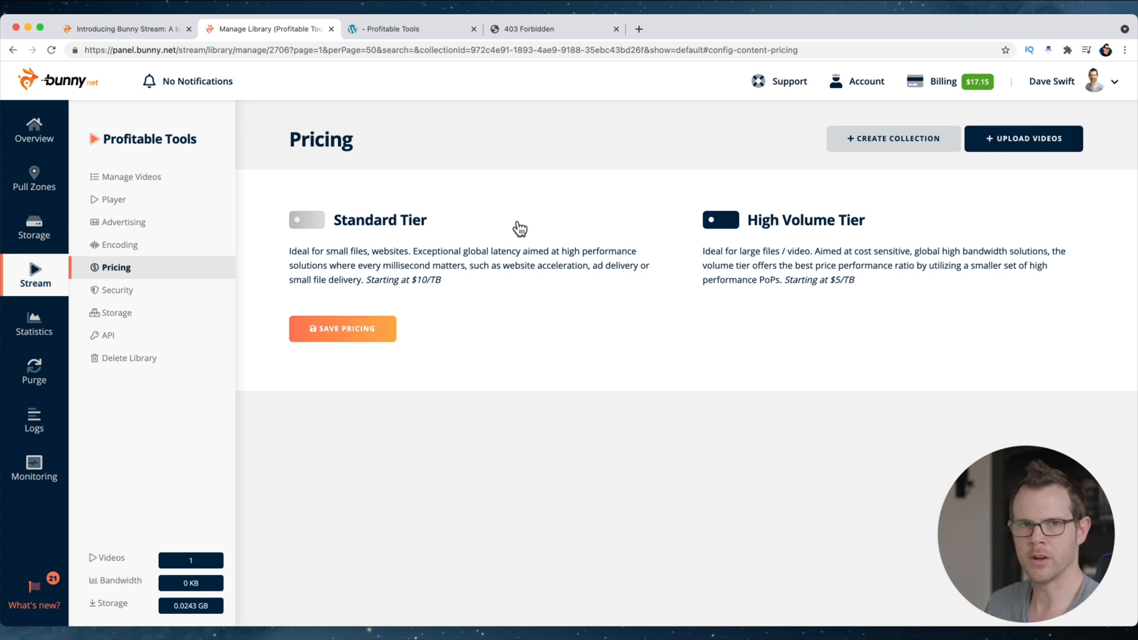
mouse_move(520, 254)
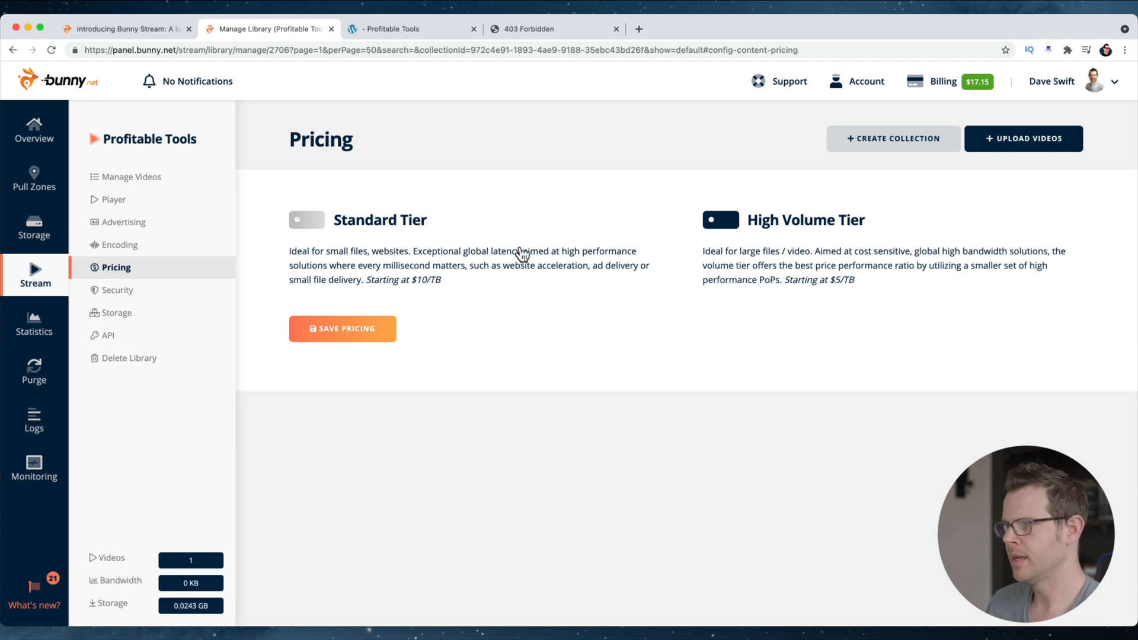
mouse_move(707, 243)
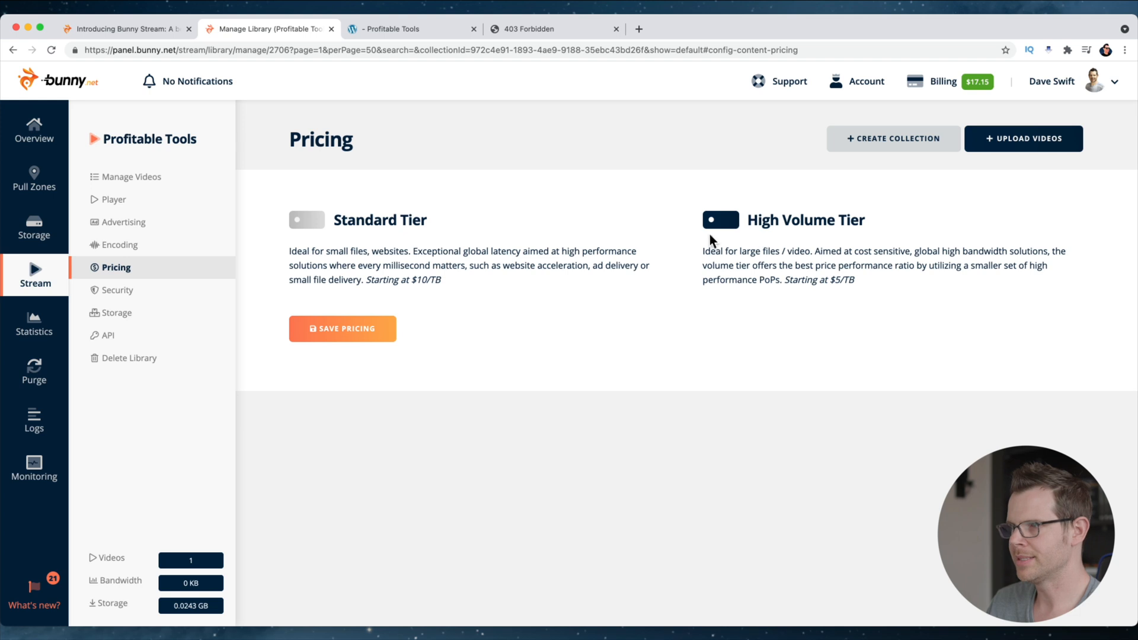
left_click(116, 312)
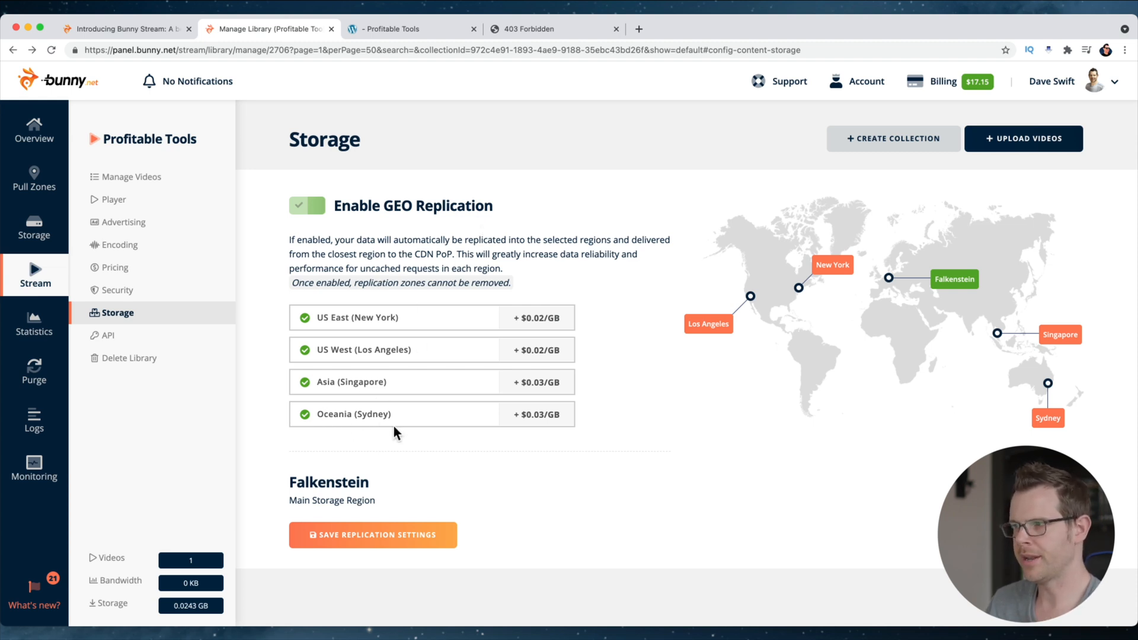
mouse_move(291, 286)
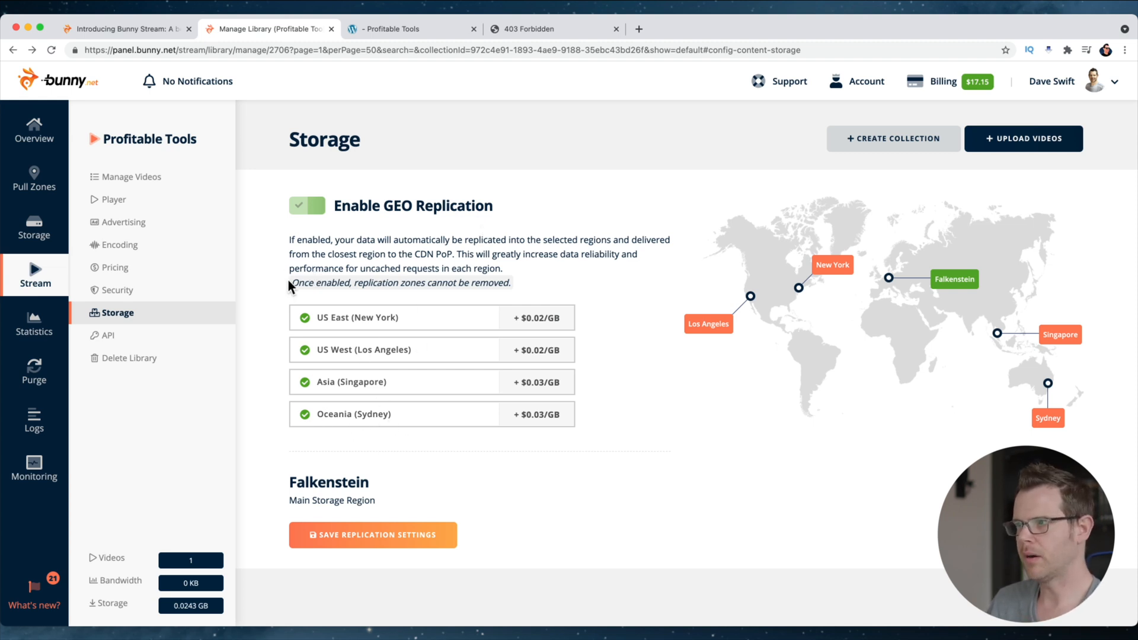
Highlight the warning that GEO replication zones cannot be removed once enabled
left_click_drag(290, 282, 510, 282)
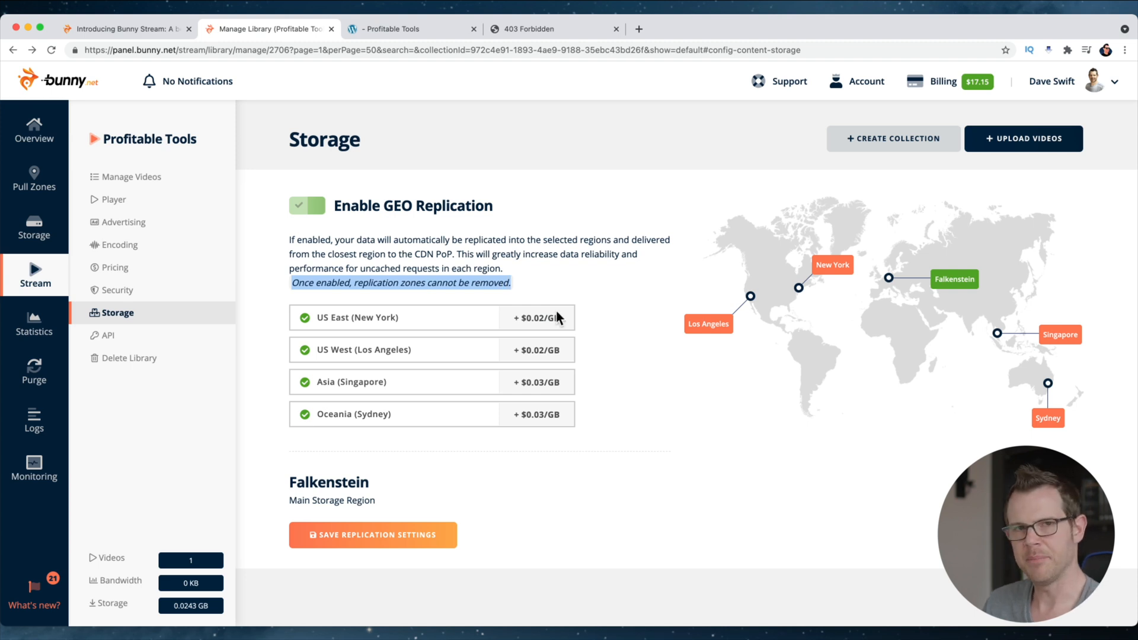
mouse_move(568, 385)
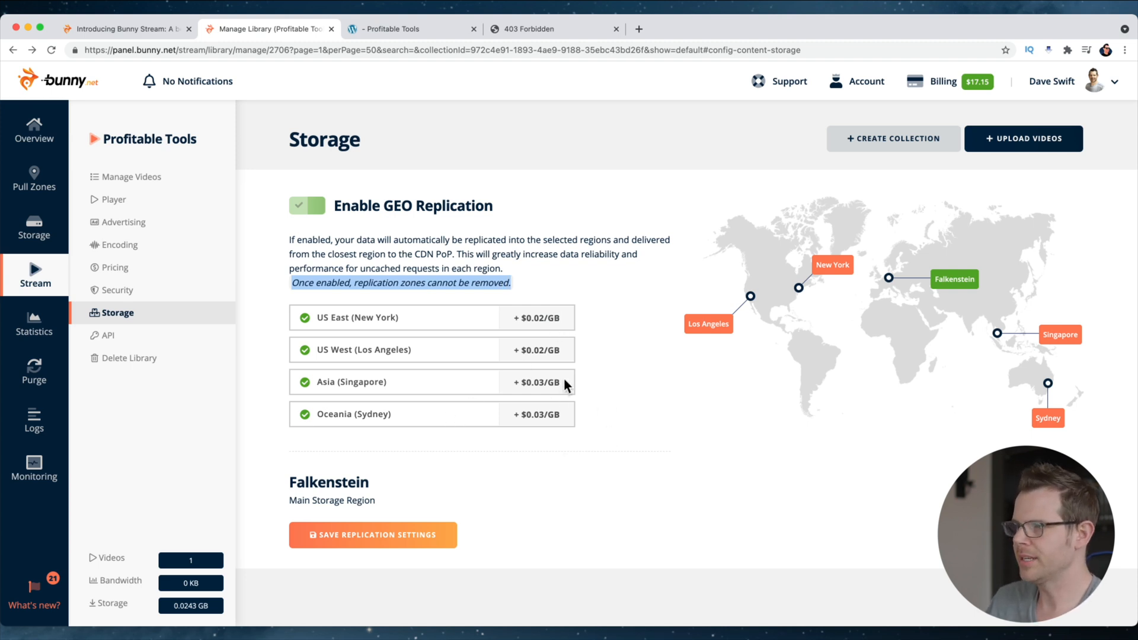
mouse_move(581, 419)
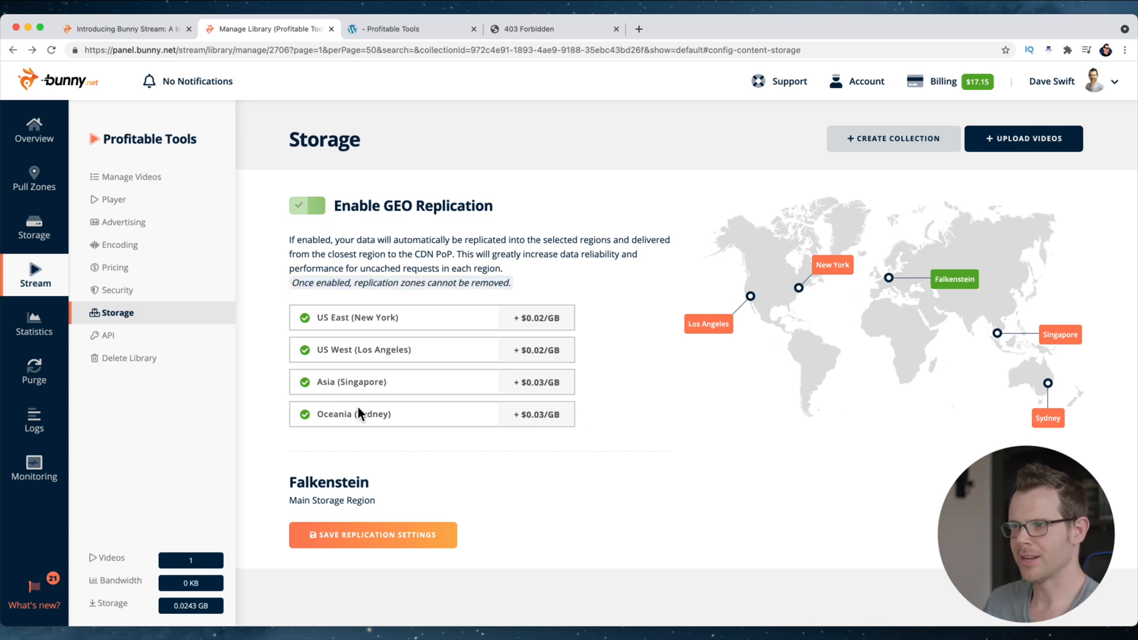
mouse_move(354, 413)
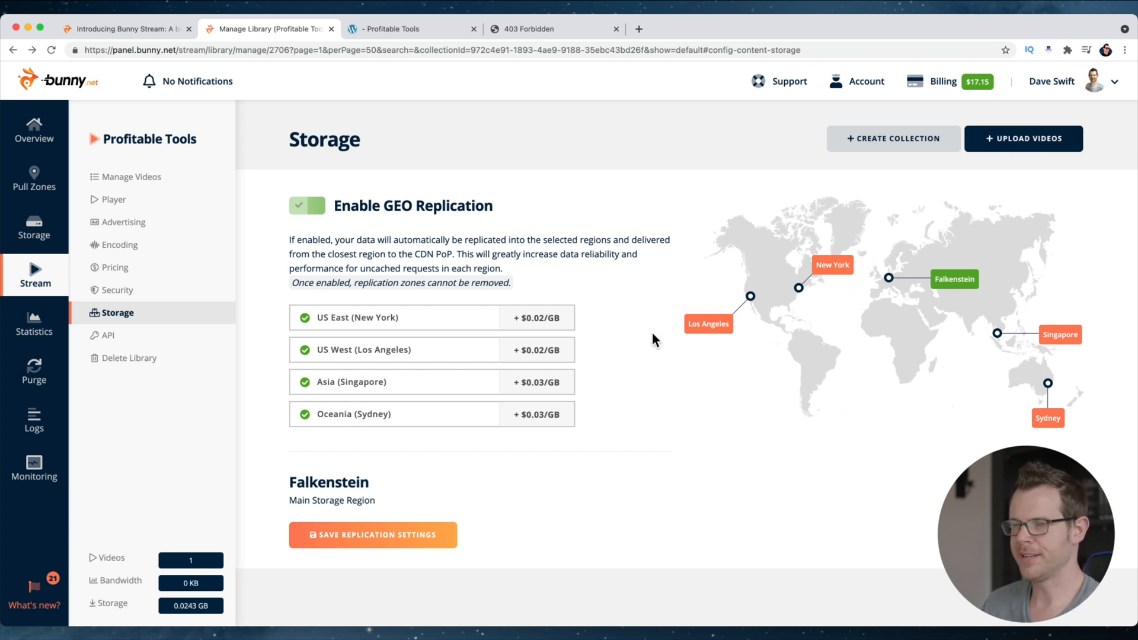
mouse_move(540, 278)
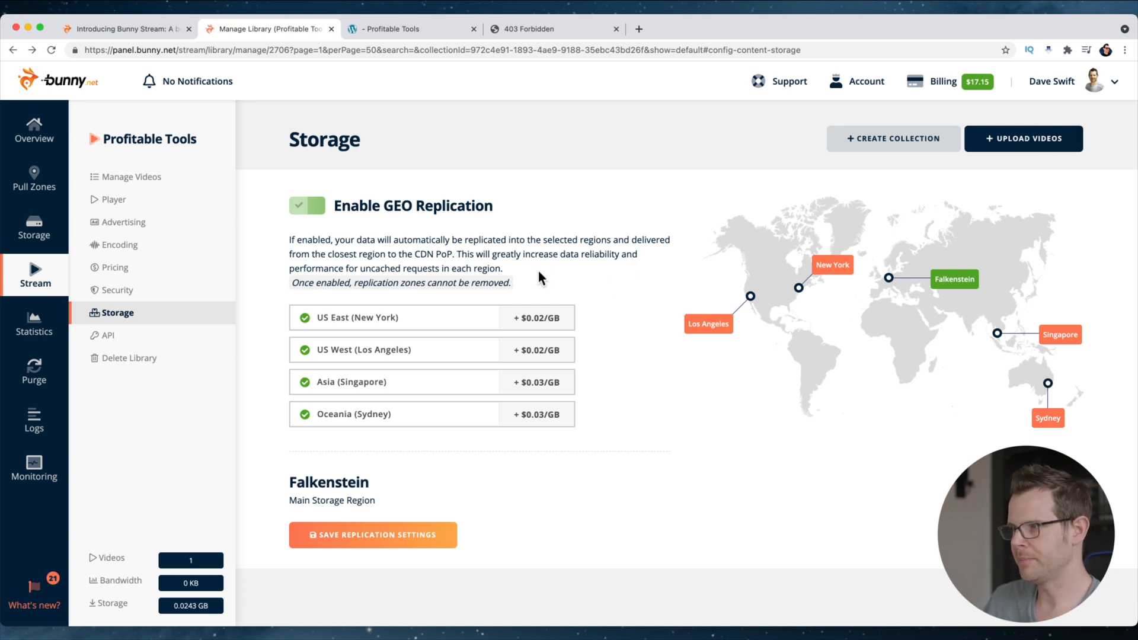
mouse_move(533, 324)
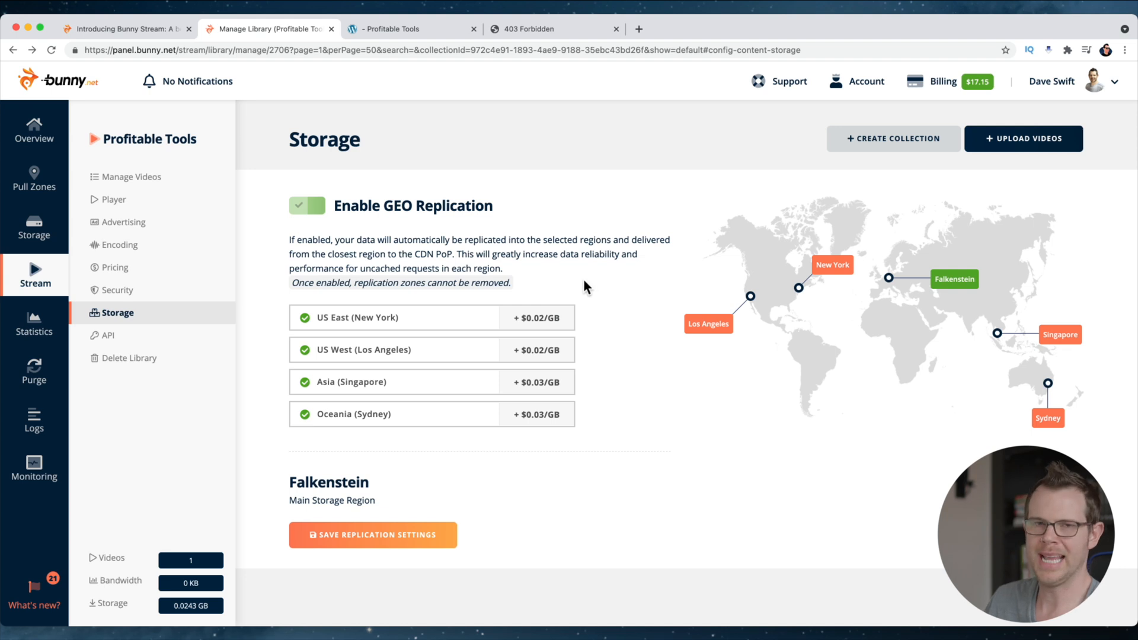
mouse_move(244, 285)
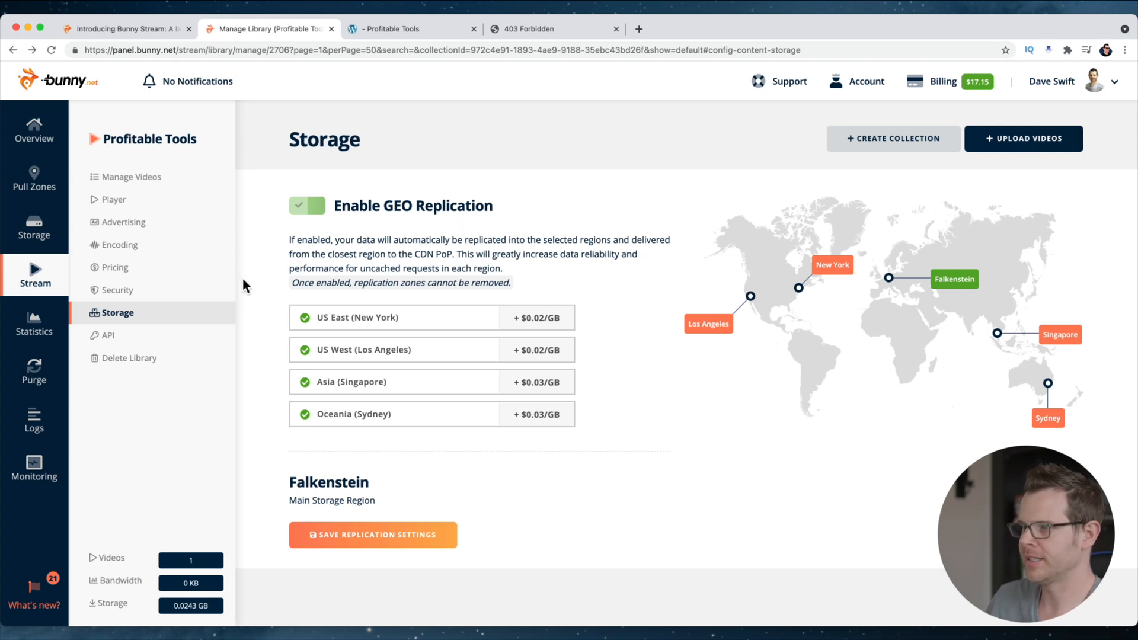
Show the library's Advertising page with empty VAST Tag URL and VI.AI Publisher ID fields
left_click(123, 223)
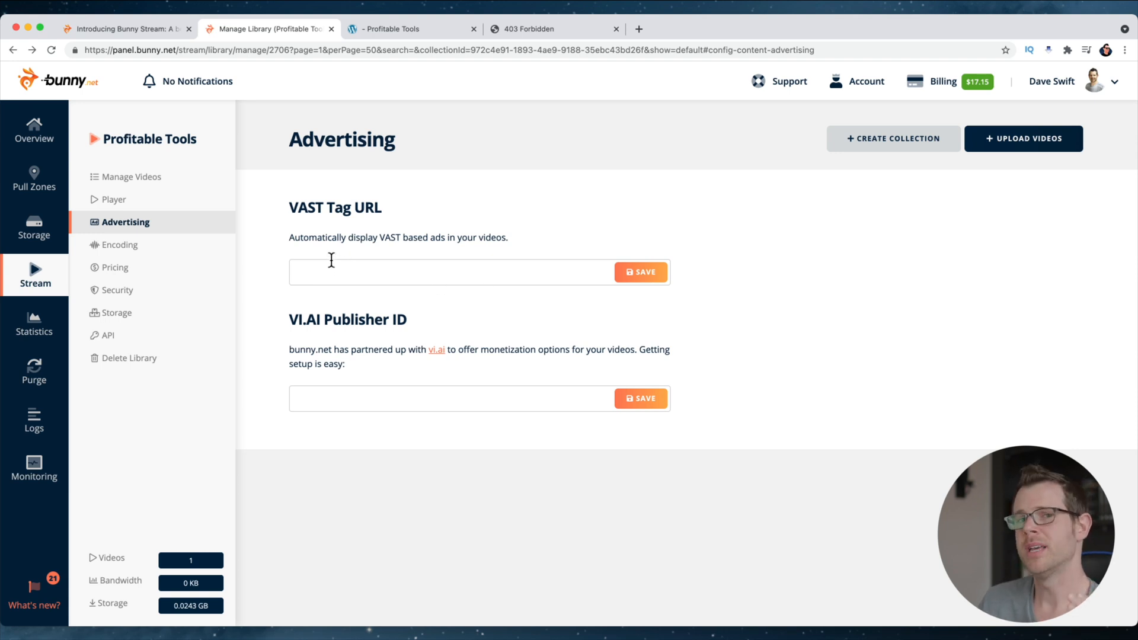
mouse_move(424, 229)
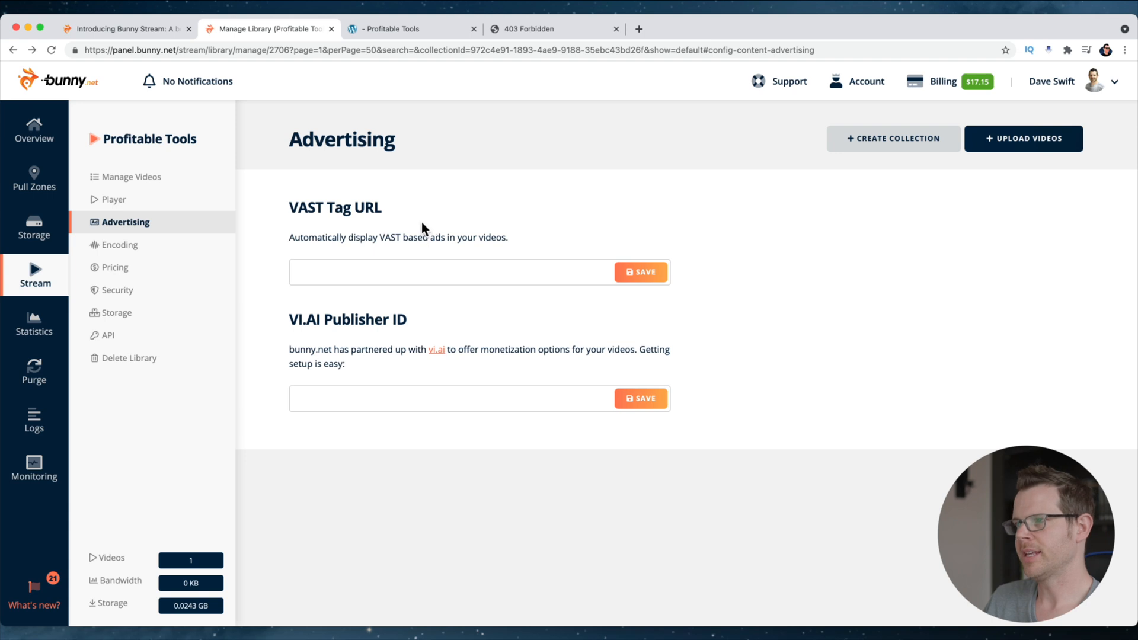
mouse_move(631, 246)
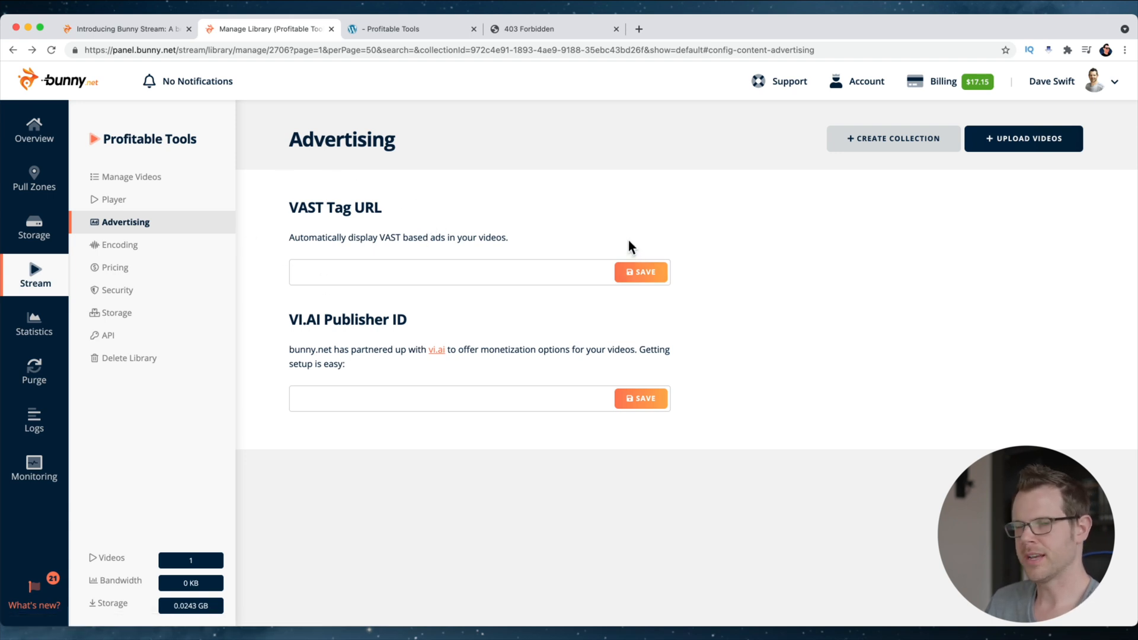
mouse_move(369, 268)
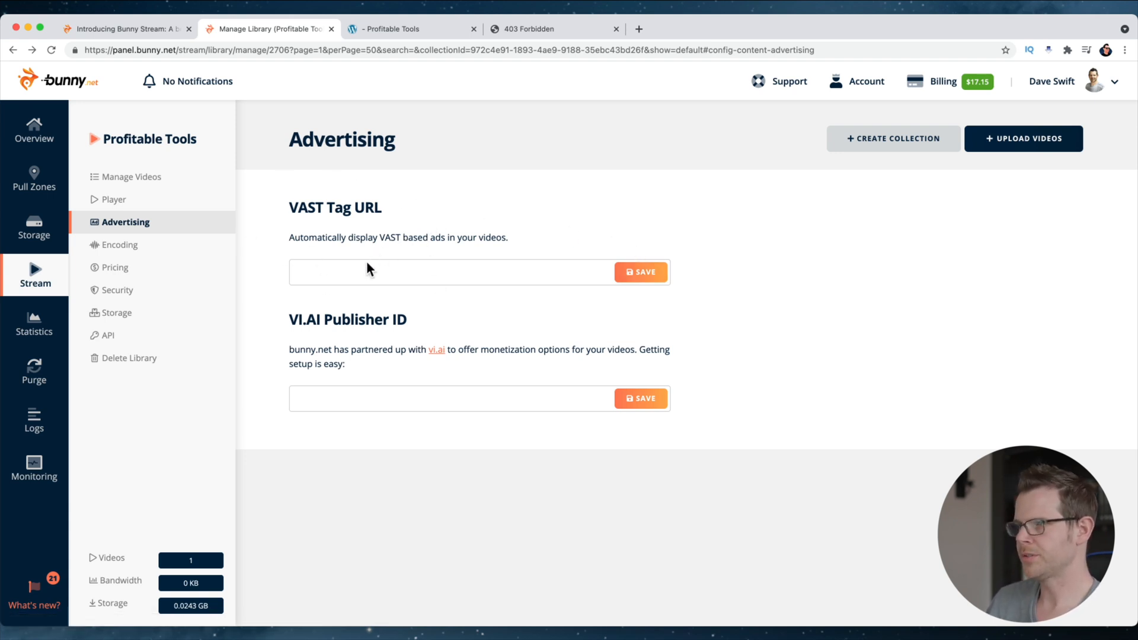
mouse_move(187, 208)
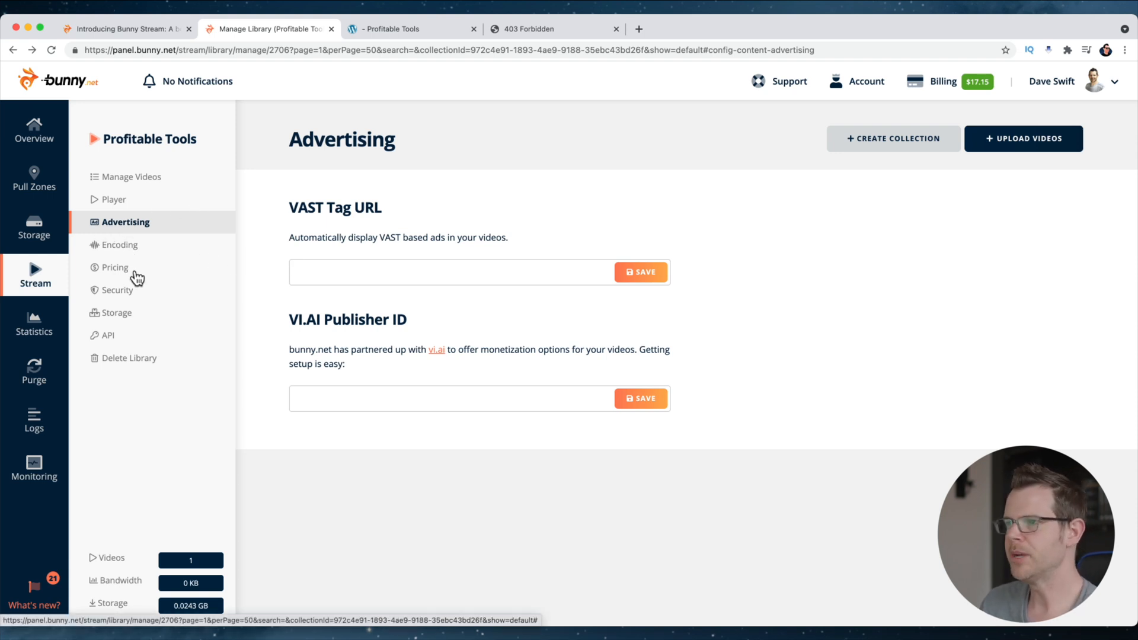
mouse_move(150, 310)
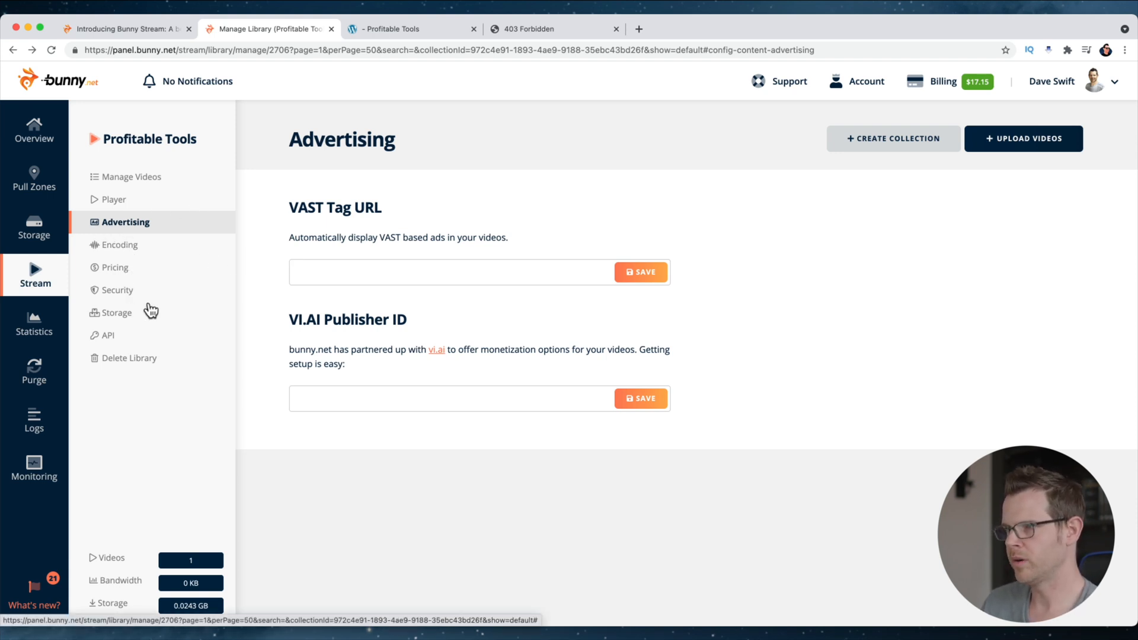